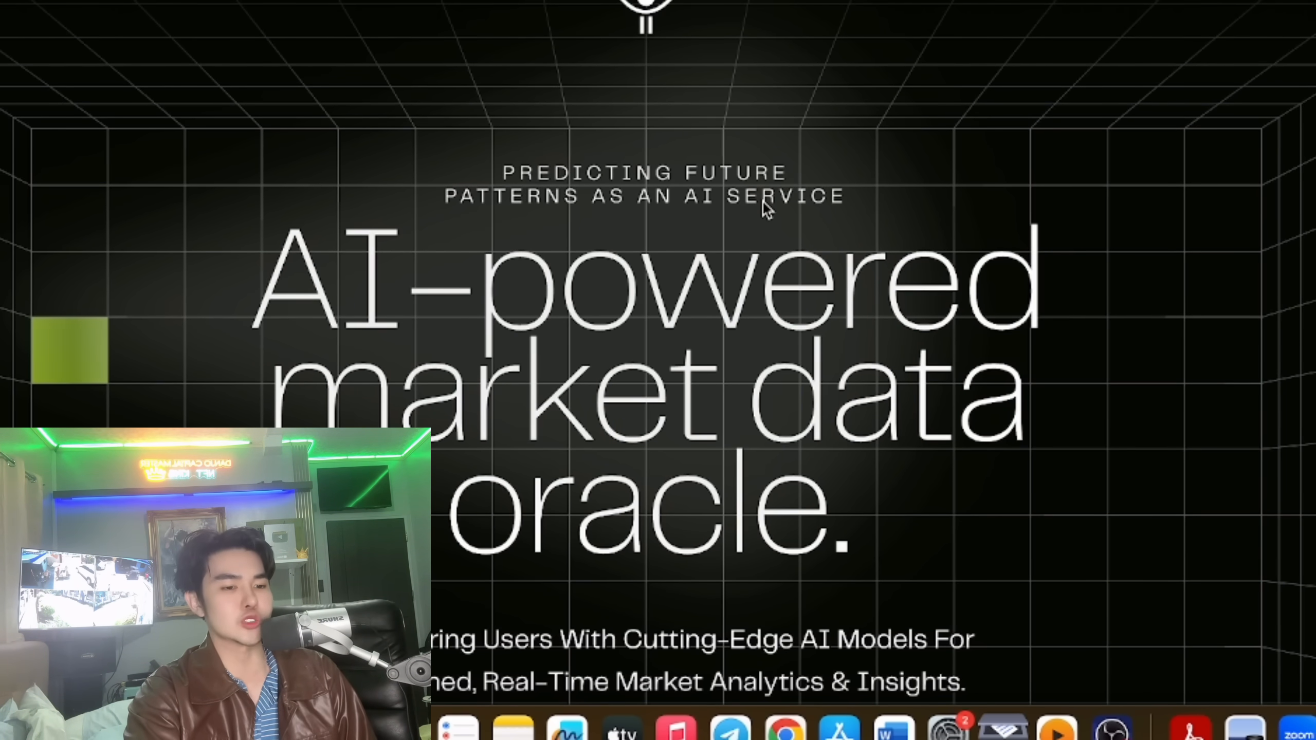
Scroll the homepage from the market data oracle headline past the AI-Oracle brain graphic to Observers & Predictors
scroll("down", 3)
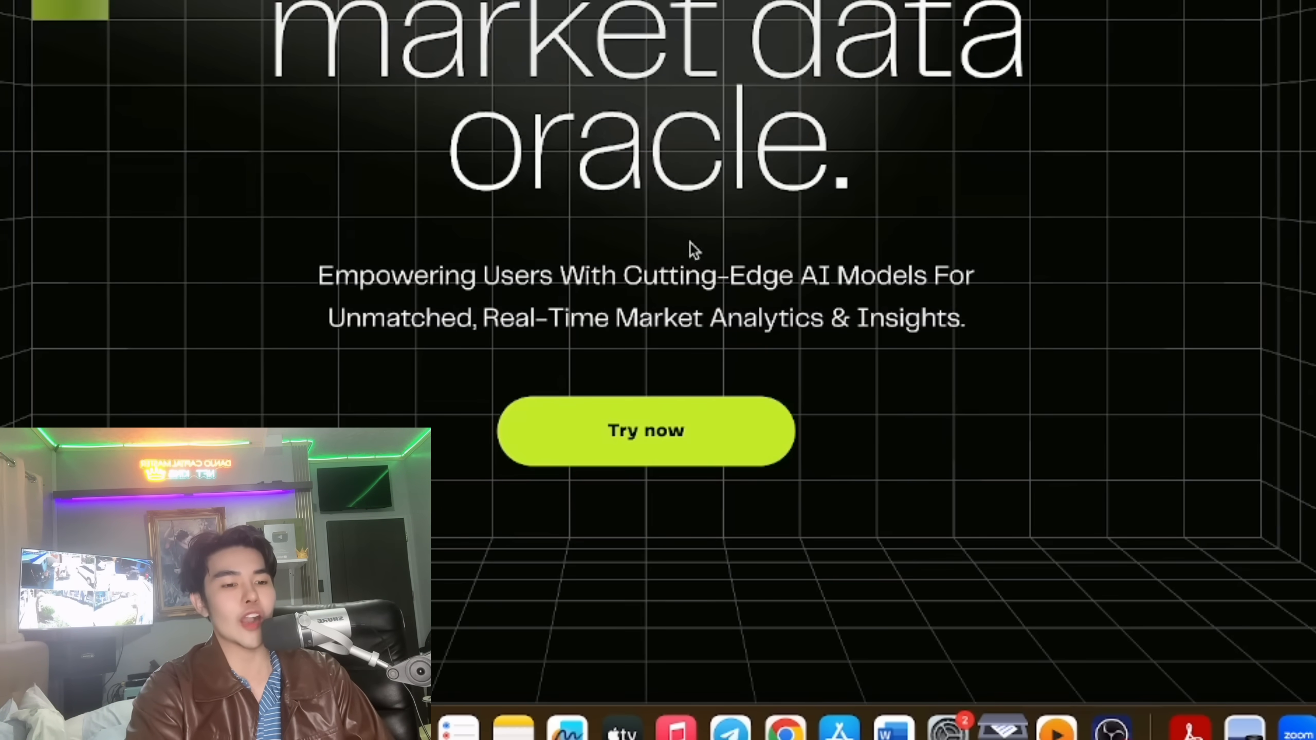
scroll("down", 3)
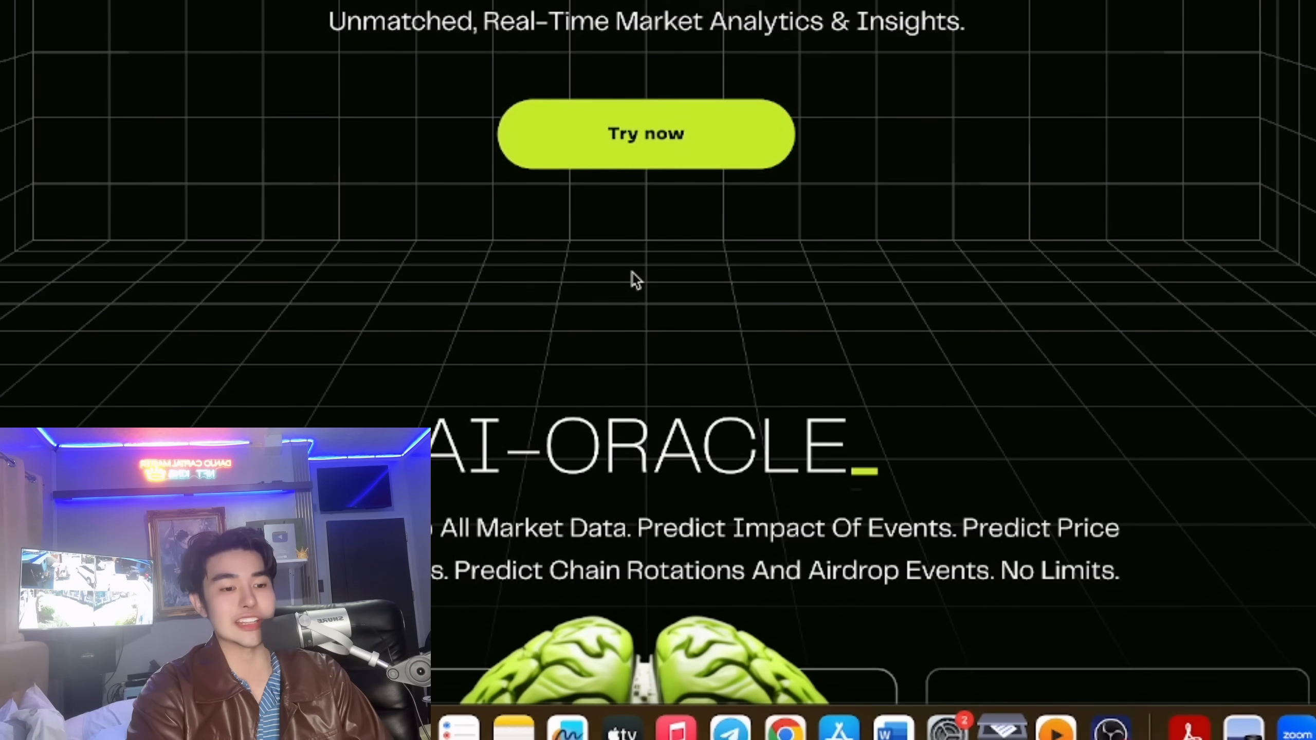
scroll("down", 3)
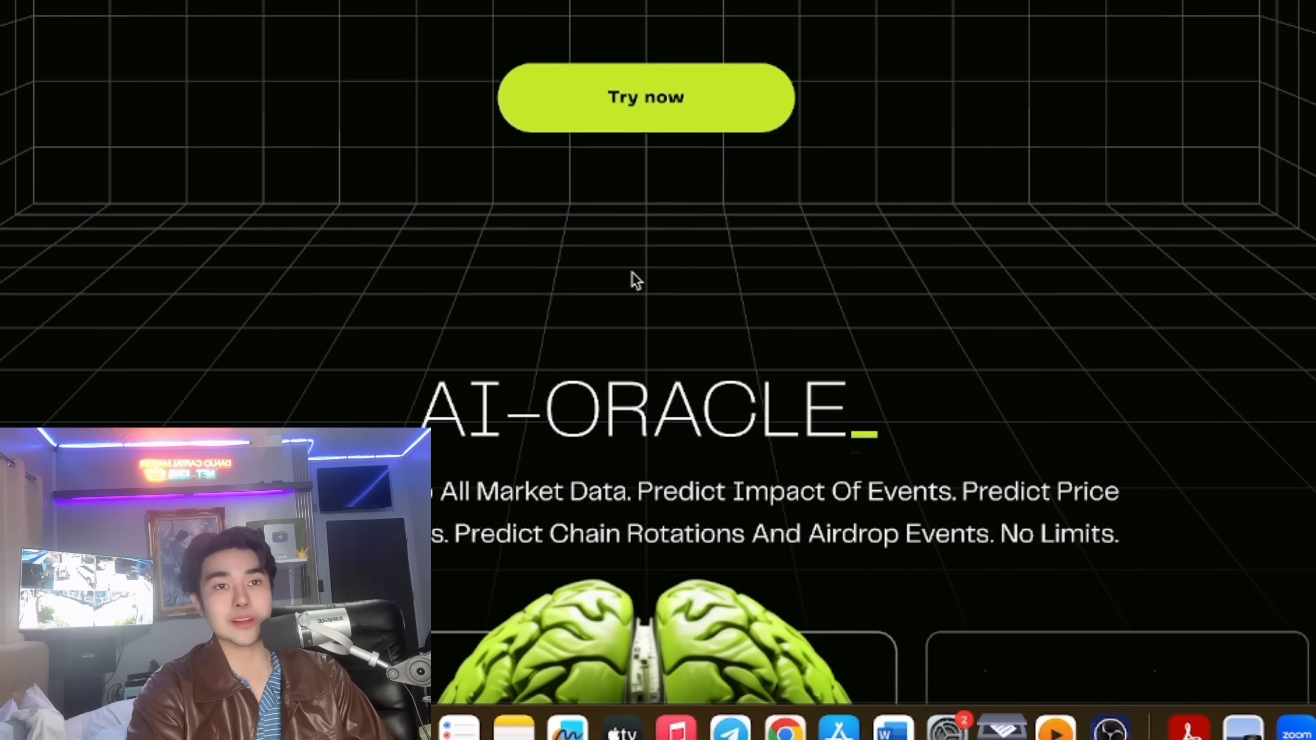
scroll("down", 3)
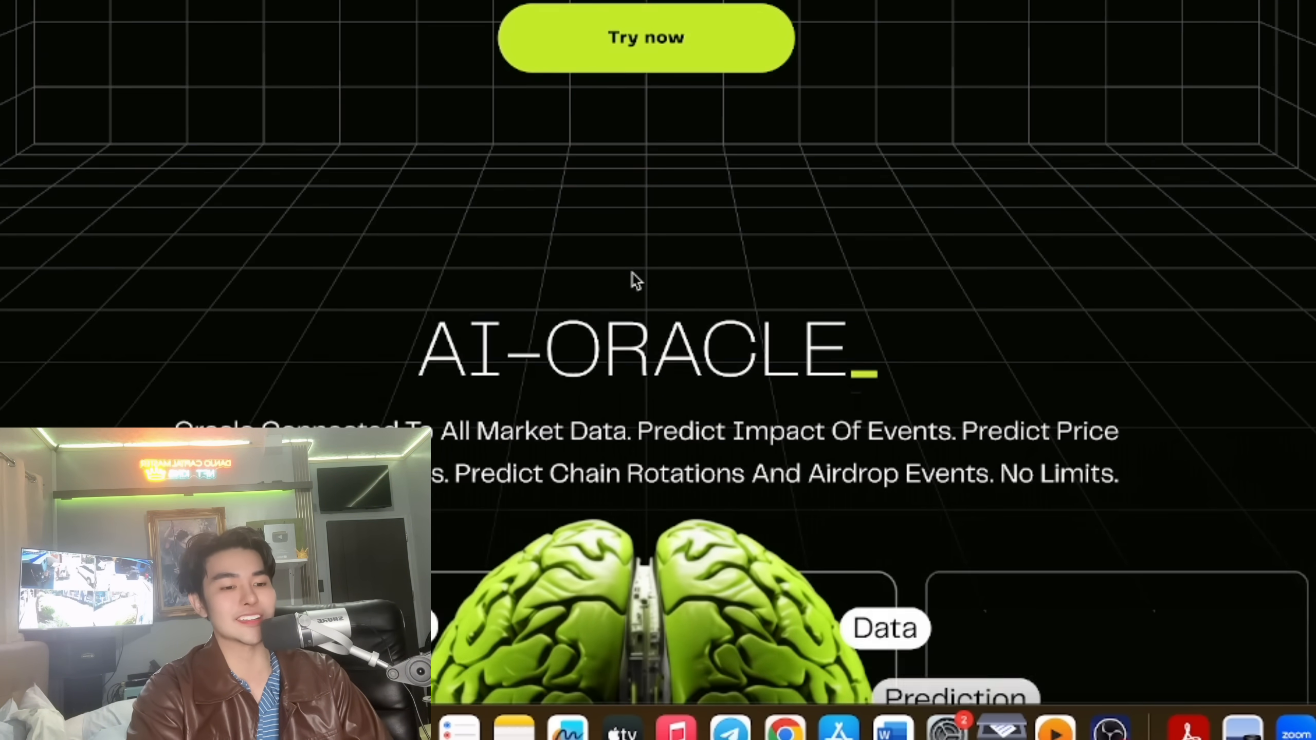
scroll("down", 3)
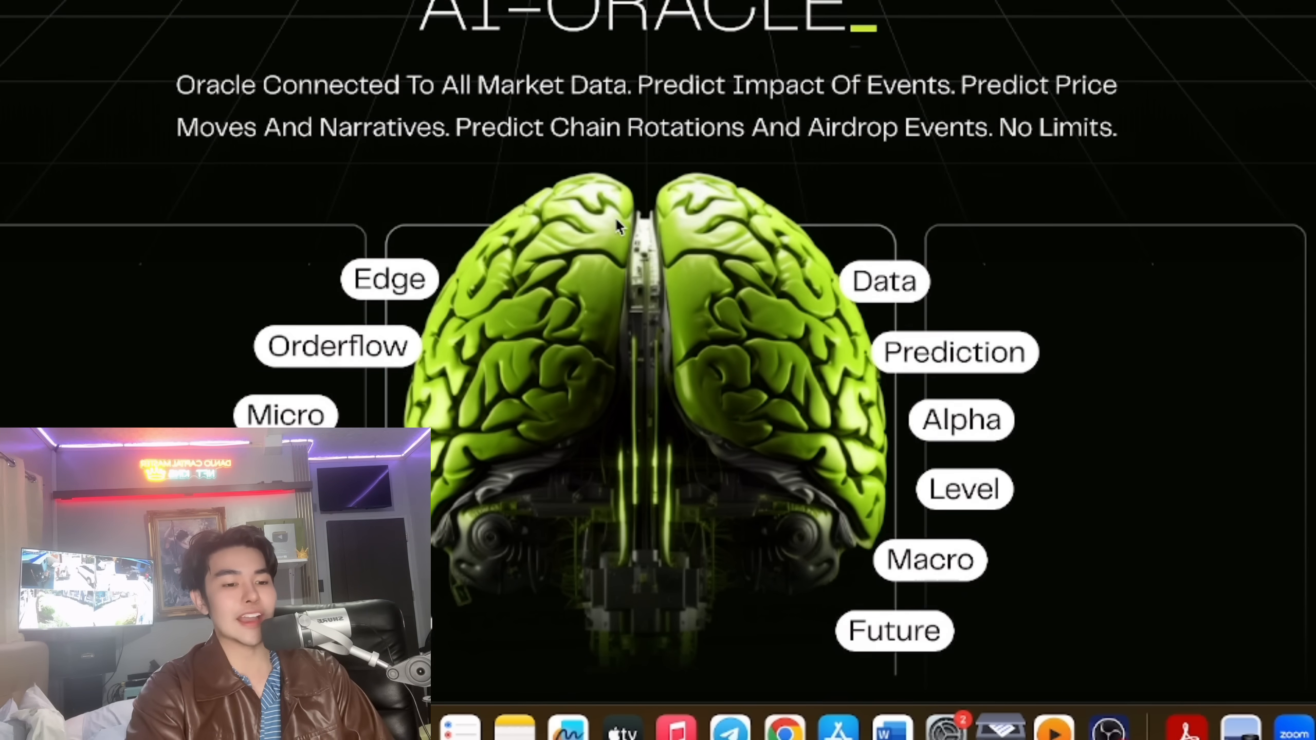
scroll("down", 3)
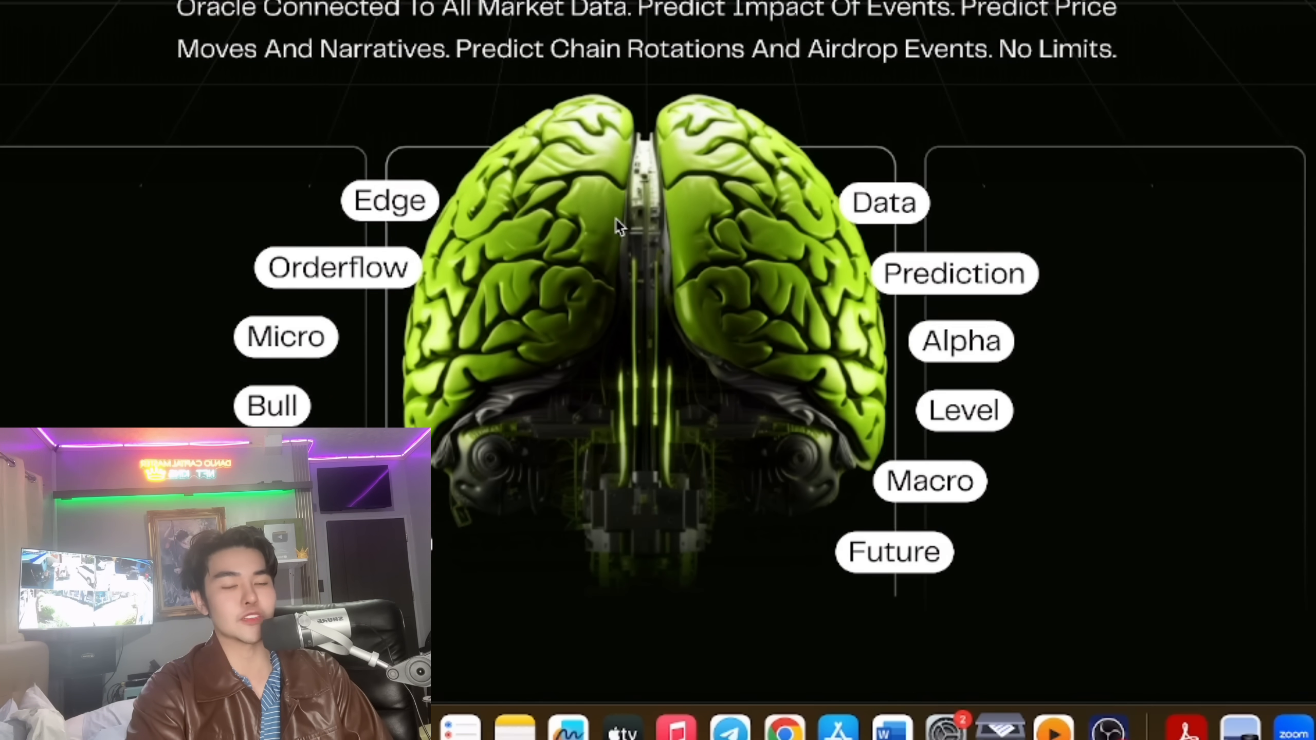
scroll("down", 3)
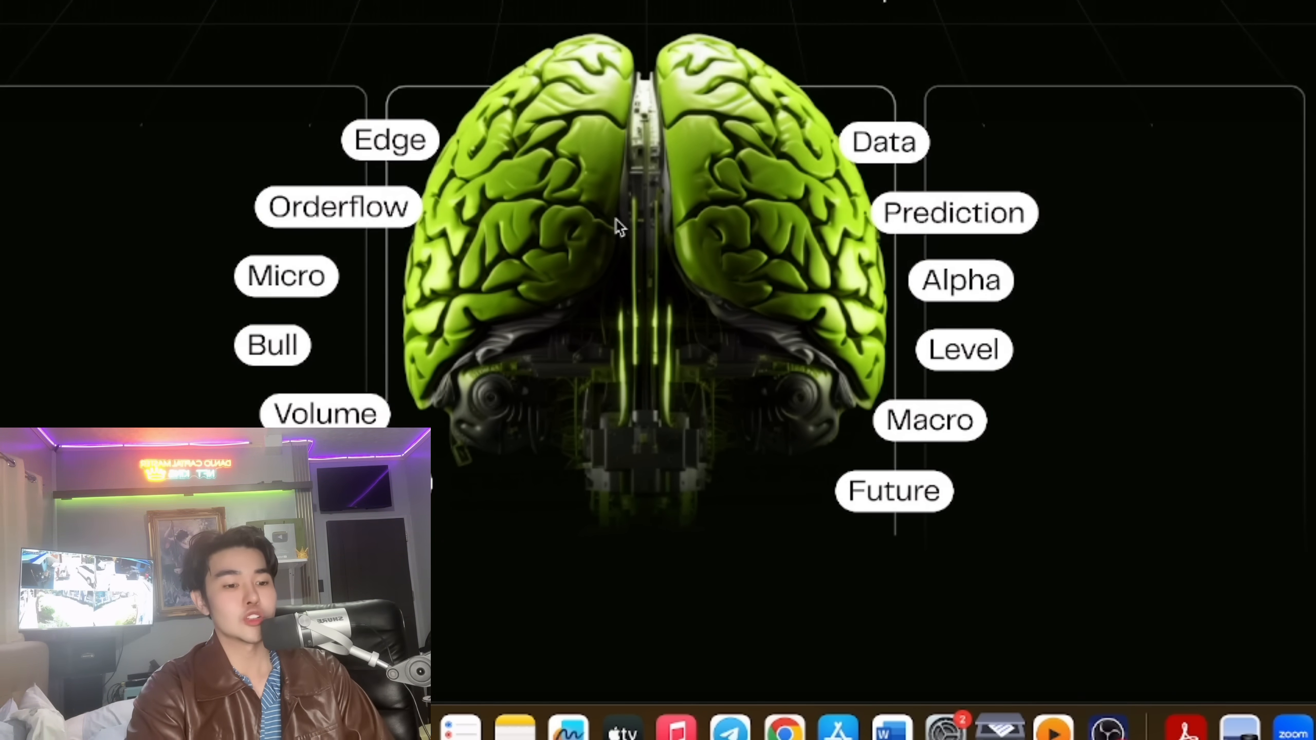
scroll("down", 3)
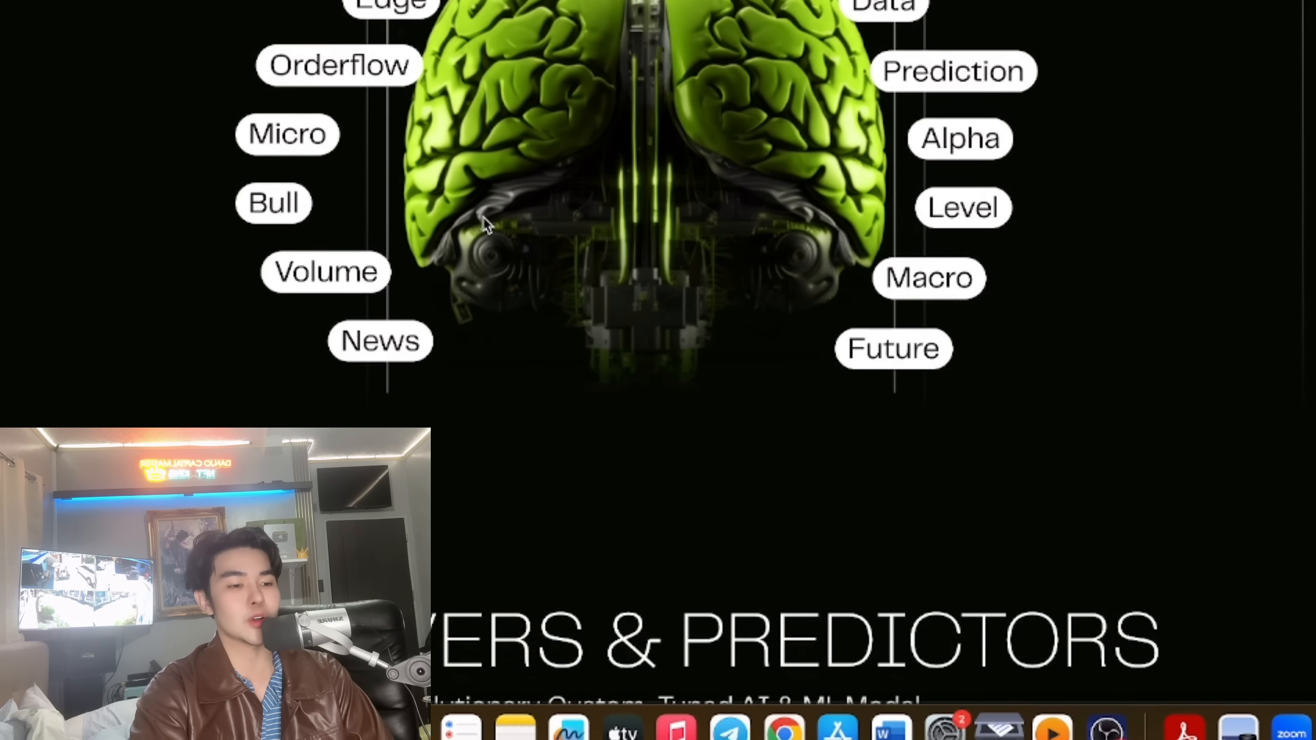
scroll("down", 3)
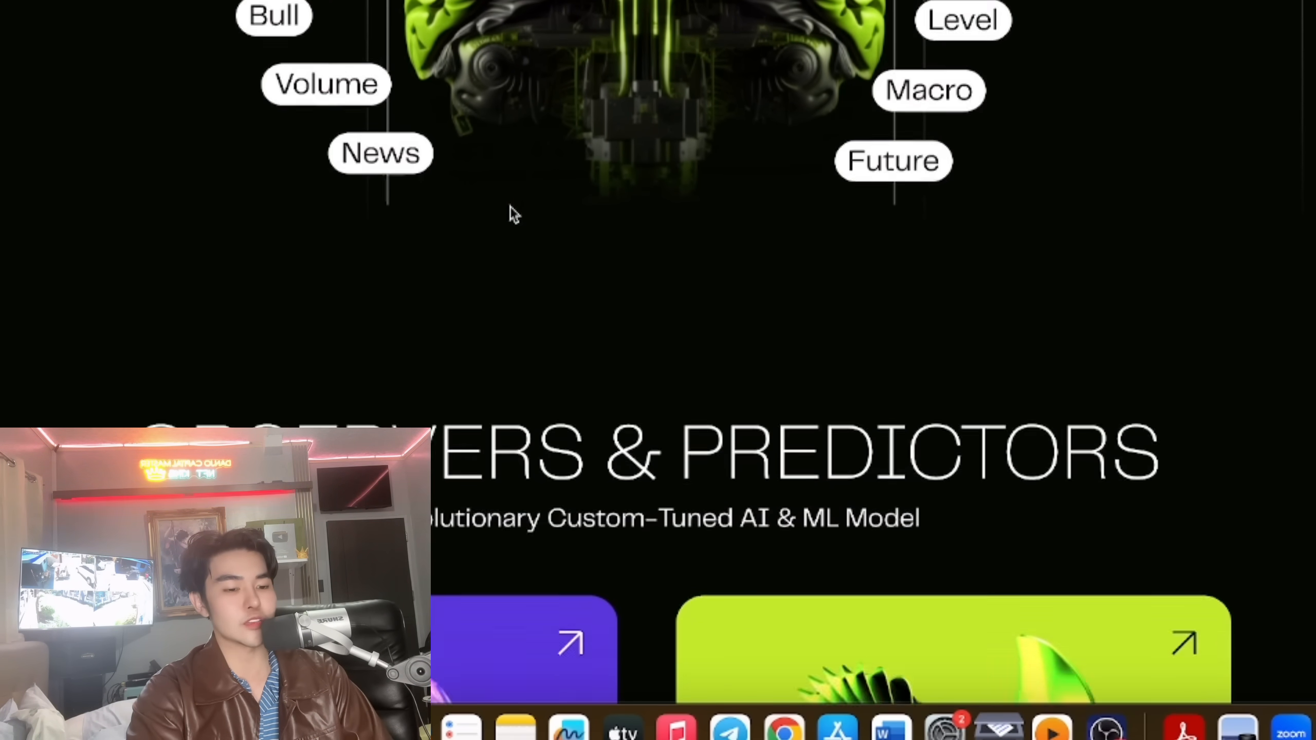
Scroll until the OBSERVERS and PREDICTORS cards and their listener and worker descriptions are fully visible
scroll("down", 3)
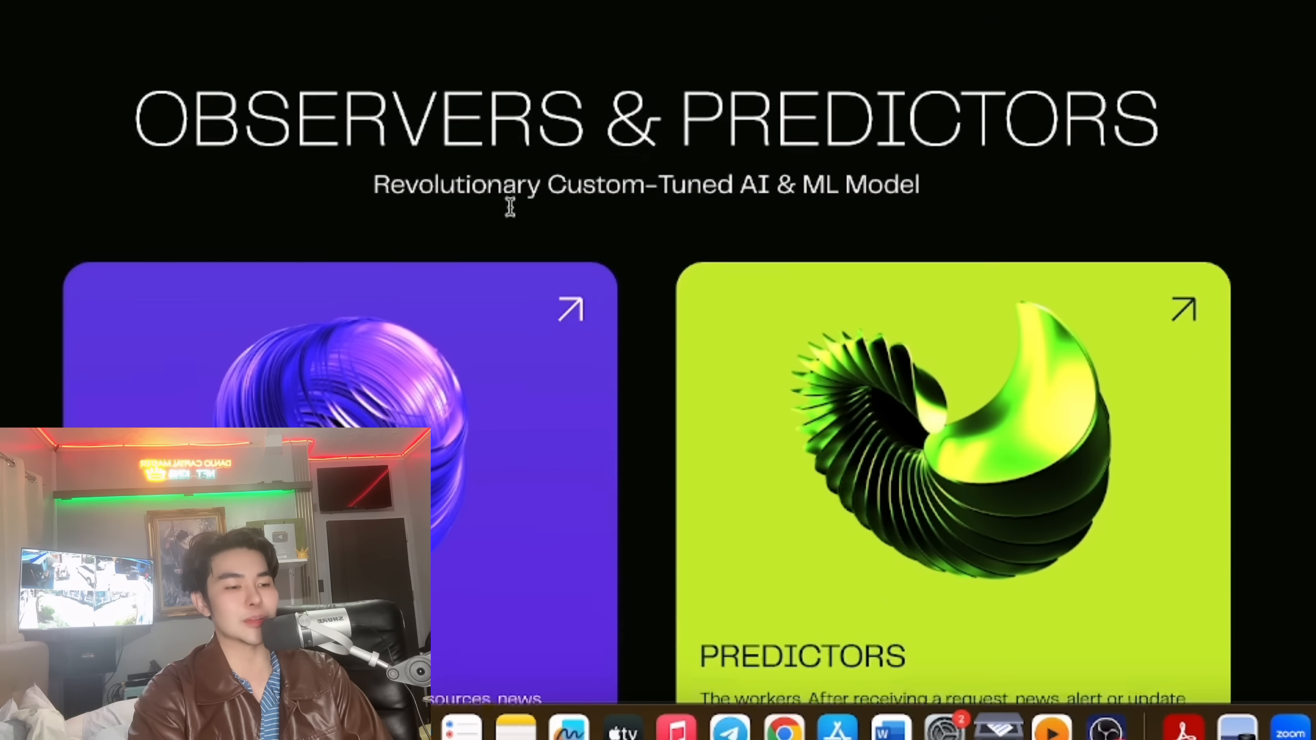
scroll("down", 3)
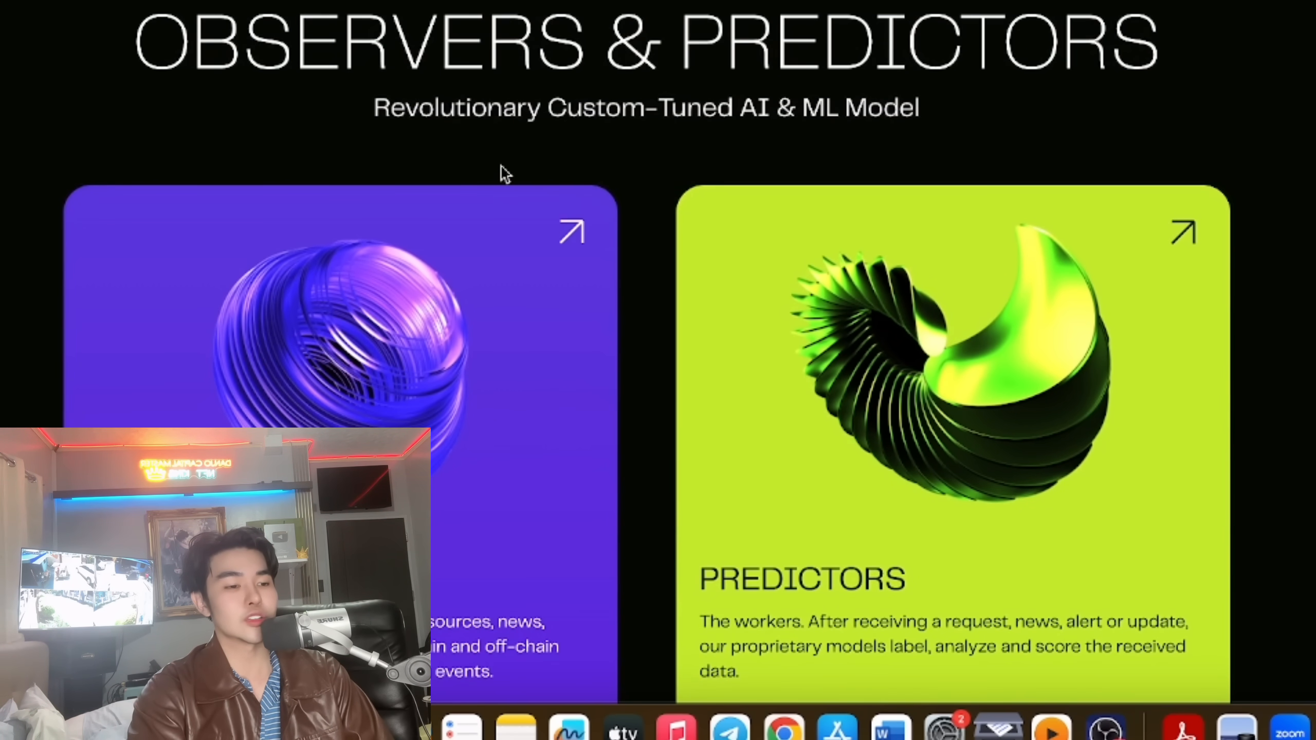
scroll("down", 3)
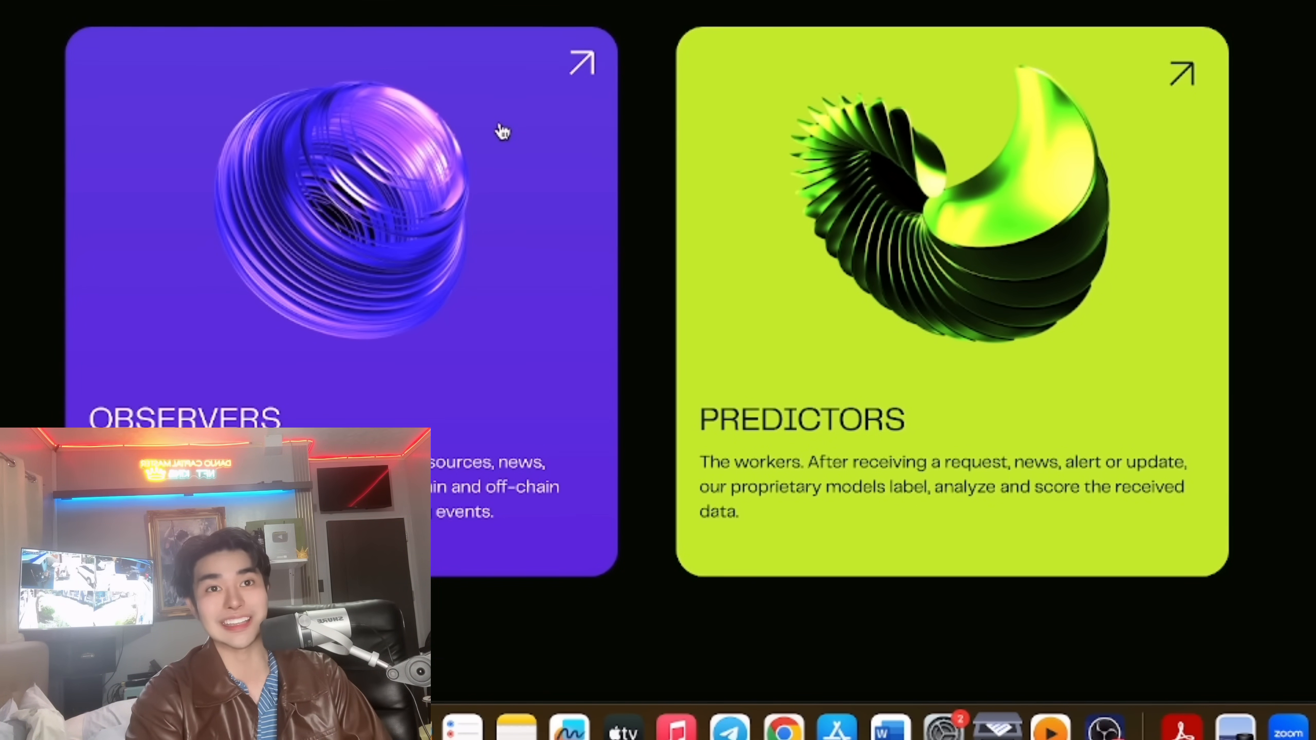
scroll("down", 3)
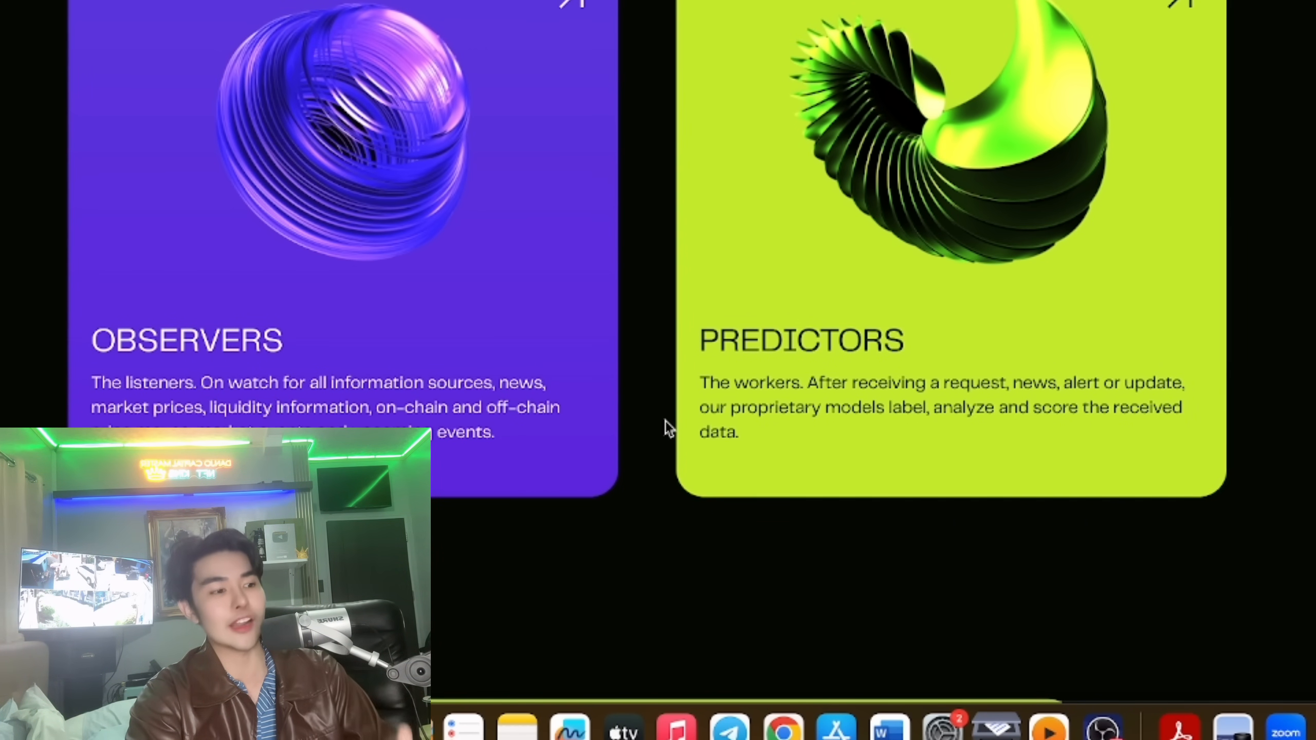
Scroll past the Chat with Oracle access cards to the Output Channels diagram
scroll("down", 3)
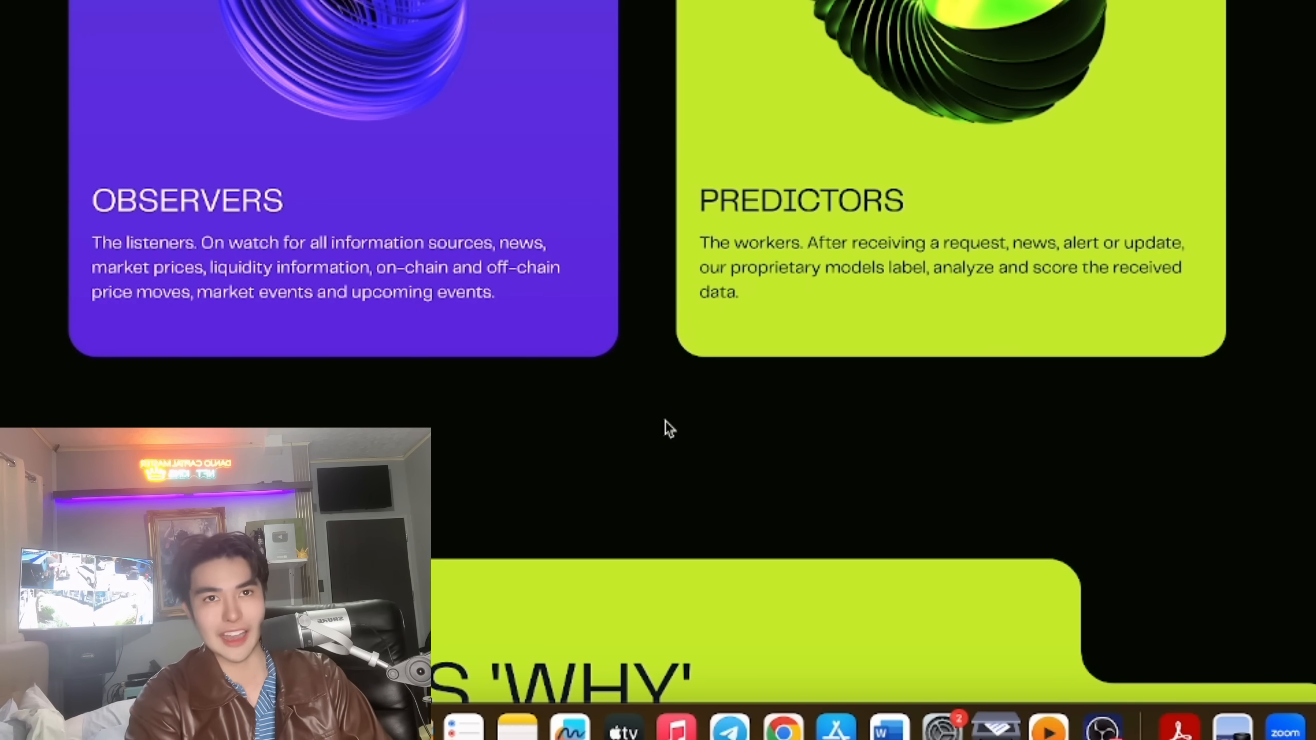
scroll("down", 3)
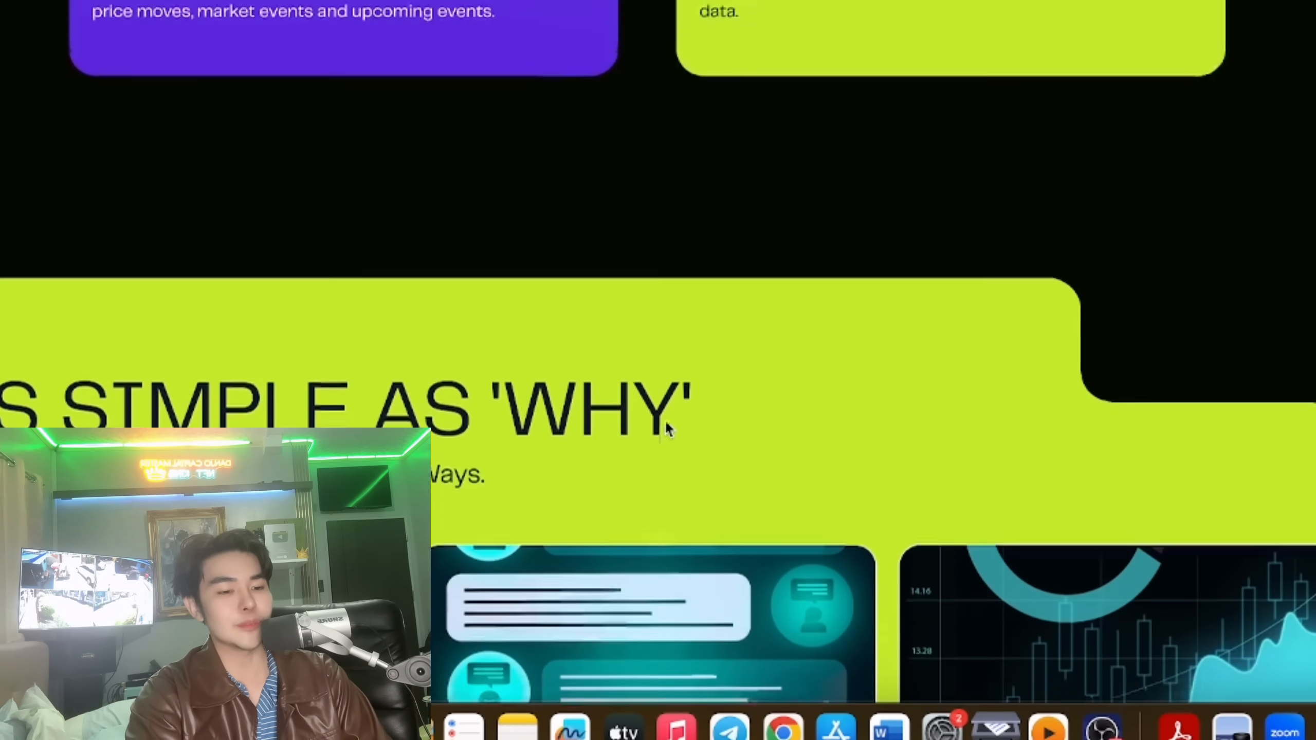
scroll("down", 3)
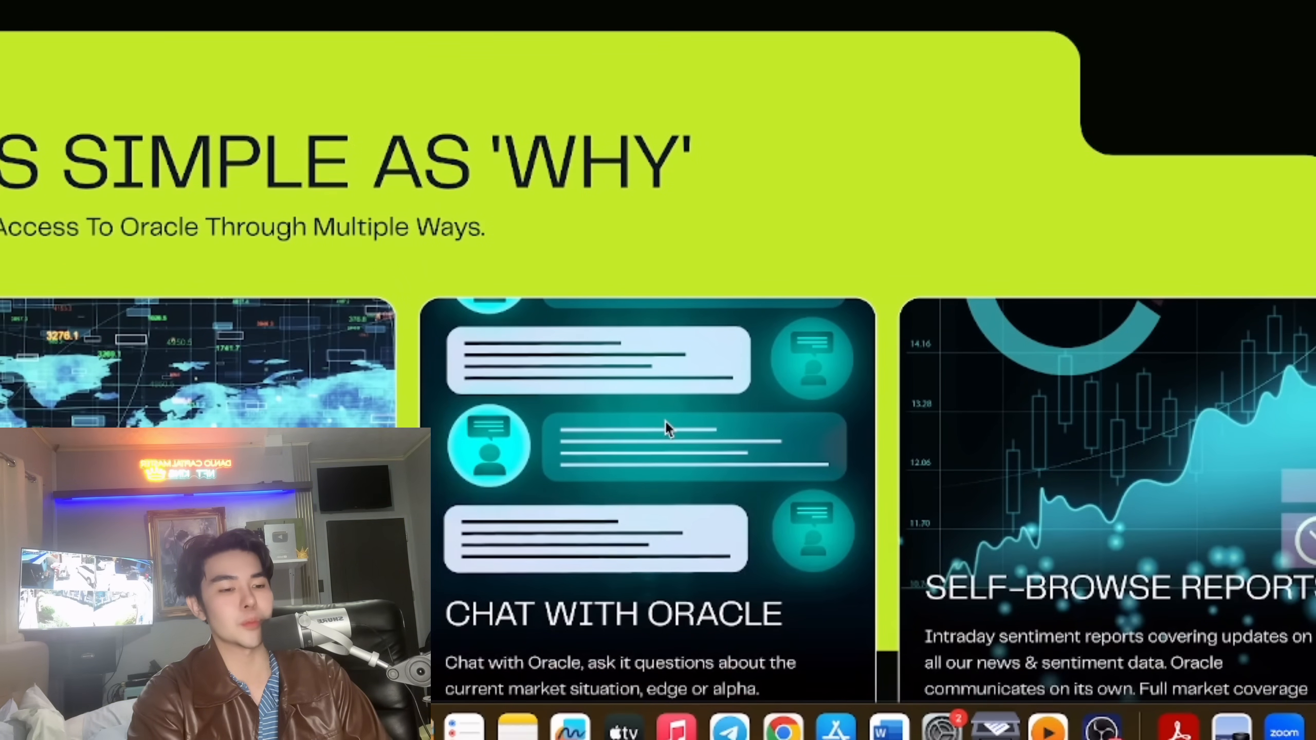
scroll("down", 3)
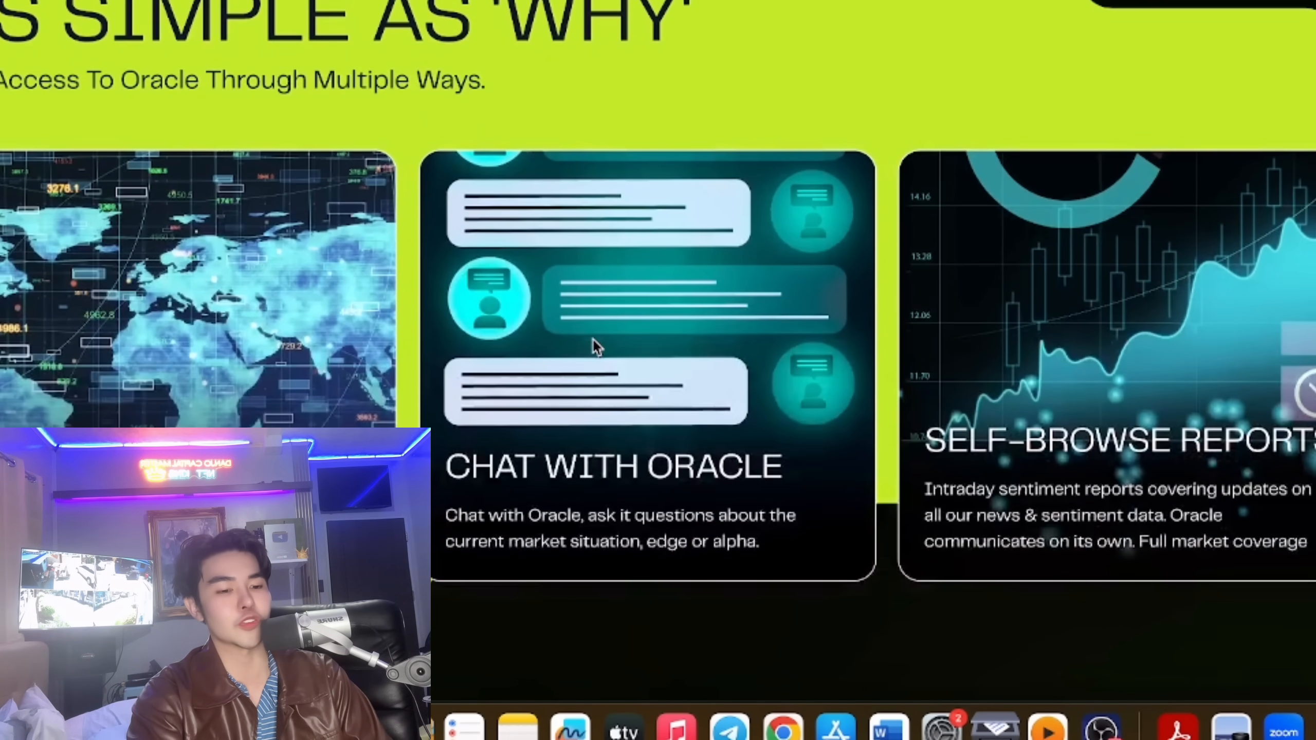
scroll("down", 3)
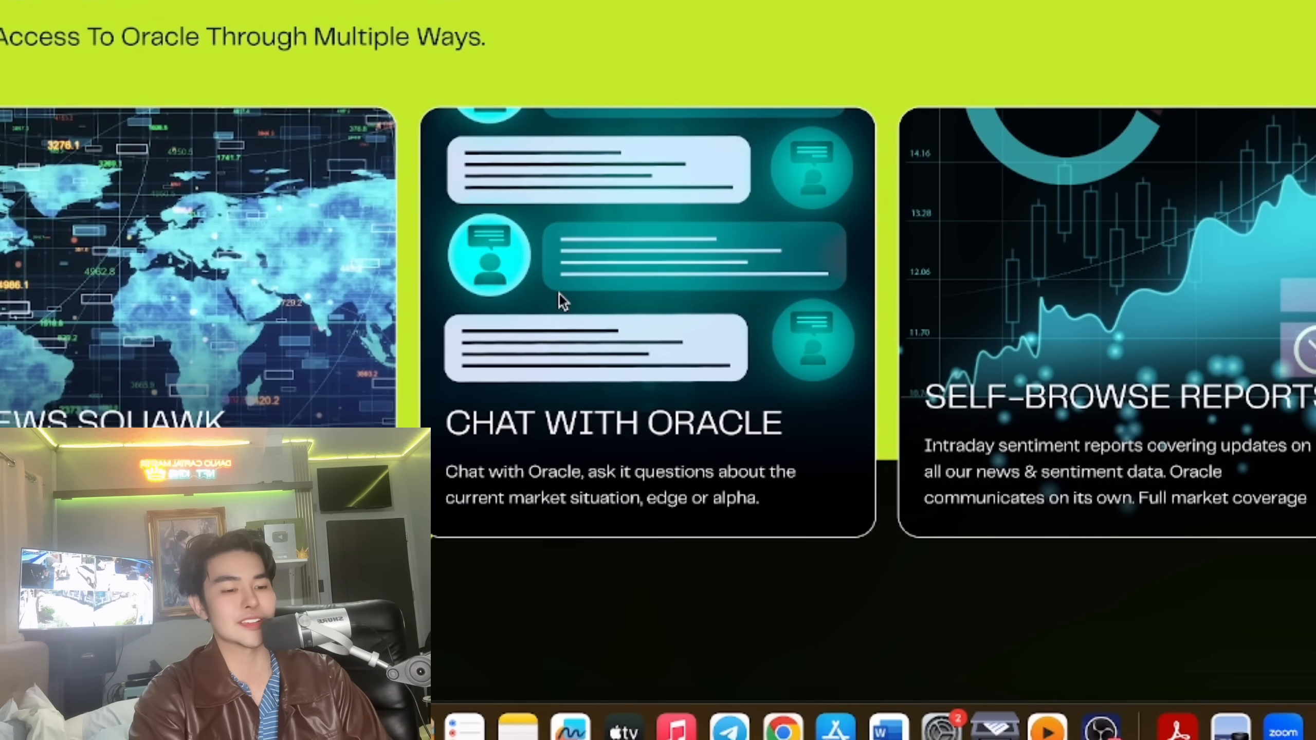
scroll("down", 3)
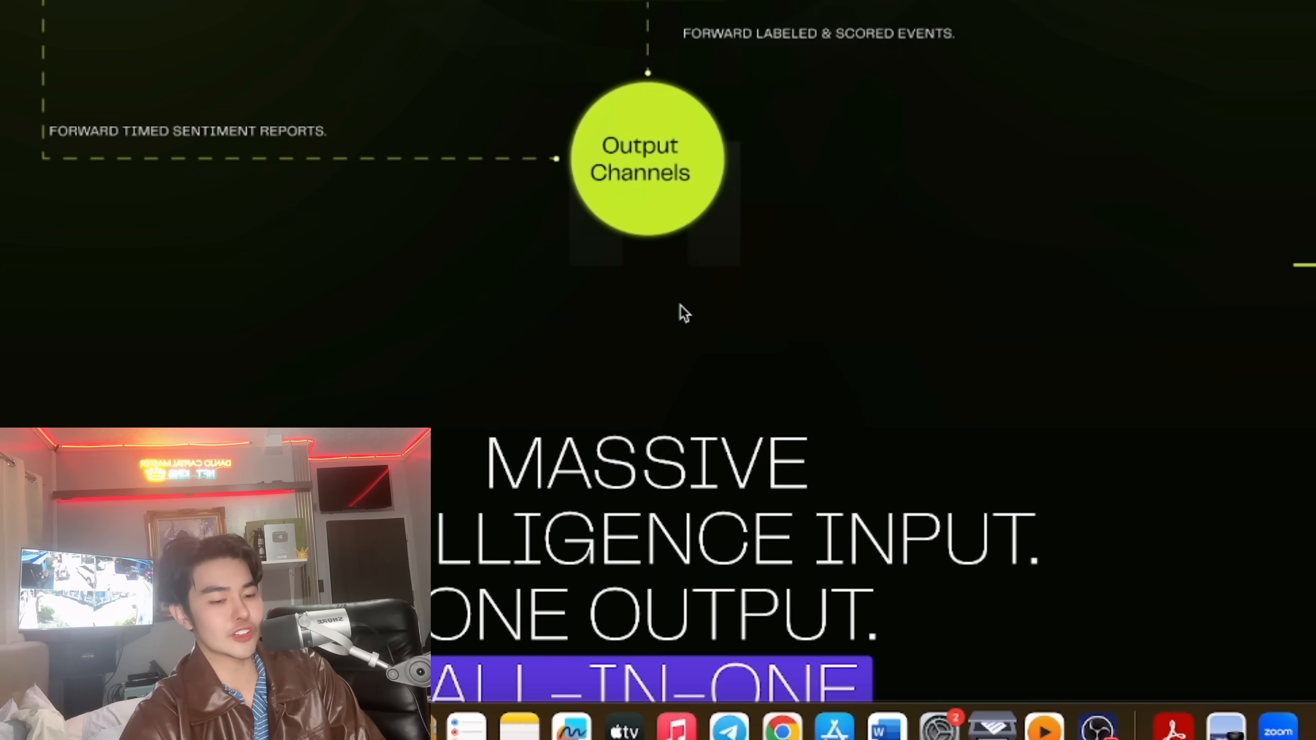
Scroll past the news-feed feature list to the 'Rich & Ever growing Oracle database' section
scroll("down", 3)
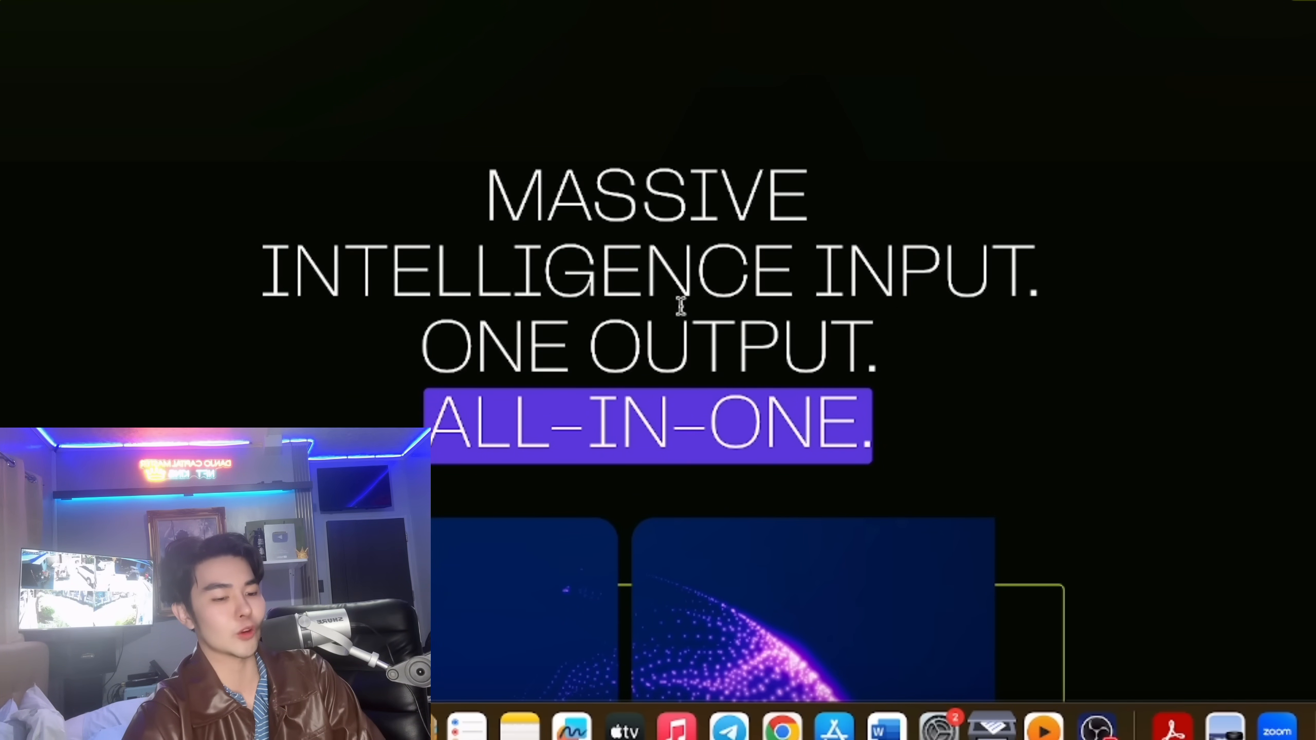
scroll("down", 3)
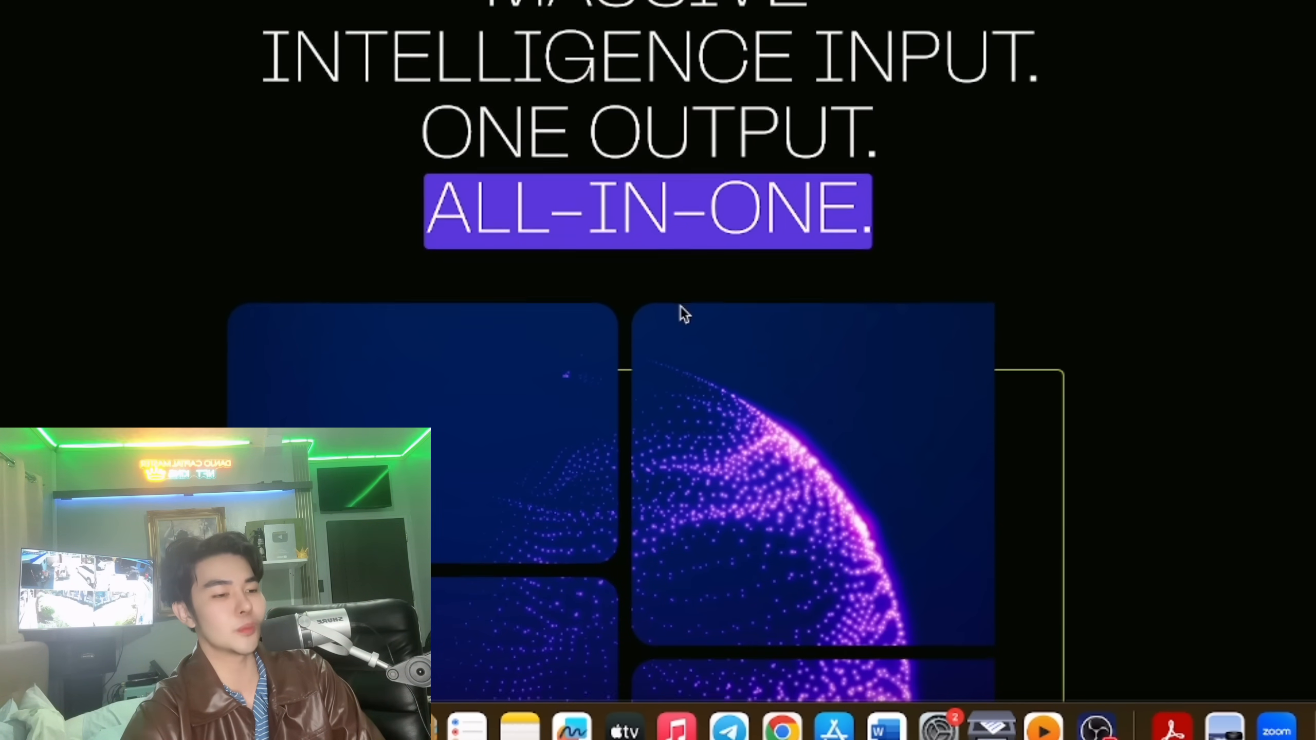
scroll("down", 3)
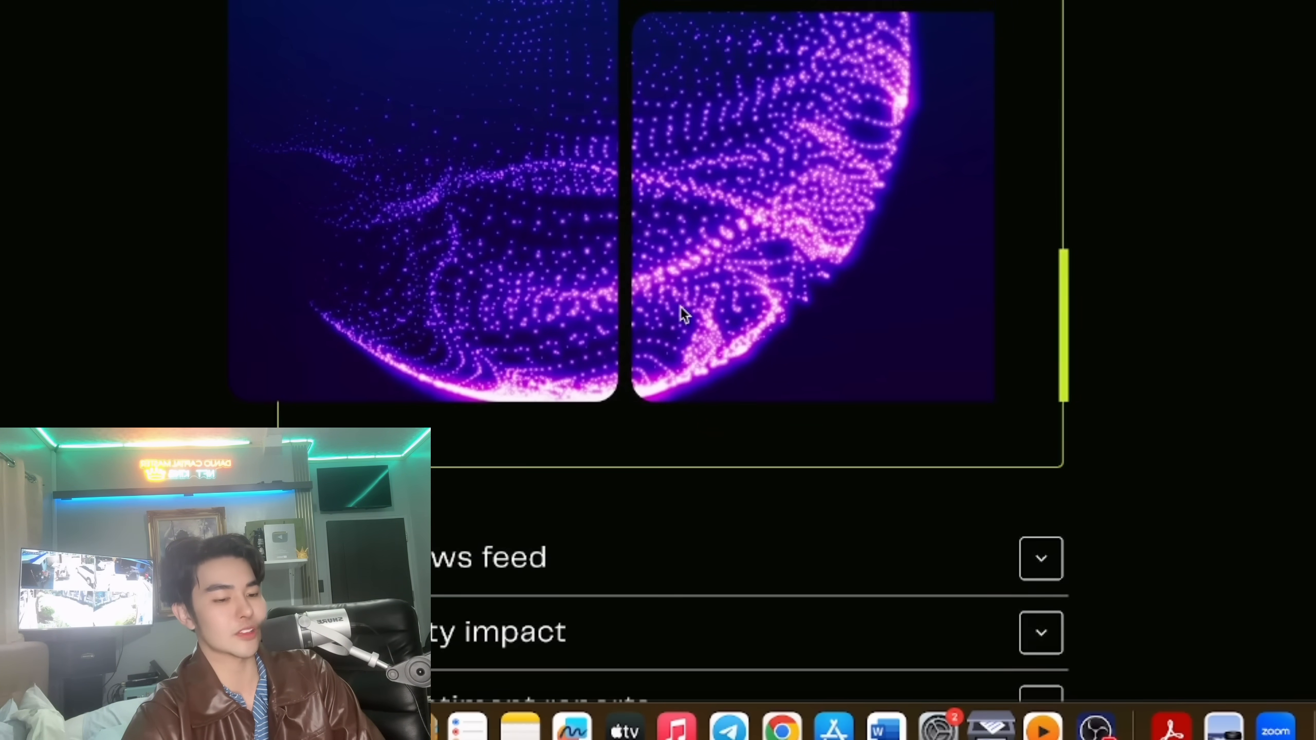
scroll("down", 3)
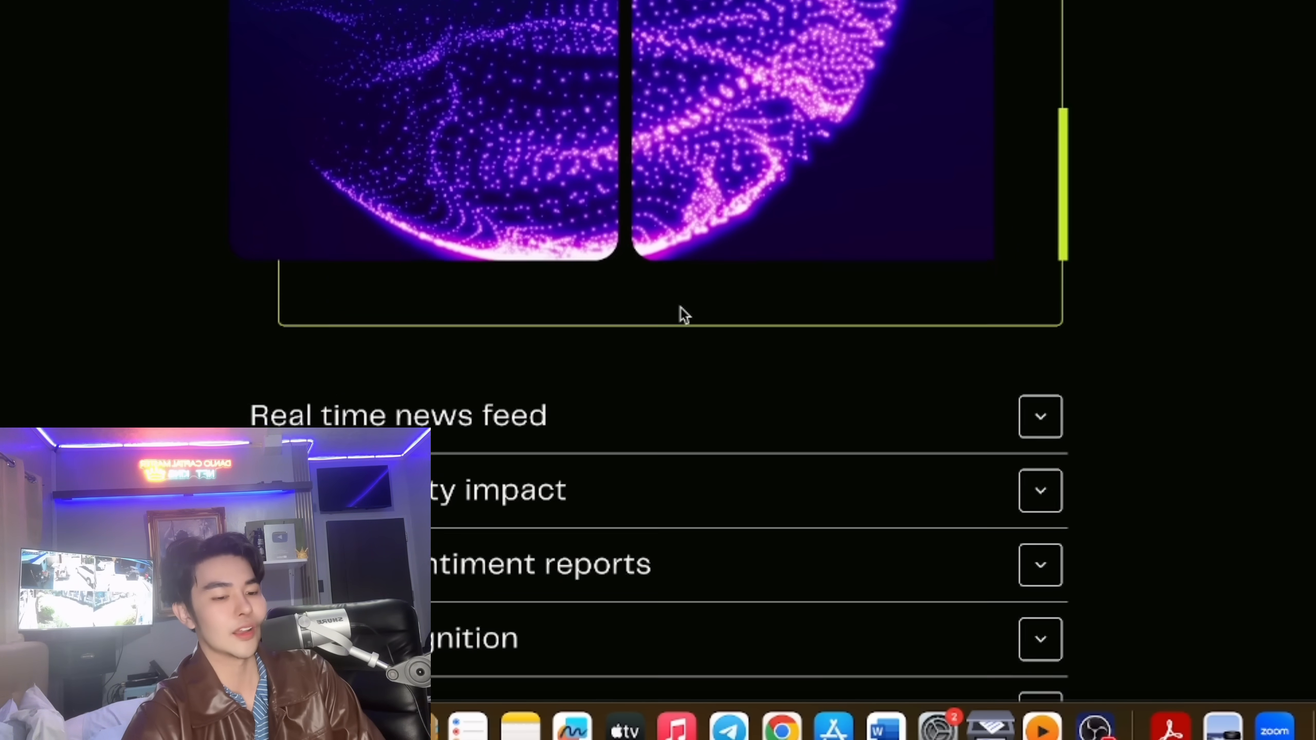
scroll("down", 3)
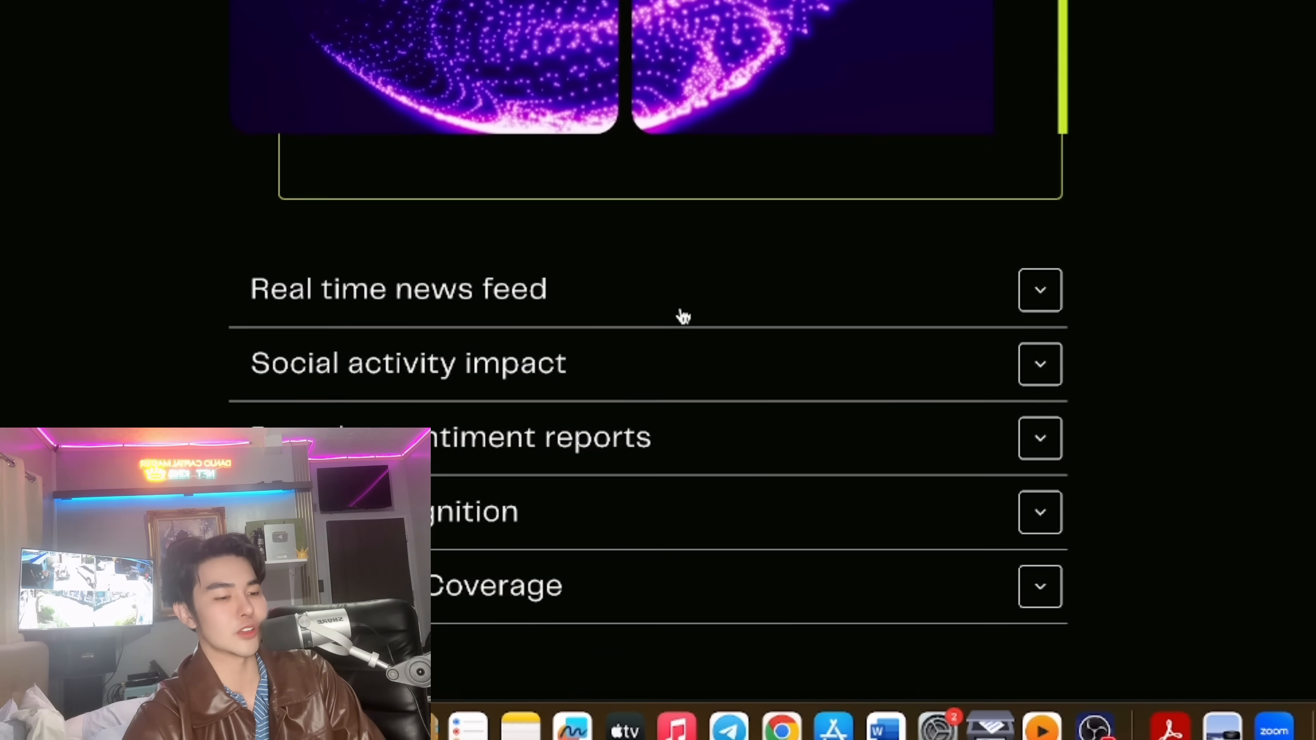
scroll("down", 3)
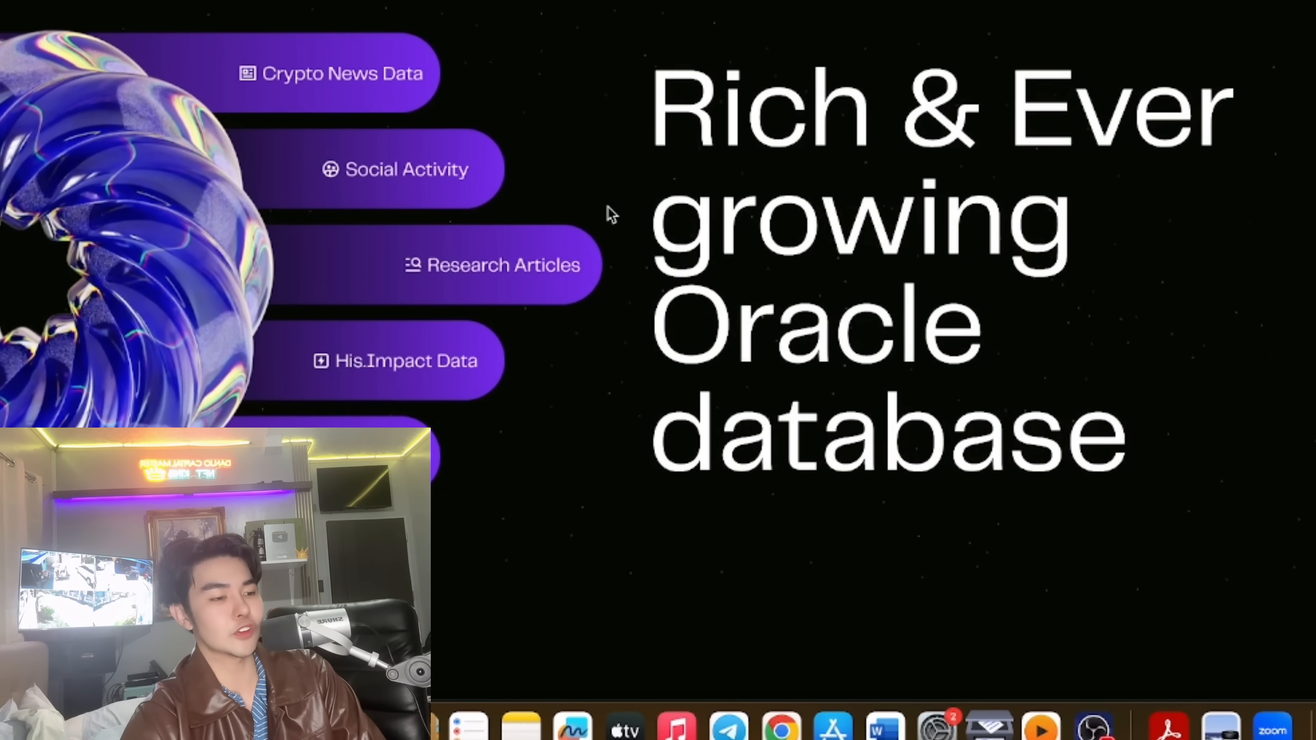
Scroll to the '$YAI TOKEN NETWORK: ETH' block with Get Access and Contact Us buttons
scroll("down", 3)
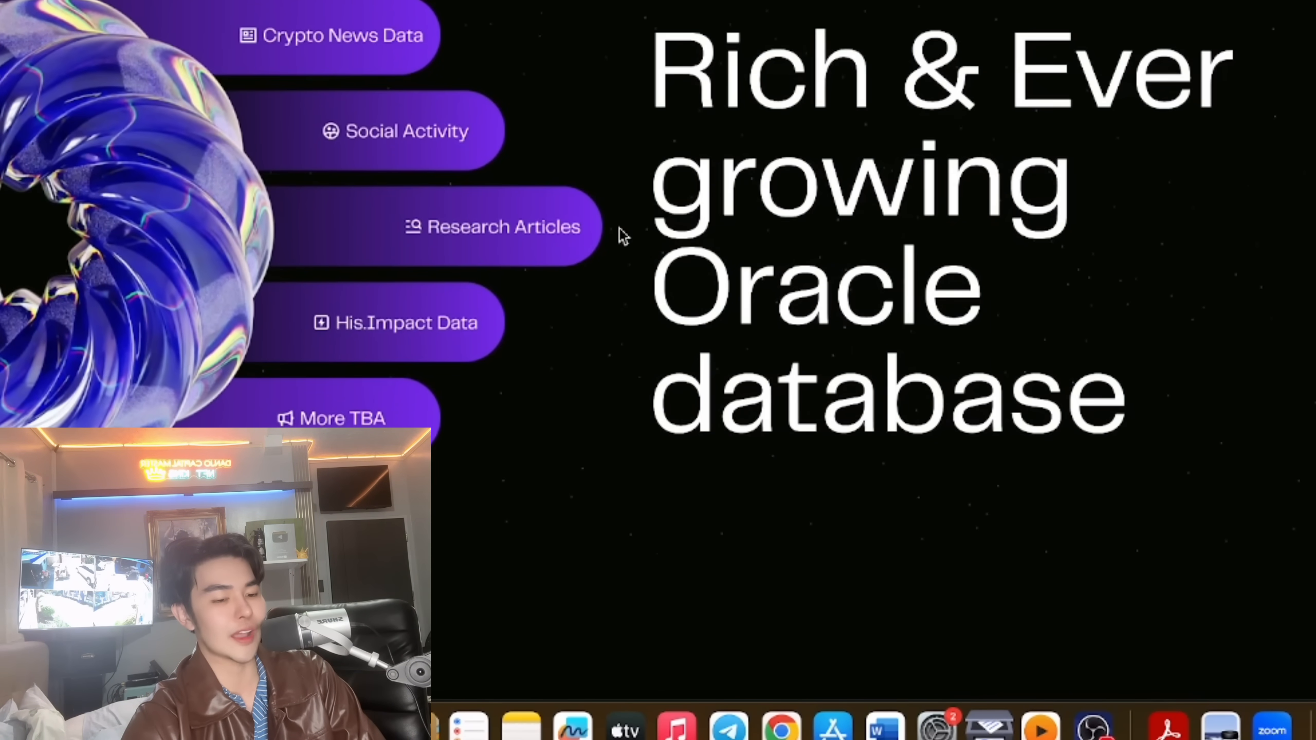
scroll("down", 3)
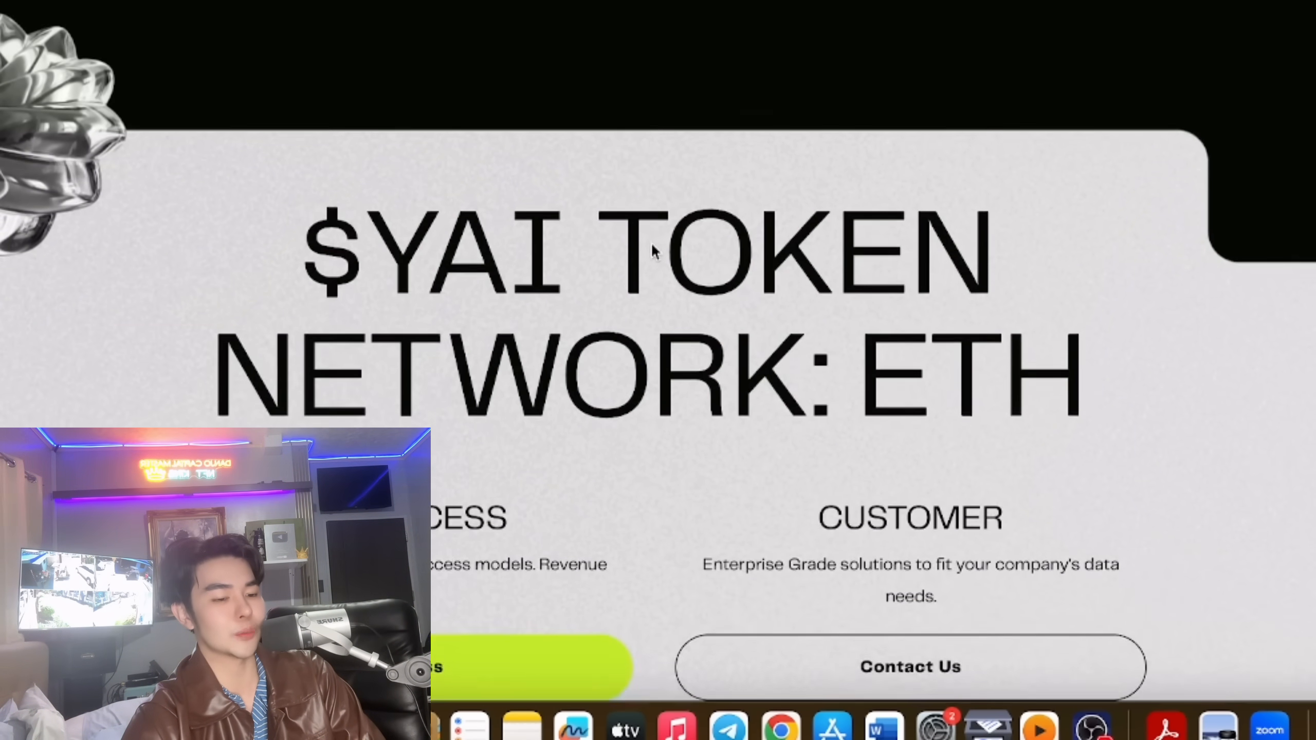
scroll("down", 3)
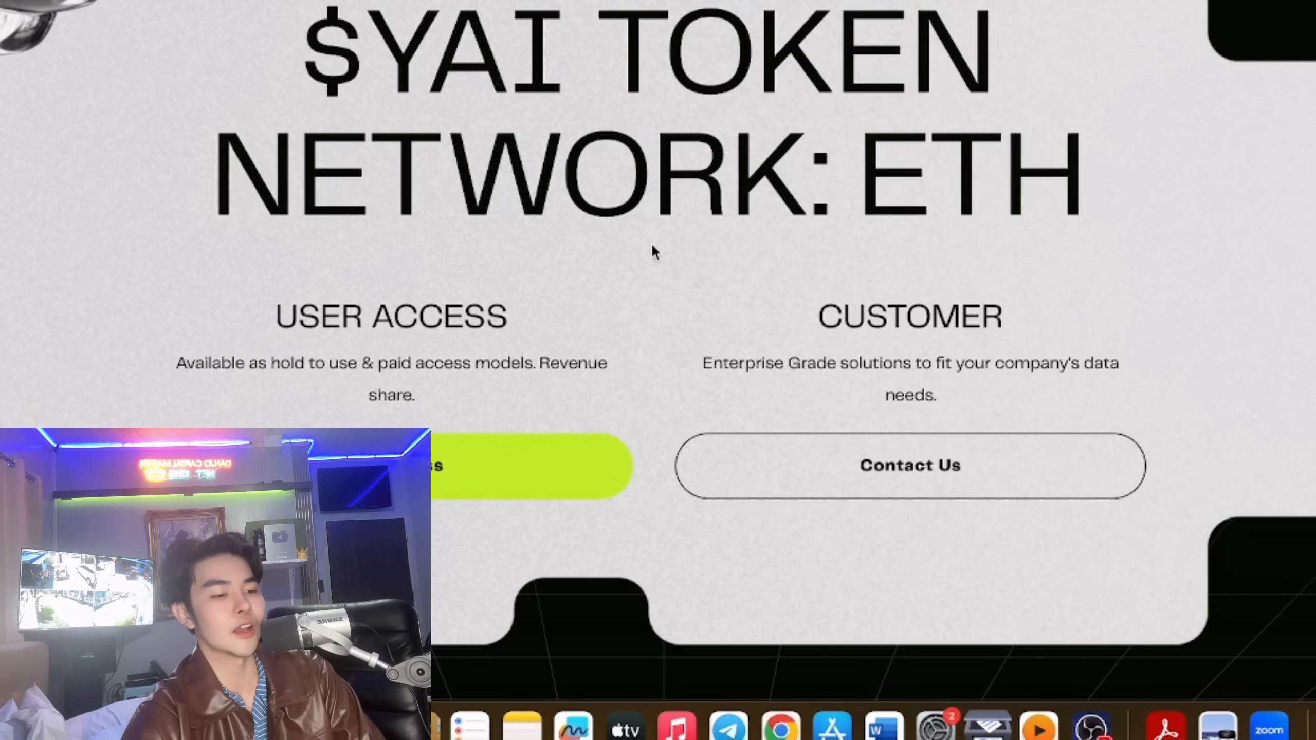
scroll("down", 3)
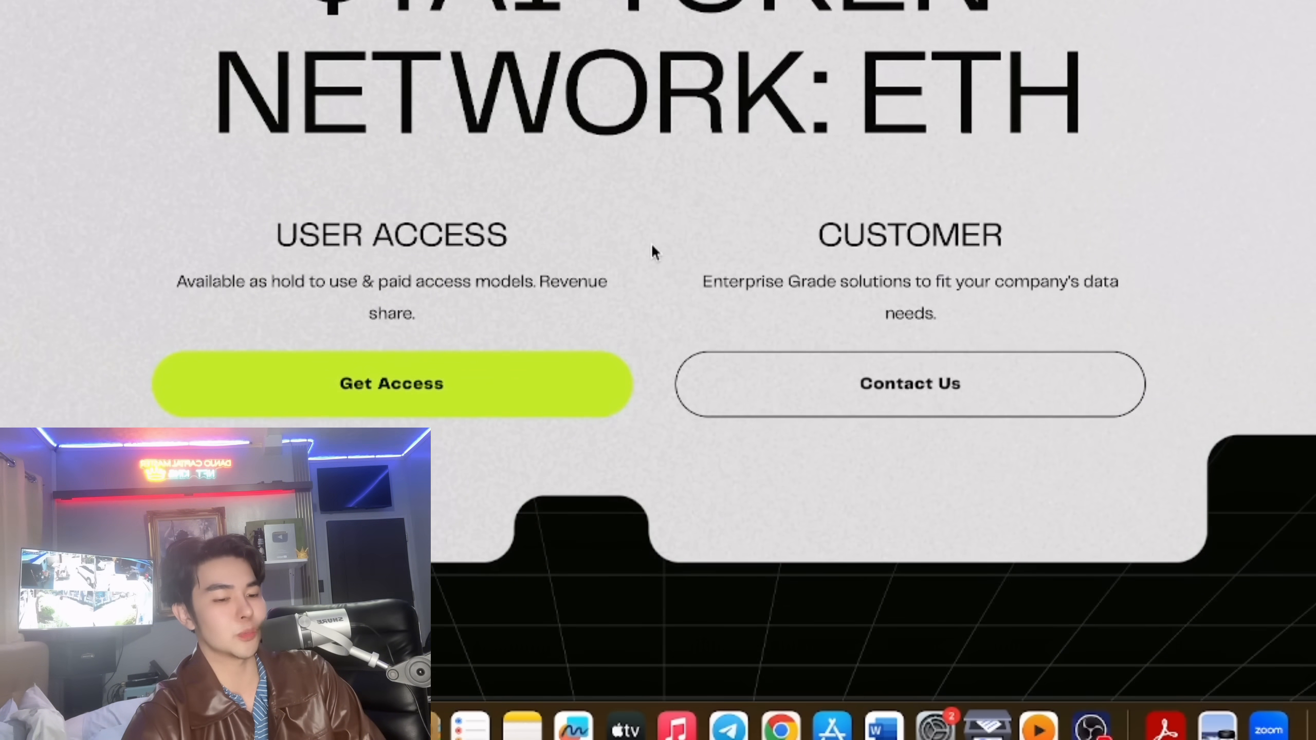
scroll("down", 3)
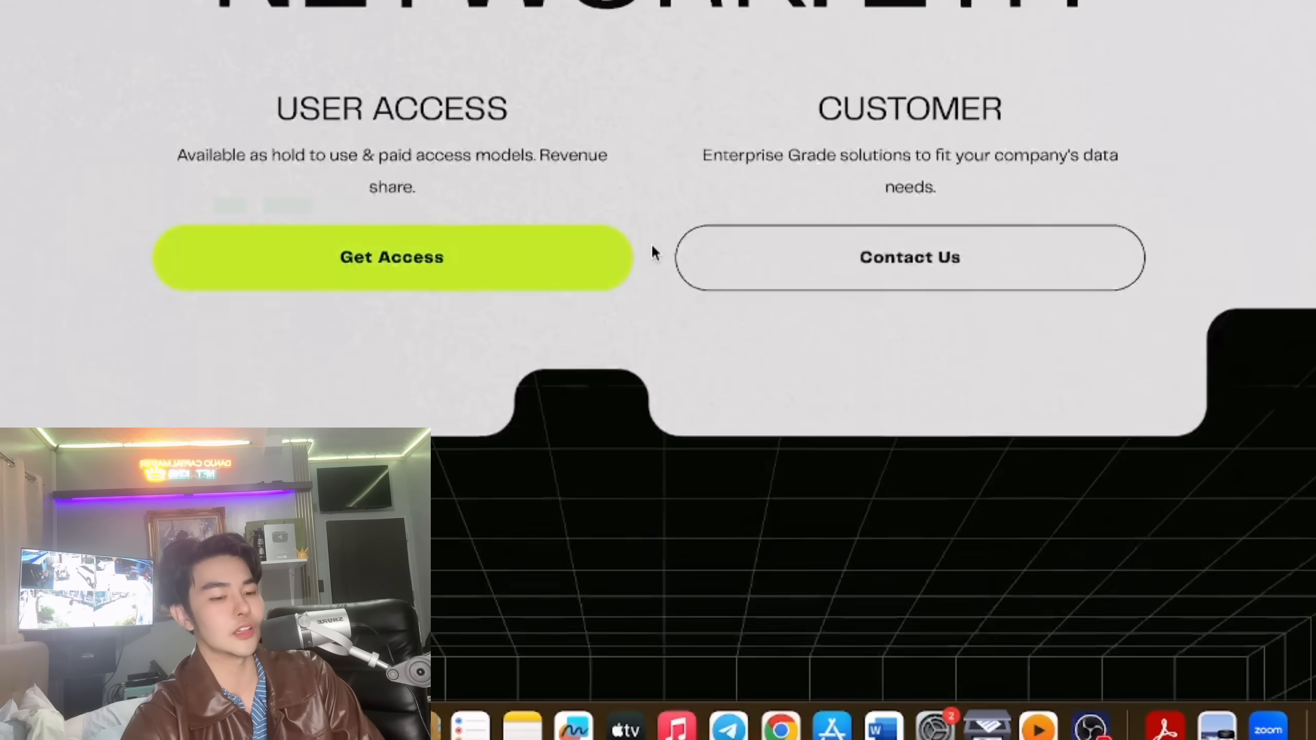
scroll("down", 3)
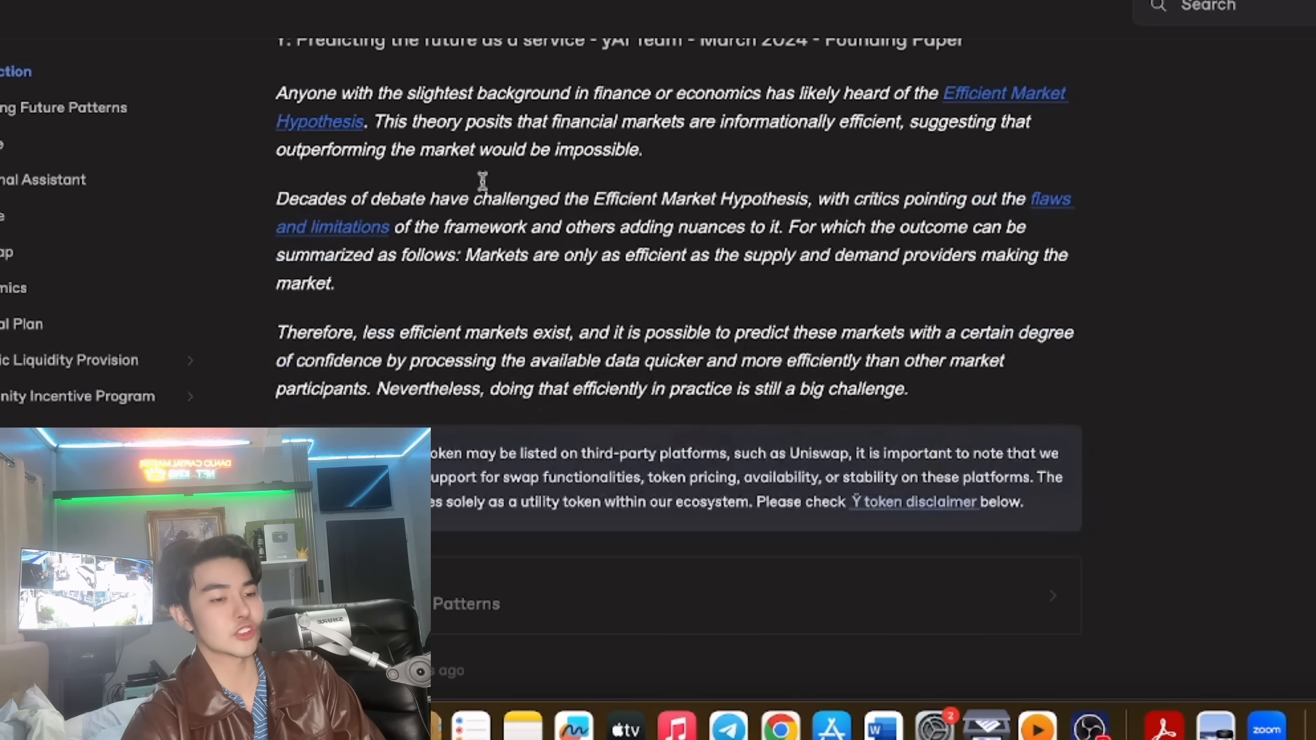
Scroll the whitepaper past Predicting Future Patterns to the Oracle architecture diagram
scroll("down", 3)
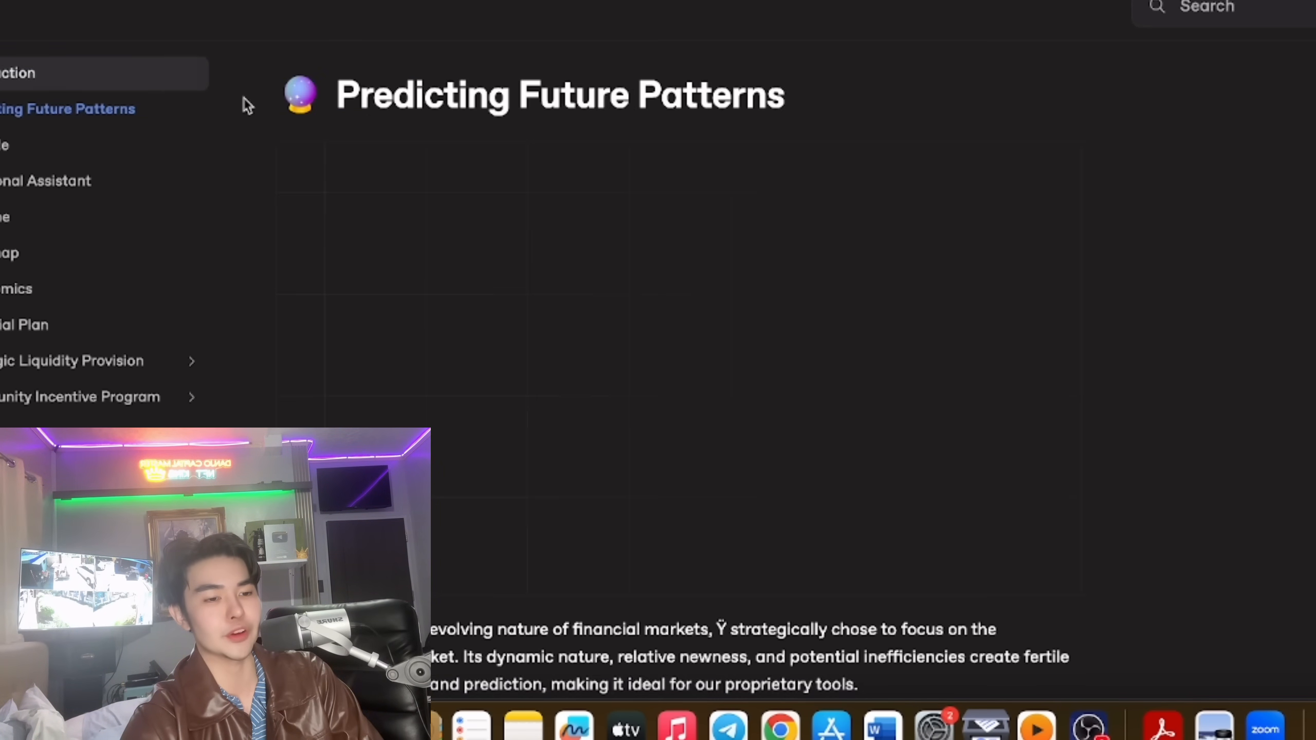
scroll("down", 3)
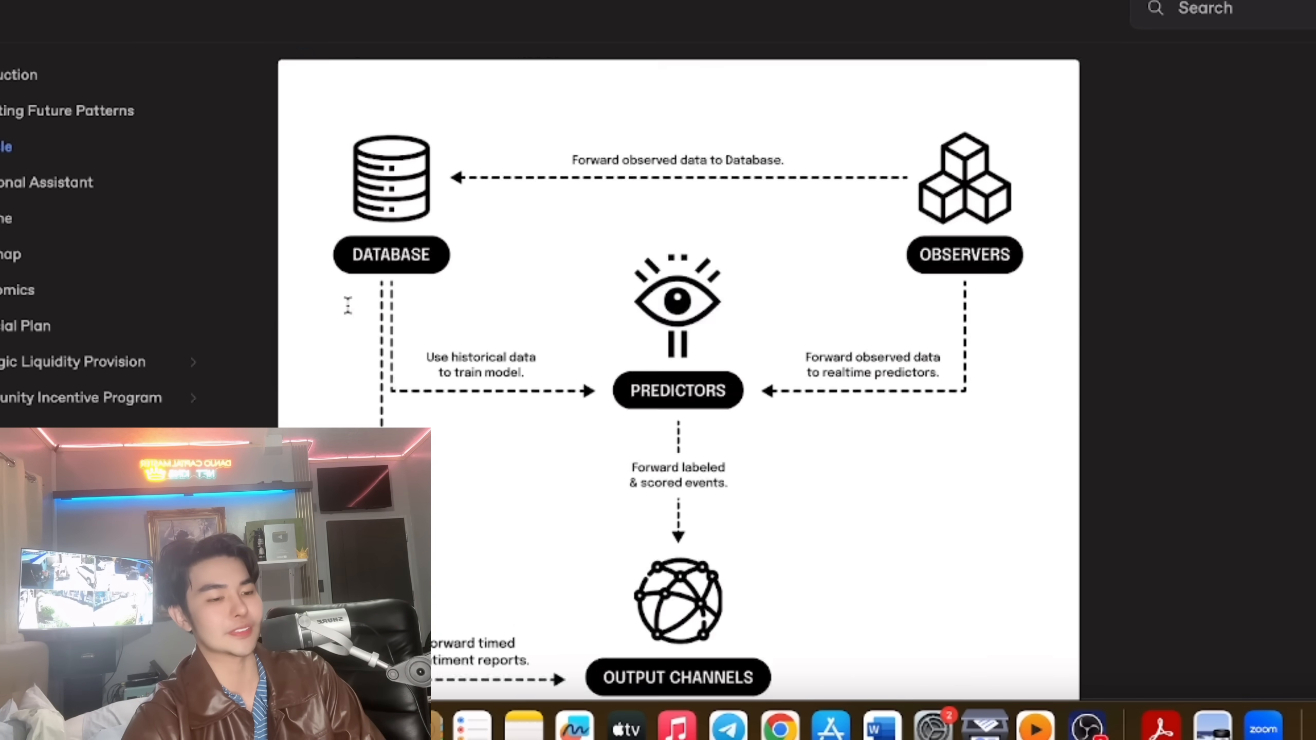
Open Timeline and Roadmap, review the Q1–Q3 milestone chart, then go to Tokenomics
left_click(8, 218)
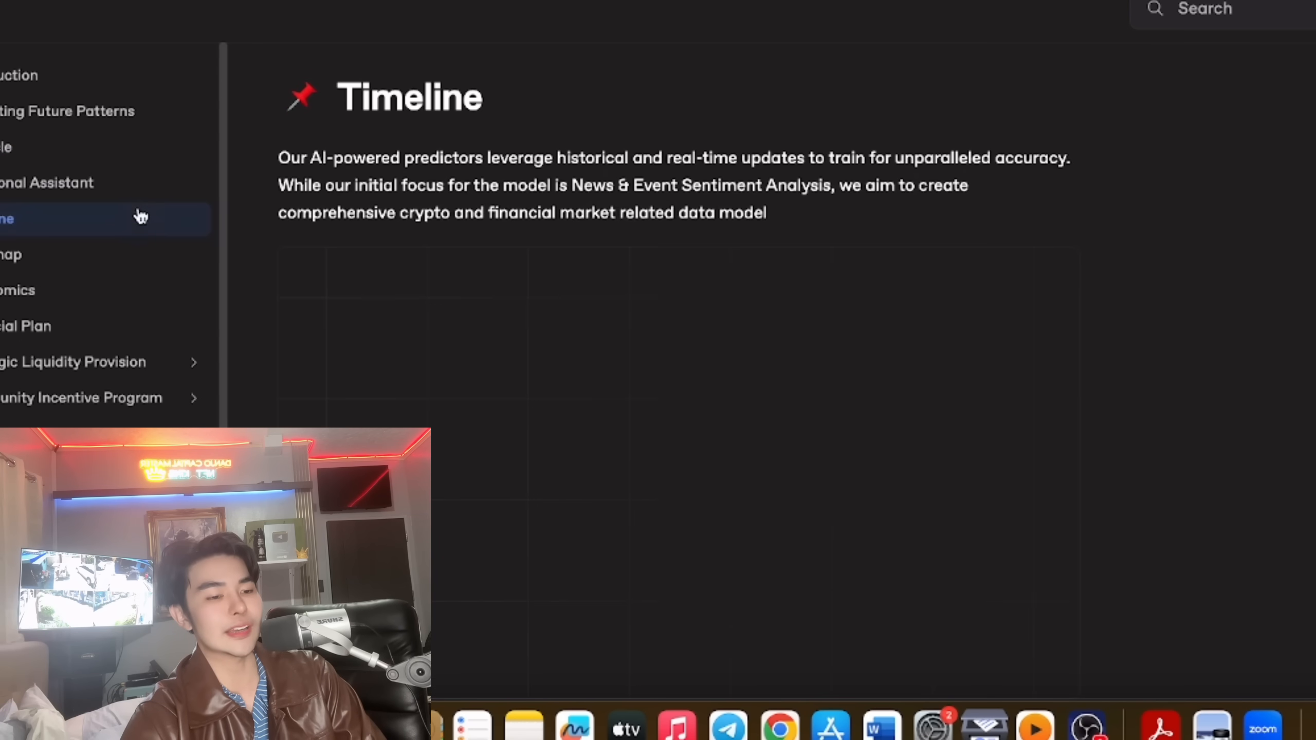
left_click(46, 182)
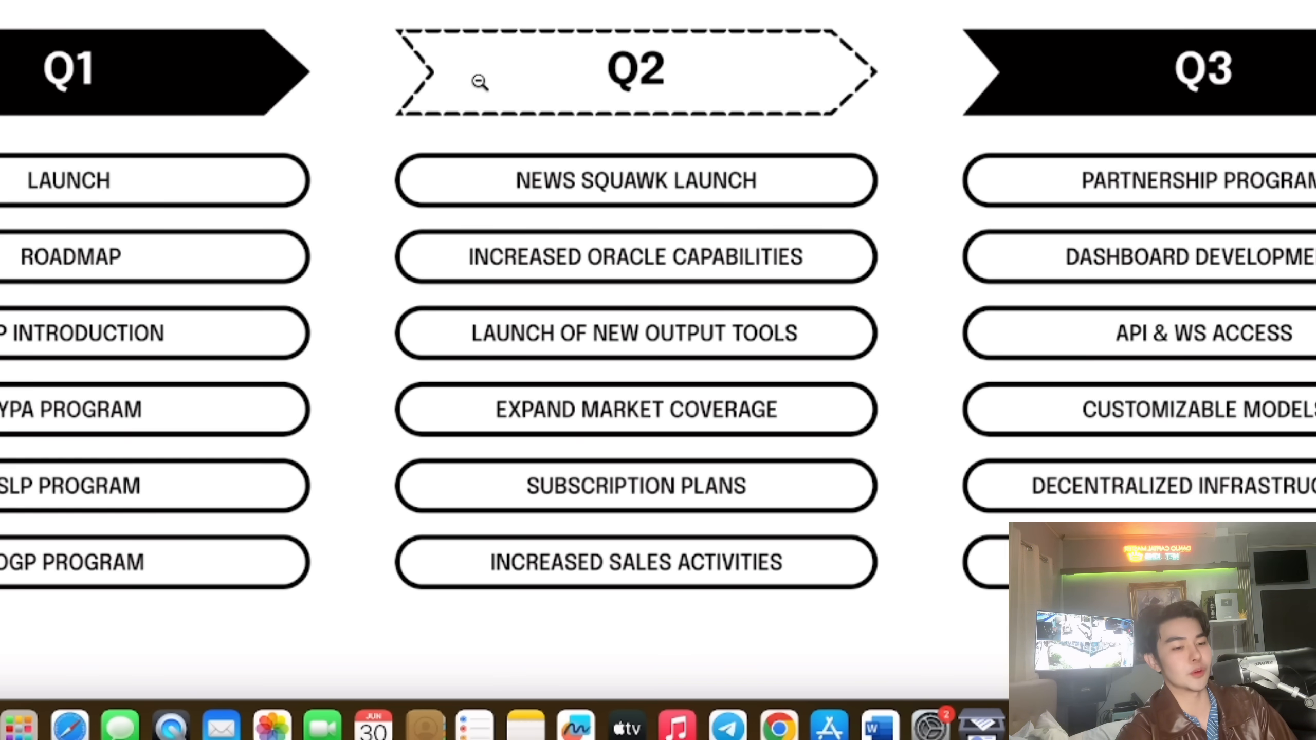
scroll("down", 3)
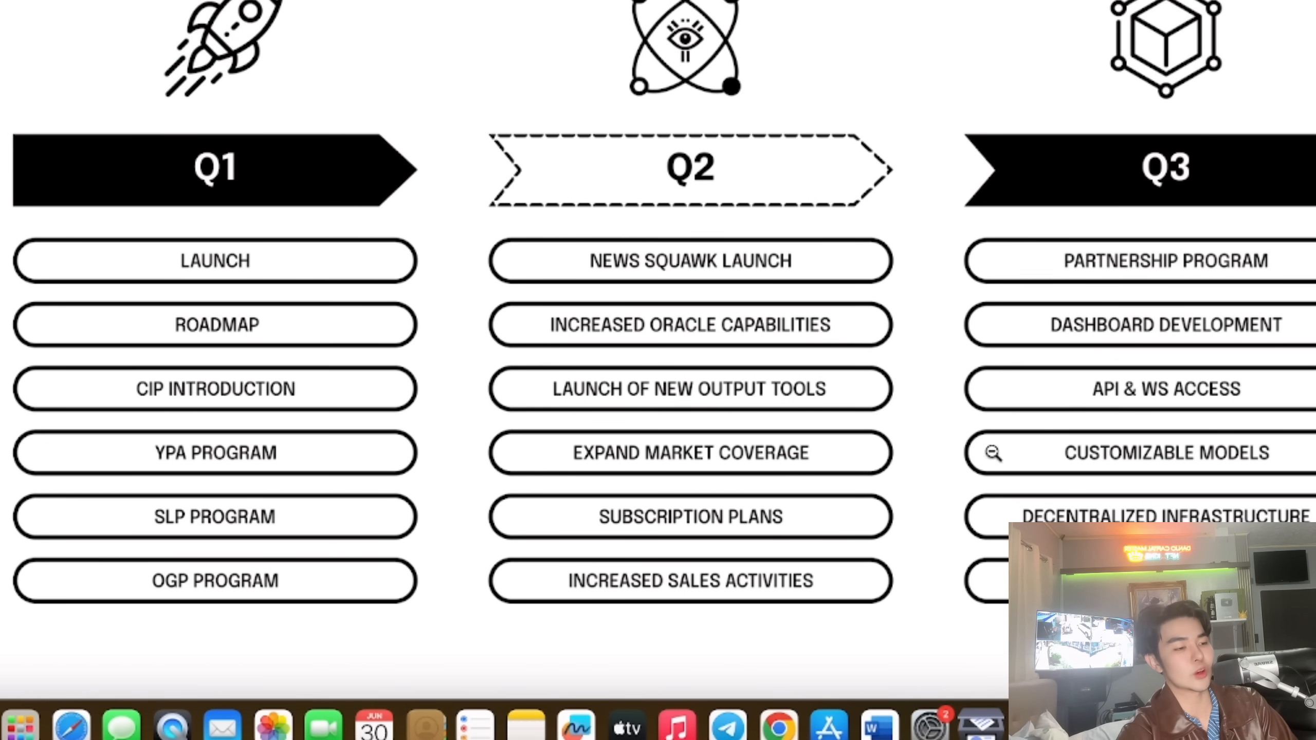
scroll("down", 3)
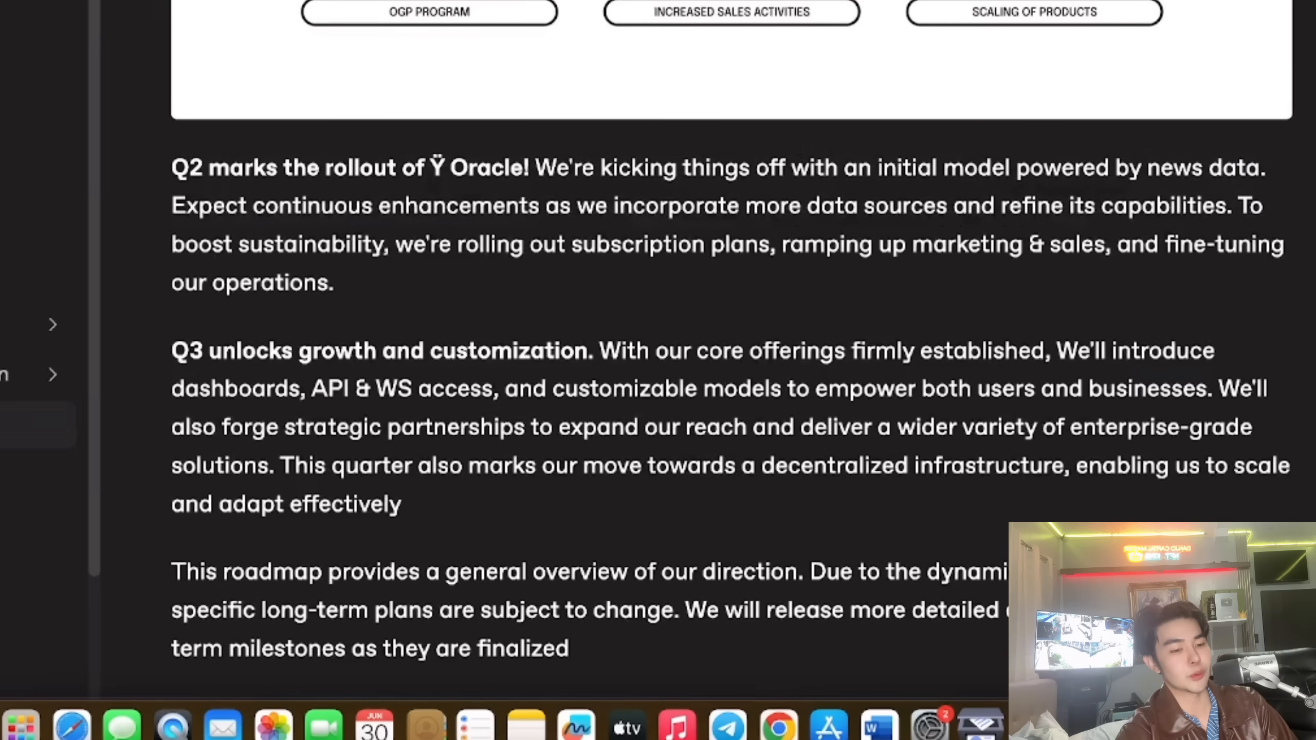
scroll("down", 3)
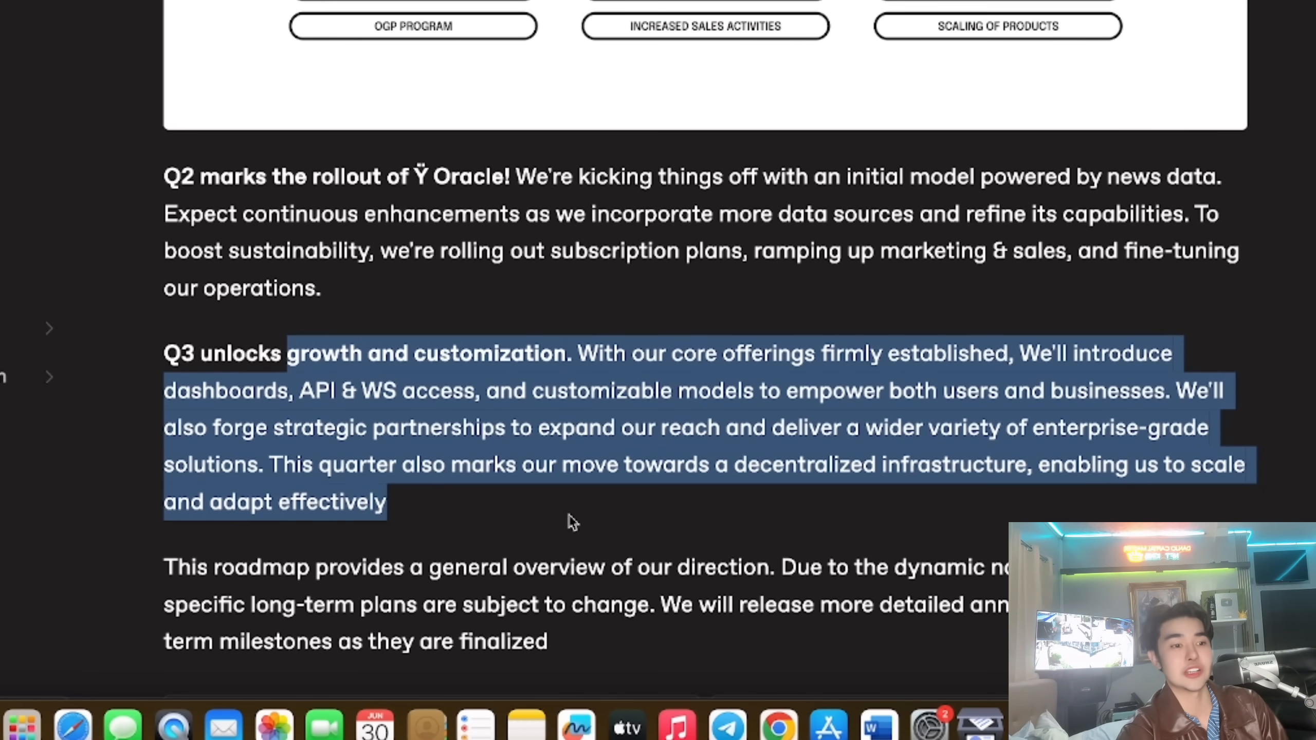
mouse_move(476, 536)
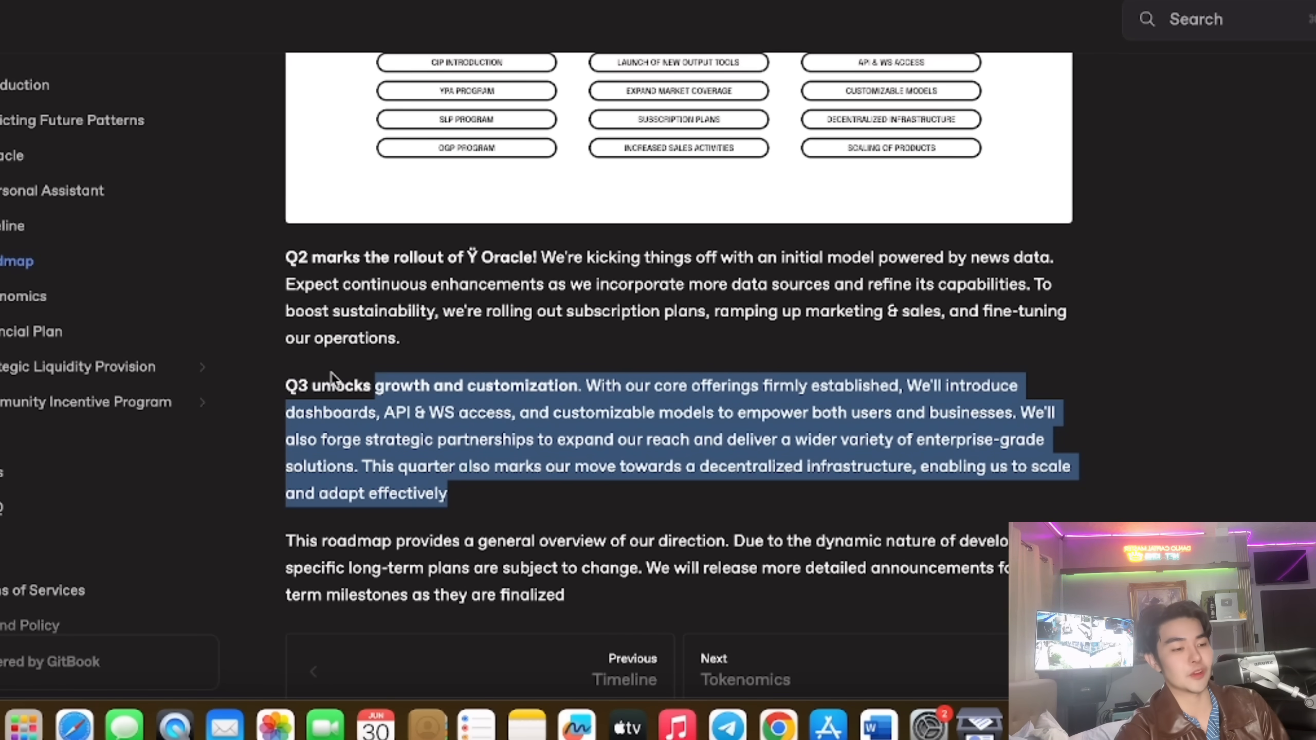
left_click(25, 296)
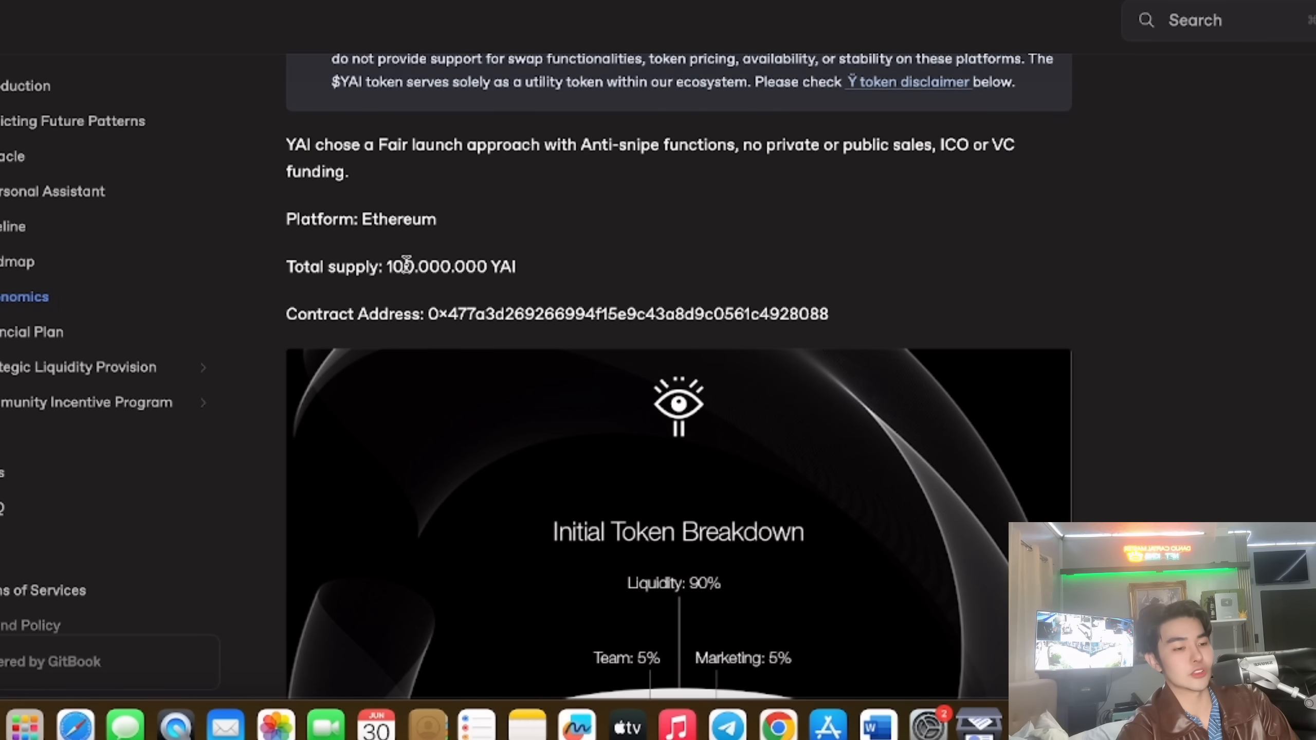
Scroll through the Tokenomics fair-launch supply and Initial Token Breakdown details
scroll("down", 3)
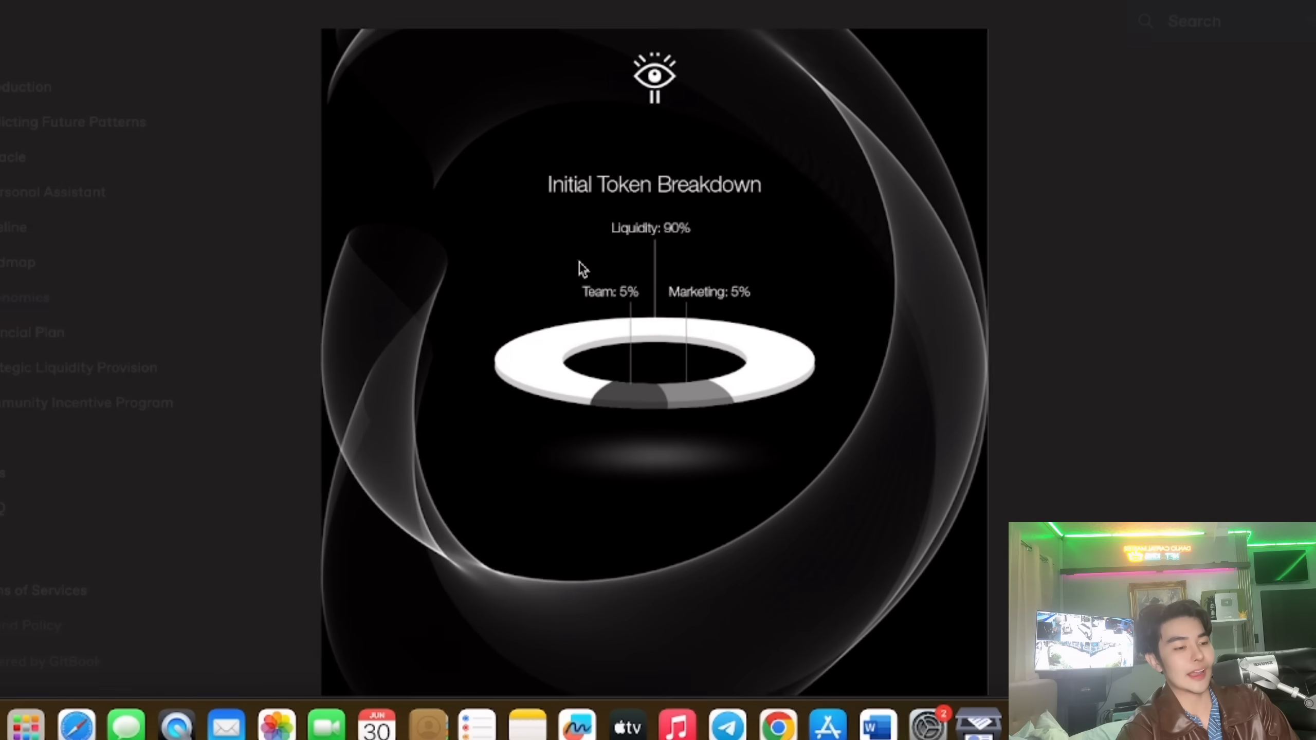
scroll("down", 3)
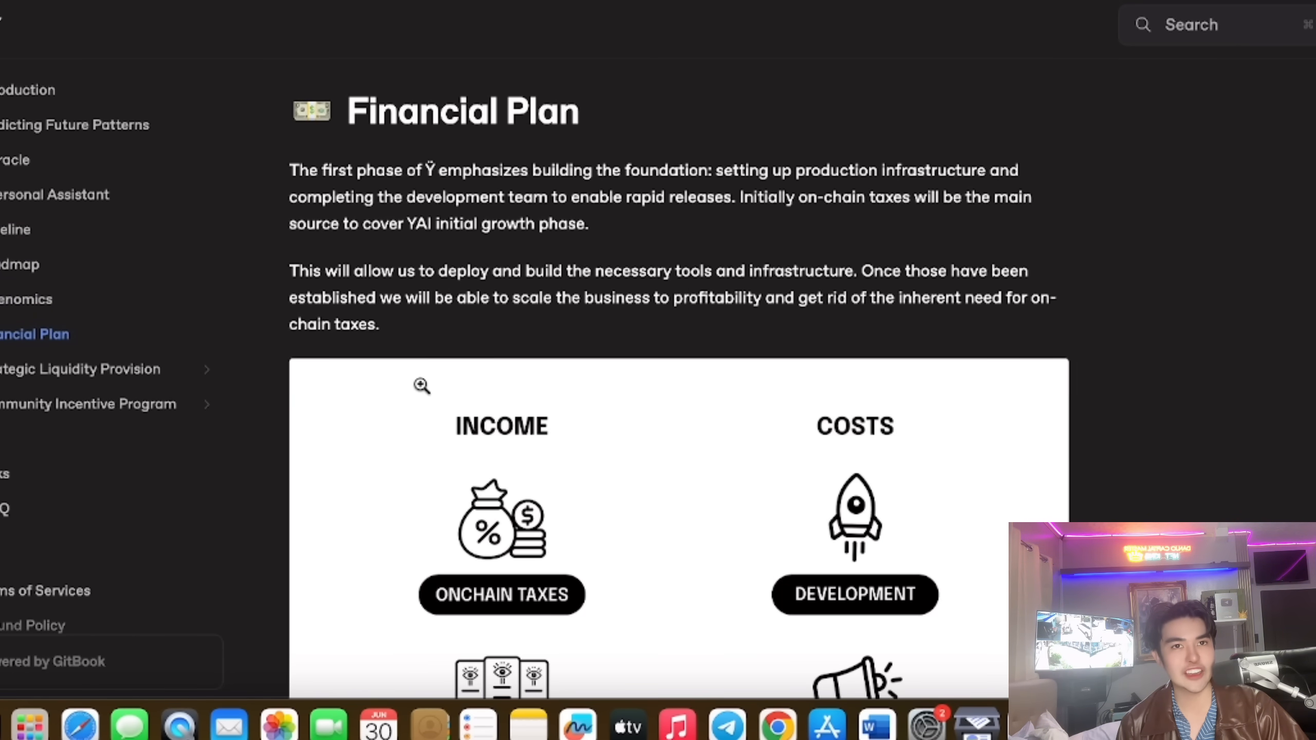
Scroll through the Financial Plan's income, costs and tax-use lists to the closing note
scroll("down", 3)
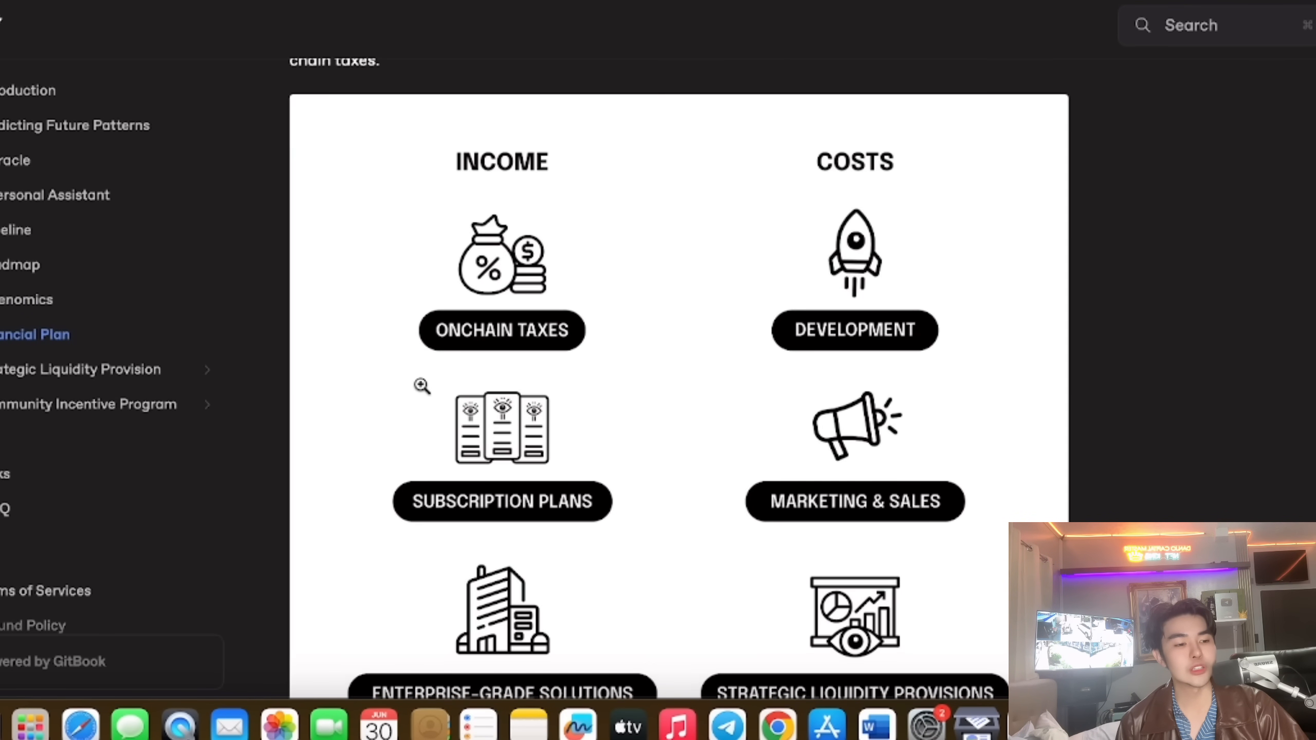
scroll("down", 3)
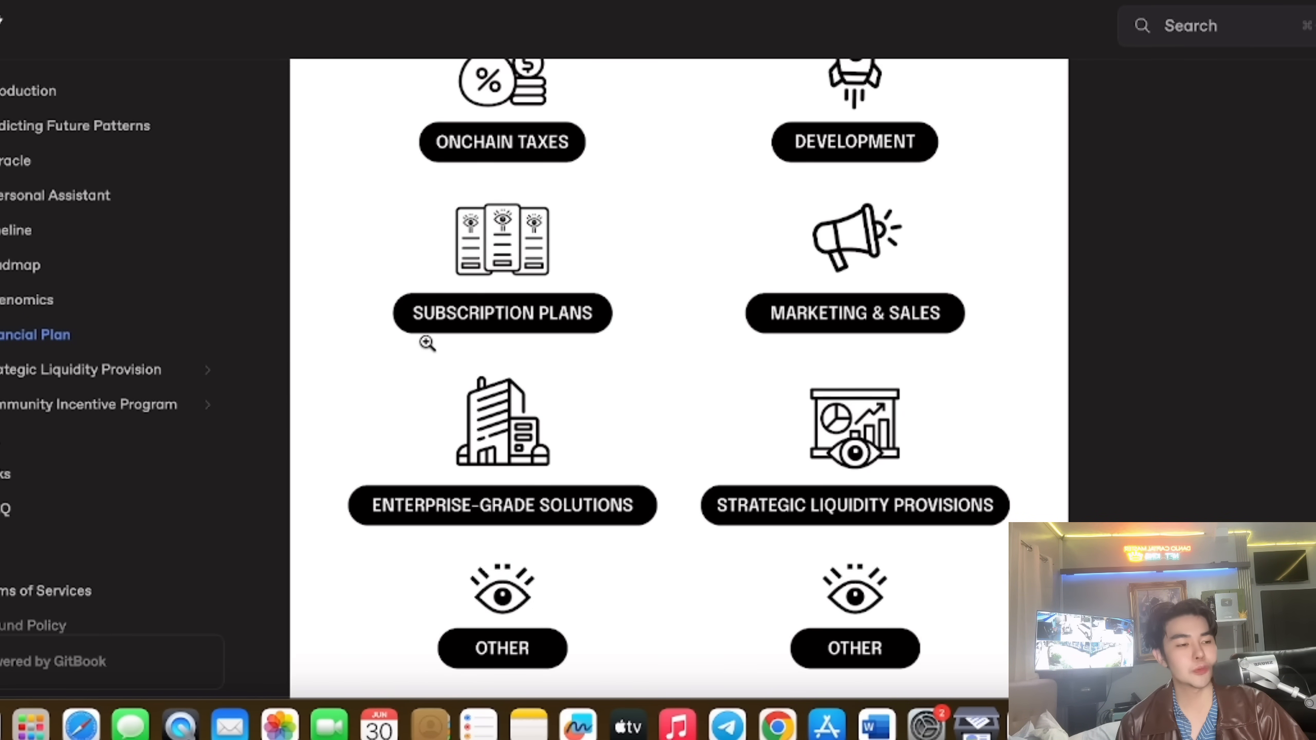
scroll("down", 3)
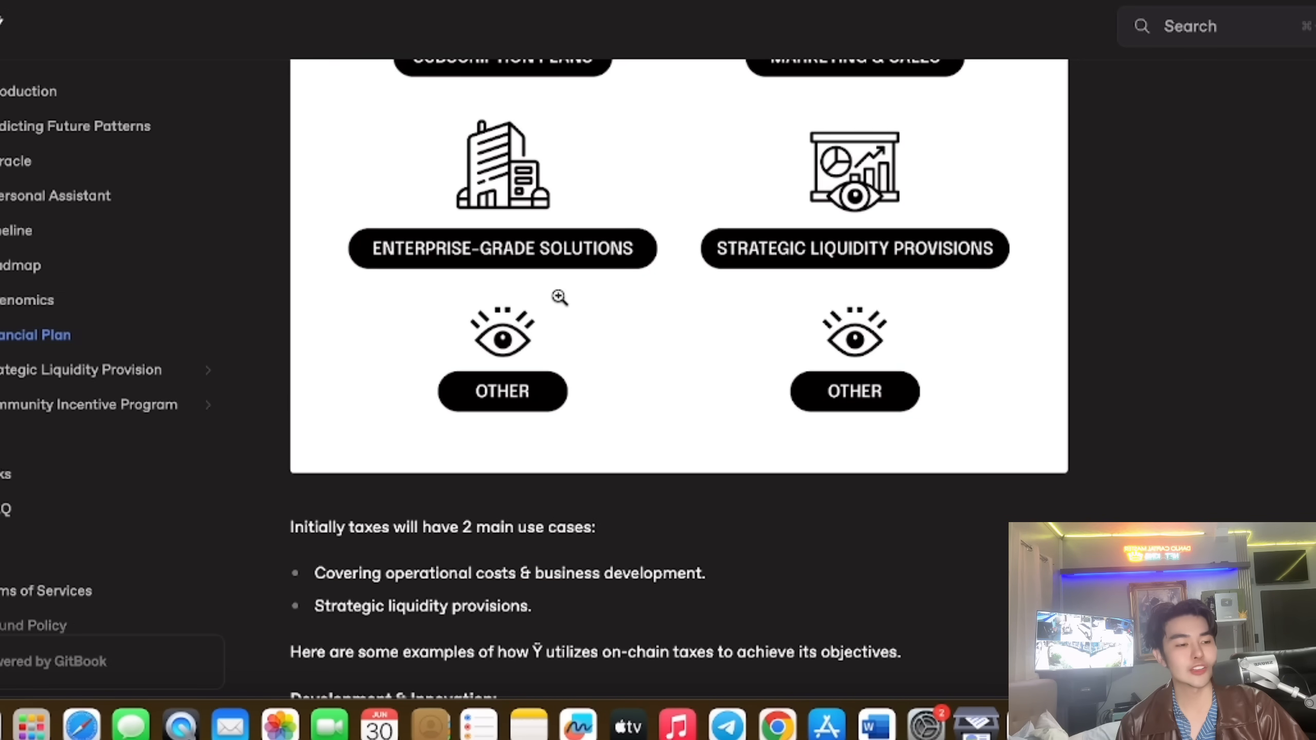
scroll("down", 3)
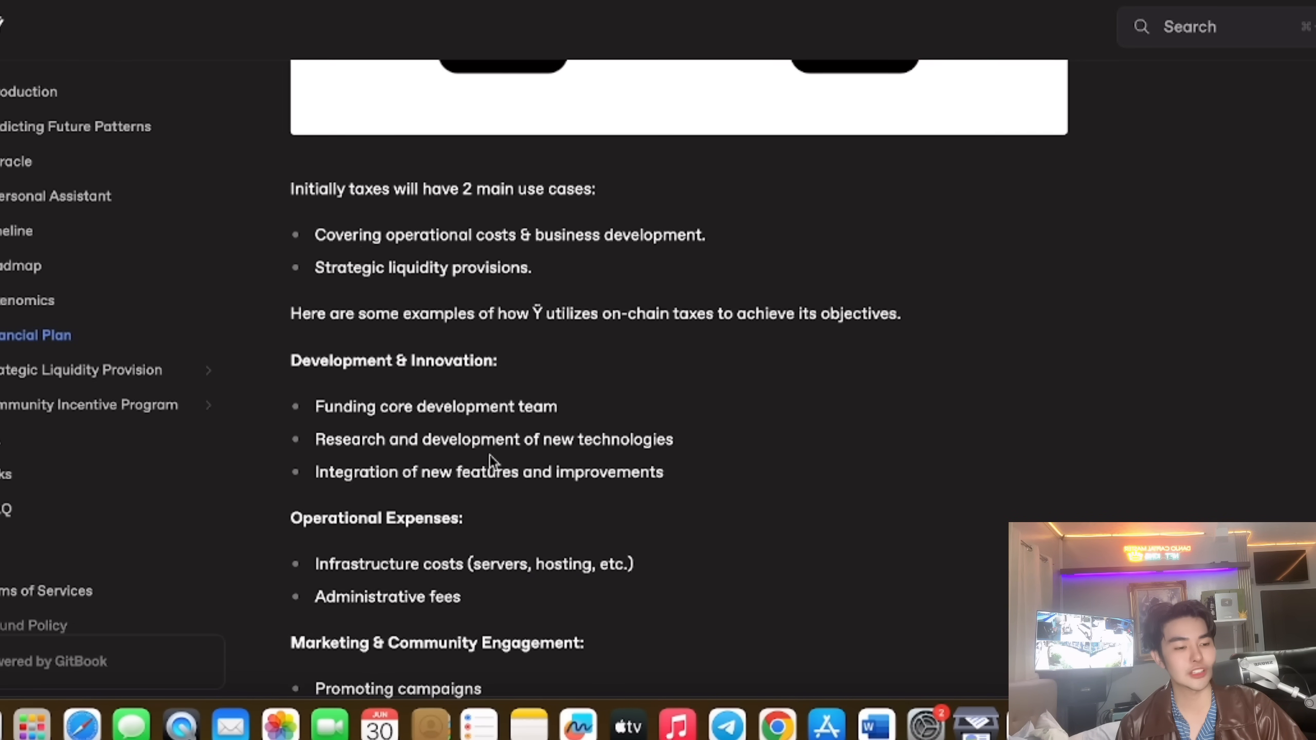
scroll("down", 3)
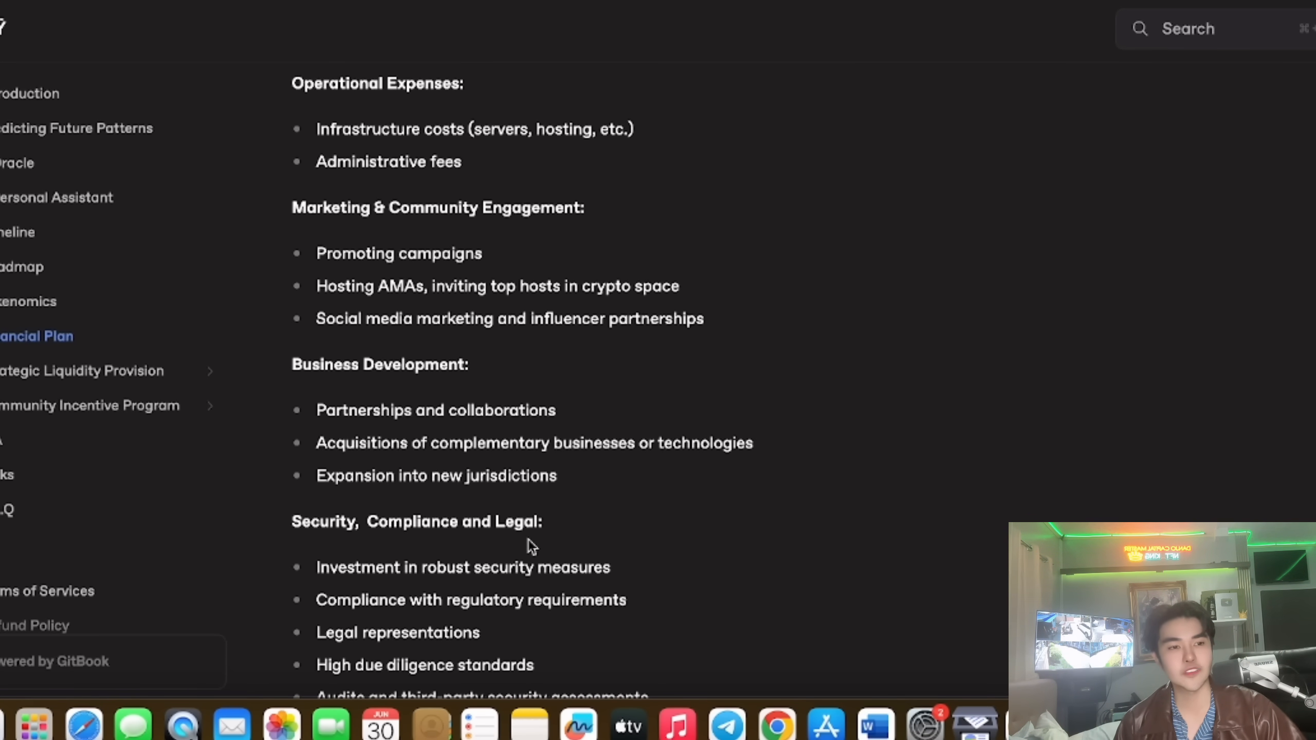
scroll("down", 3)
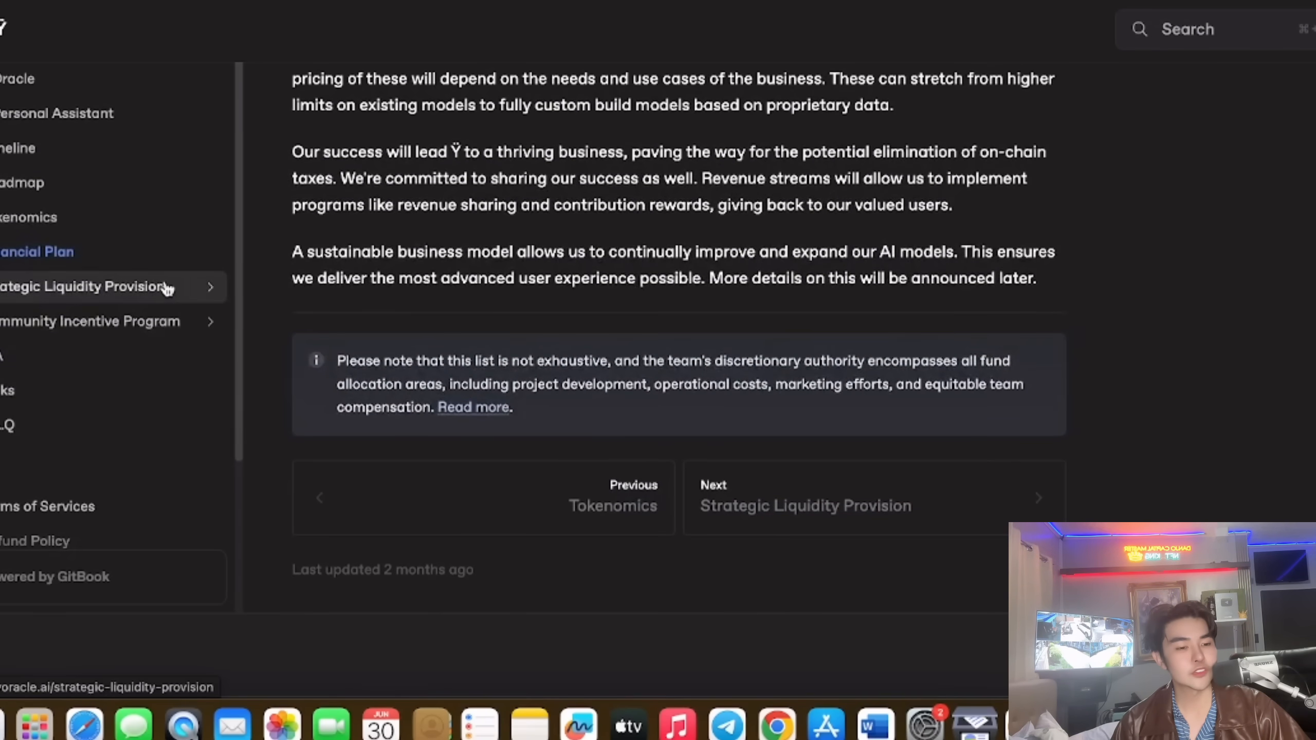
Open Strategic Liquidity Provision and scroll into the SLP Research simulation model design
left_click(88, 286)
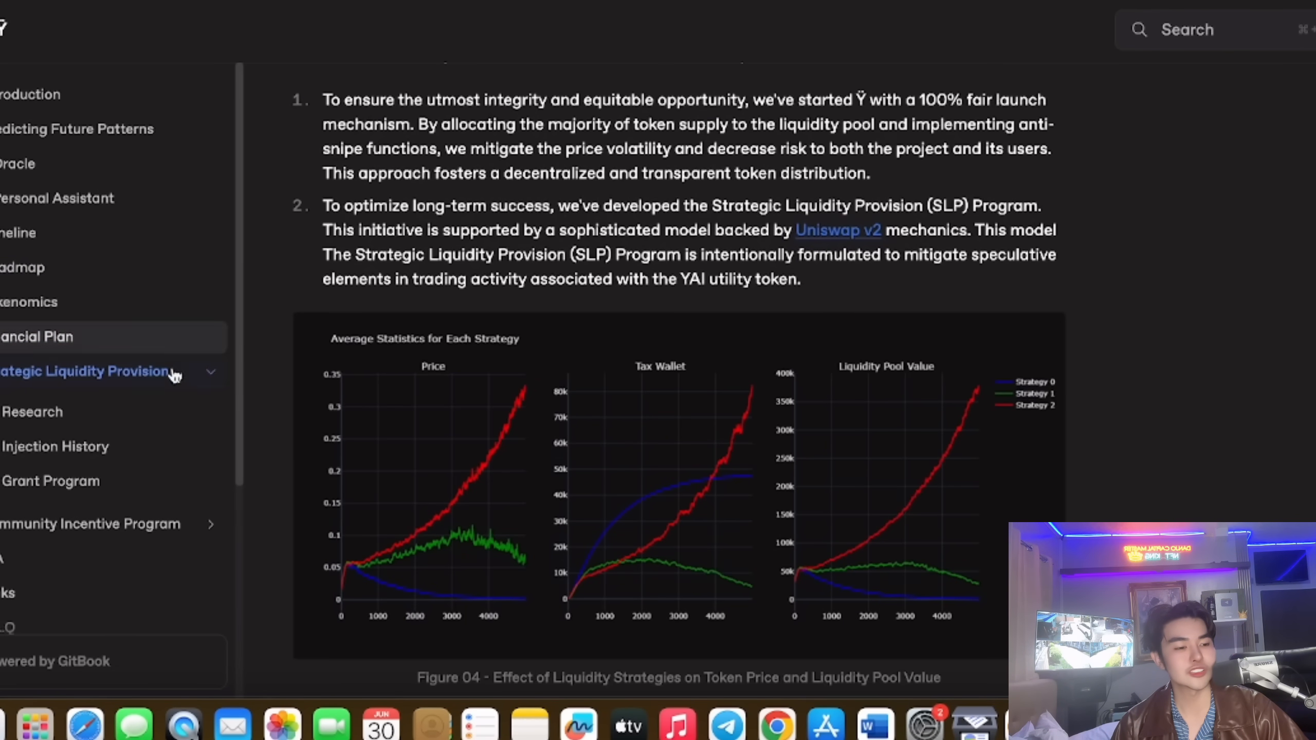
scroll("down", 3)
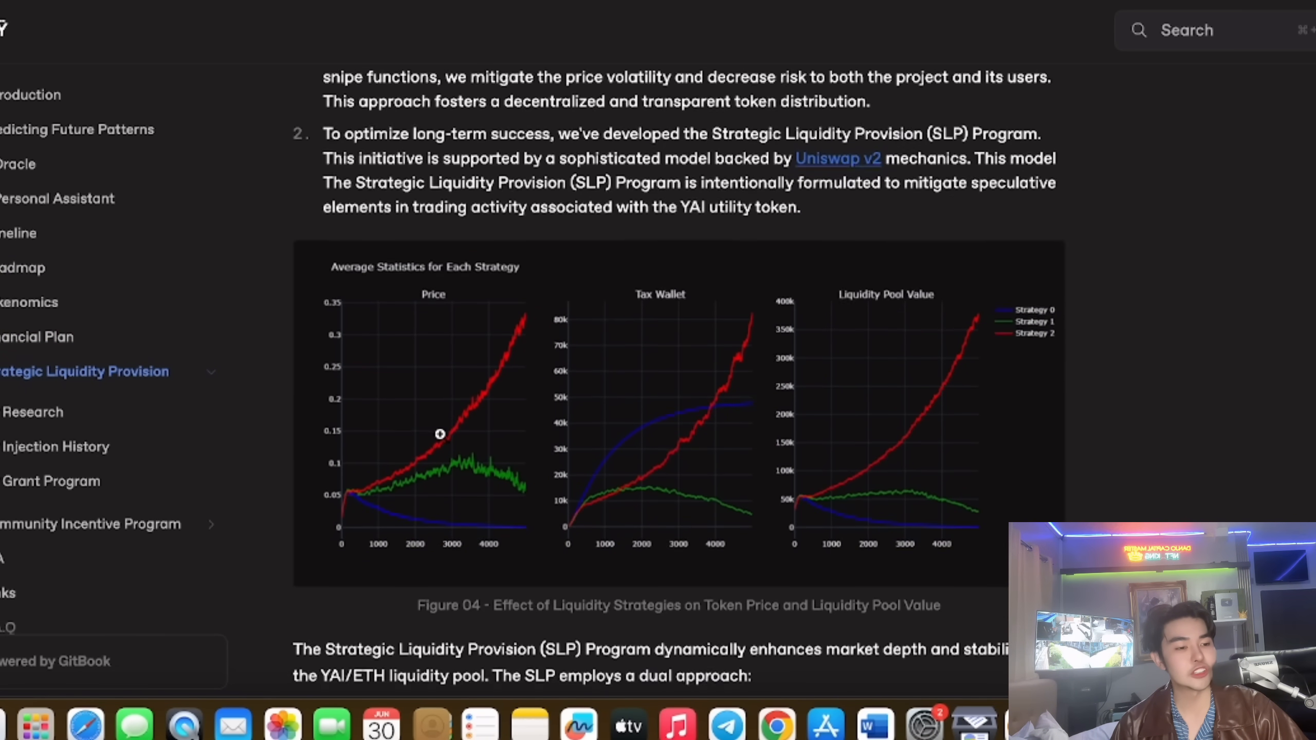
scroll("down", 3)
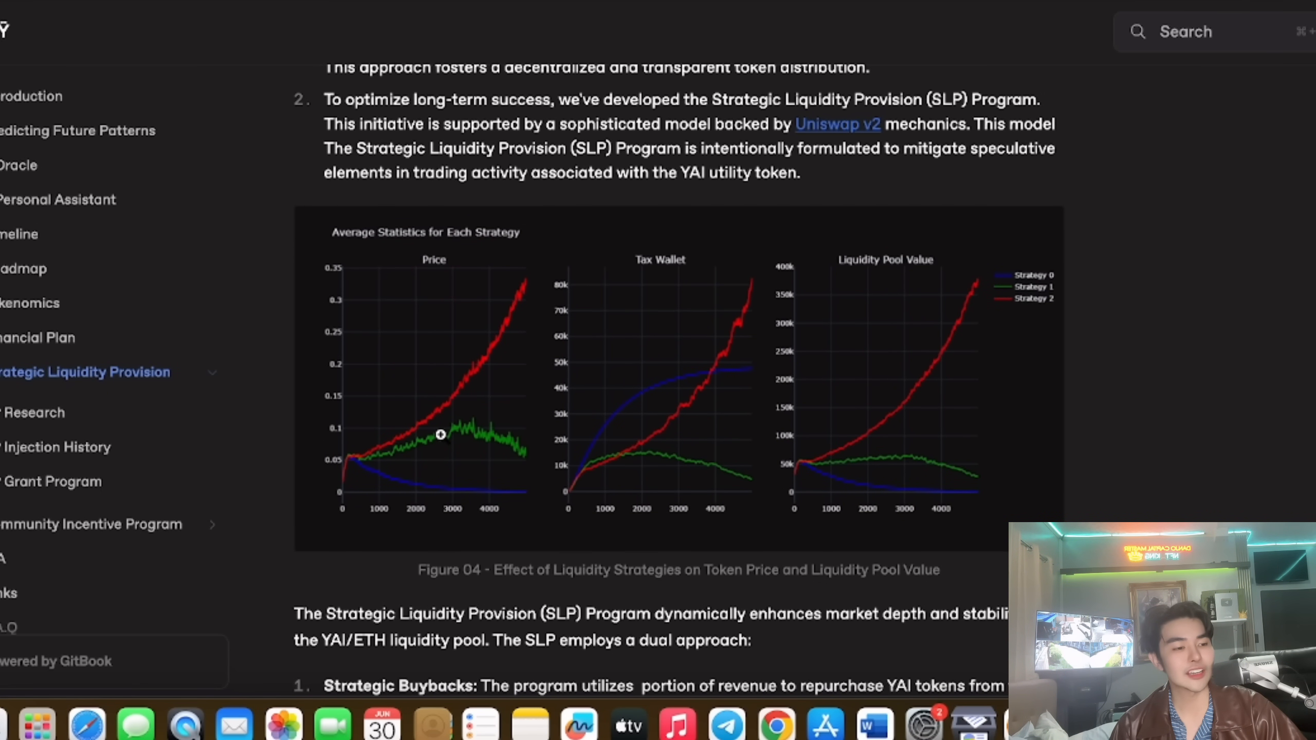
scroll("down", 3)
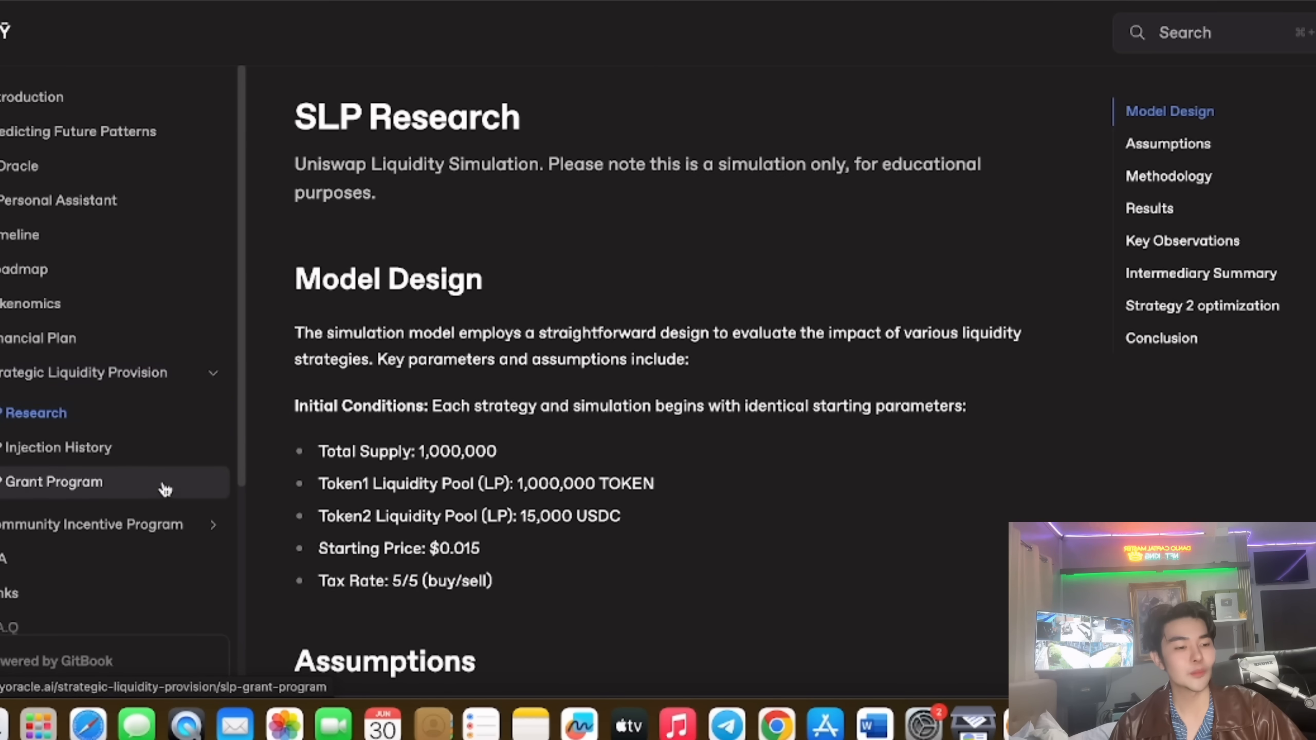
Browse the SLP Grant Program page and the page below it in the docs sidebar
left_click(59, 447)
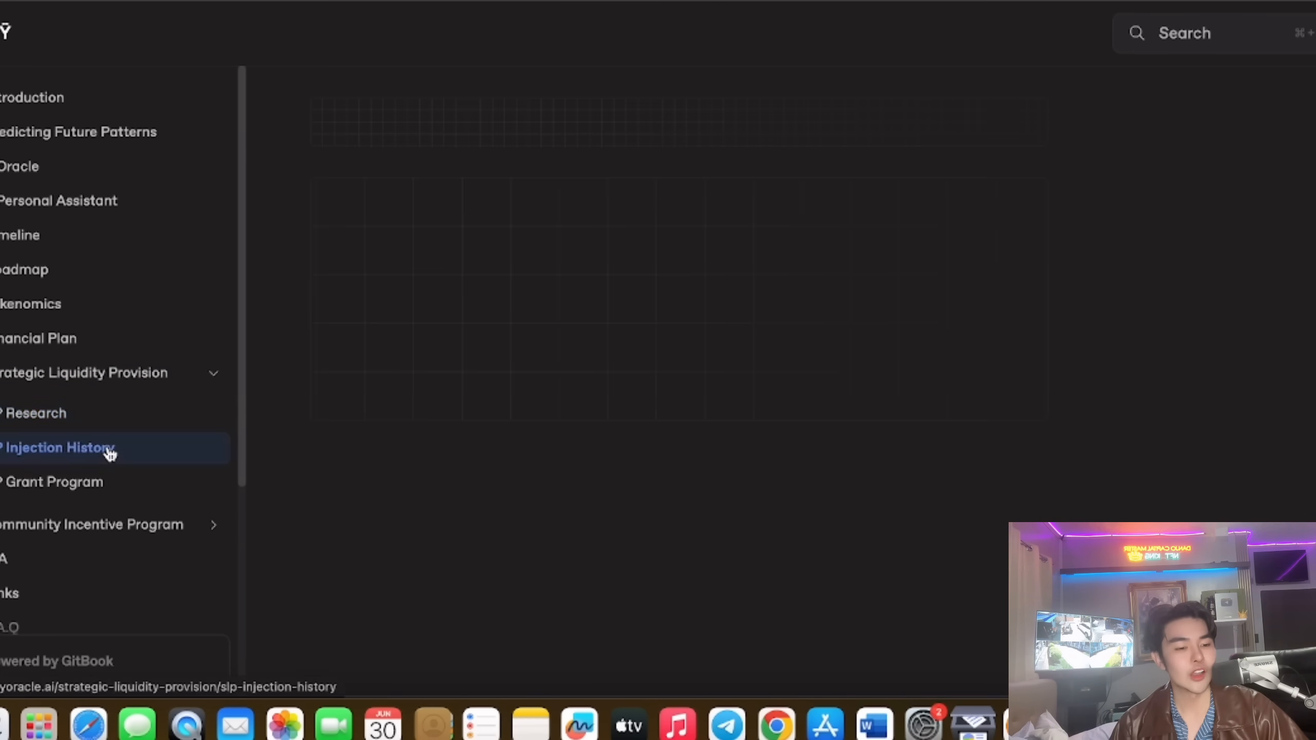
left_click(53, 482)
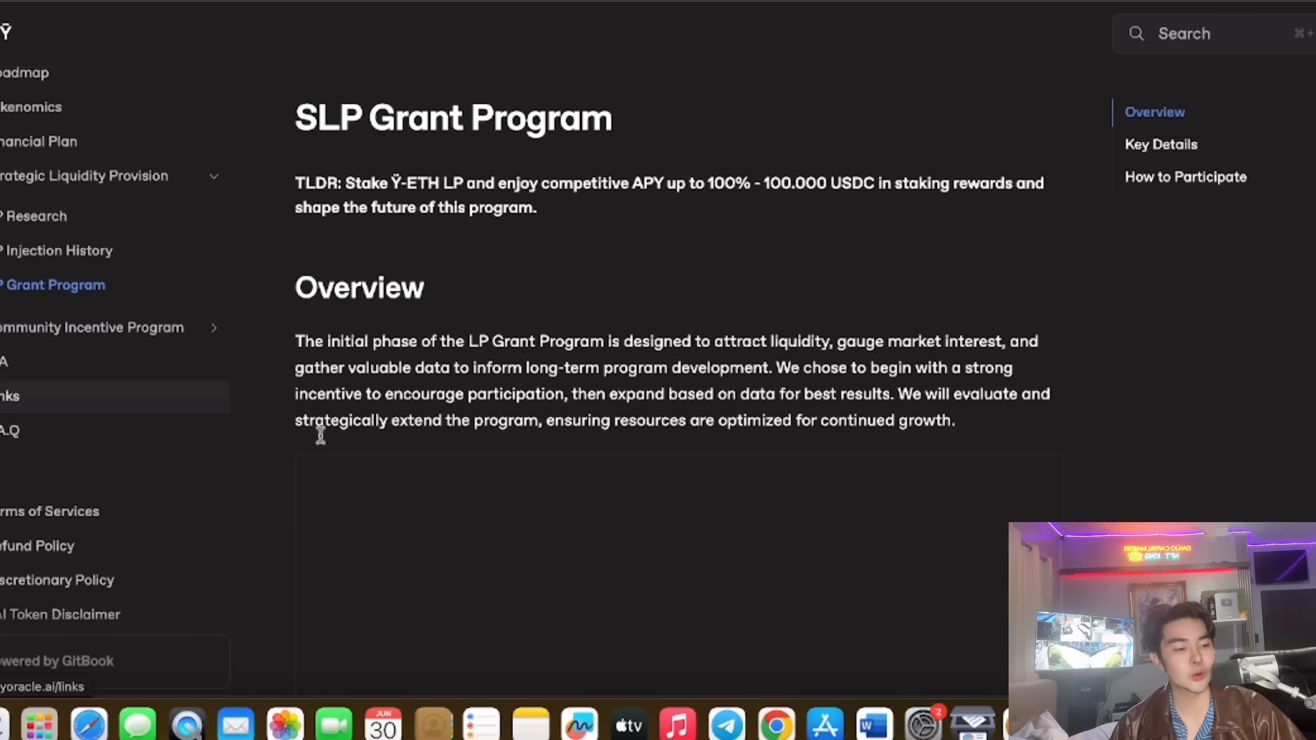
scroll("down", 3)
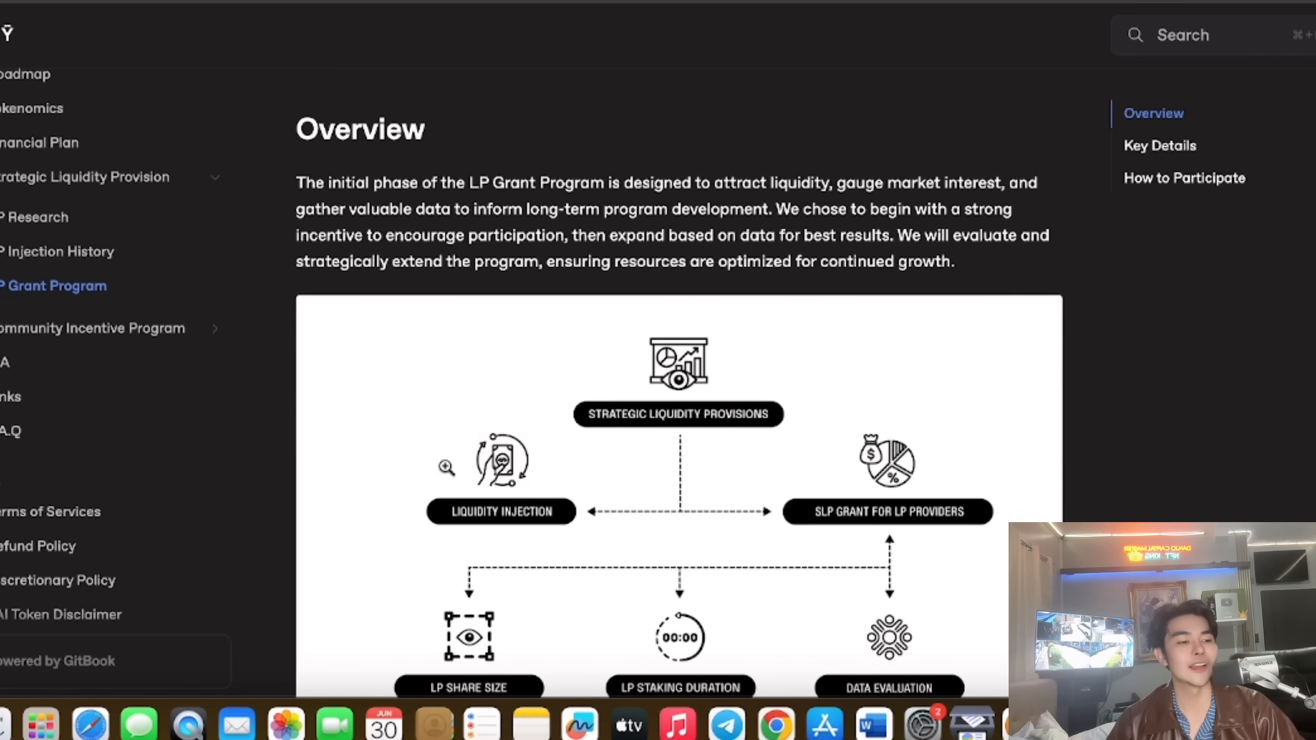
mouse_move(242, 296)
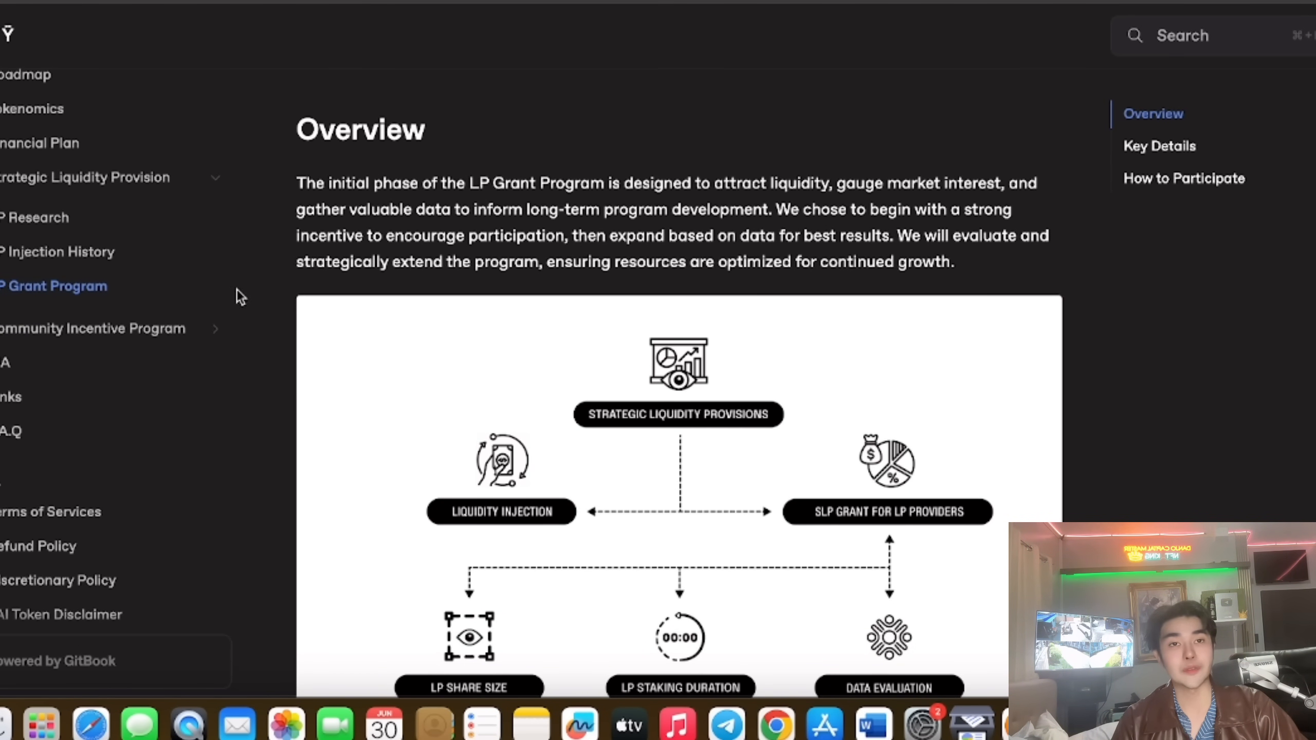
Expand Community Incentive Program, view CIP-1, Links and EIA, then reach F.A.Q
left_click(79, 369)
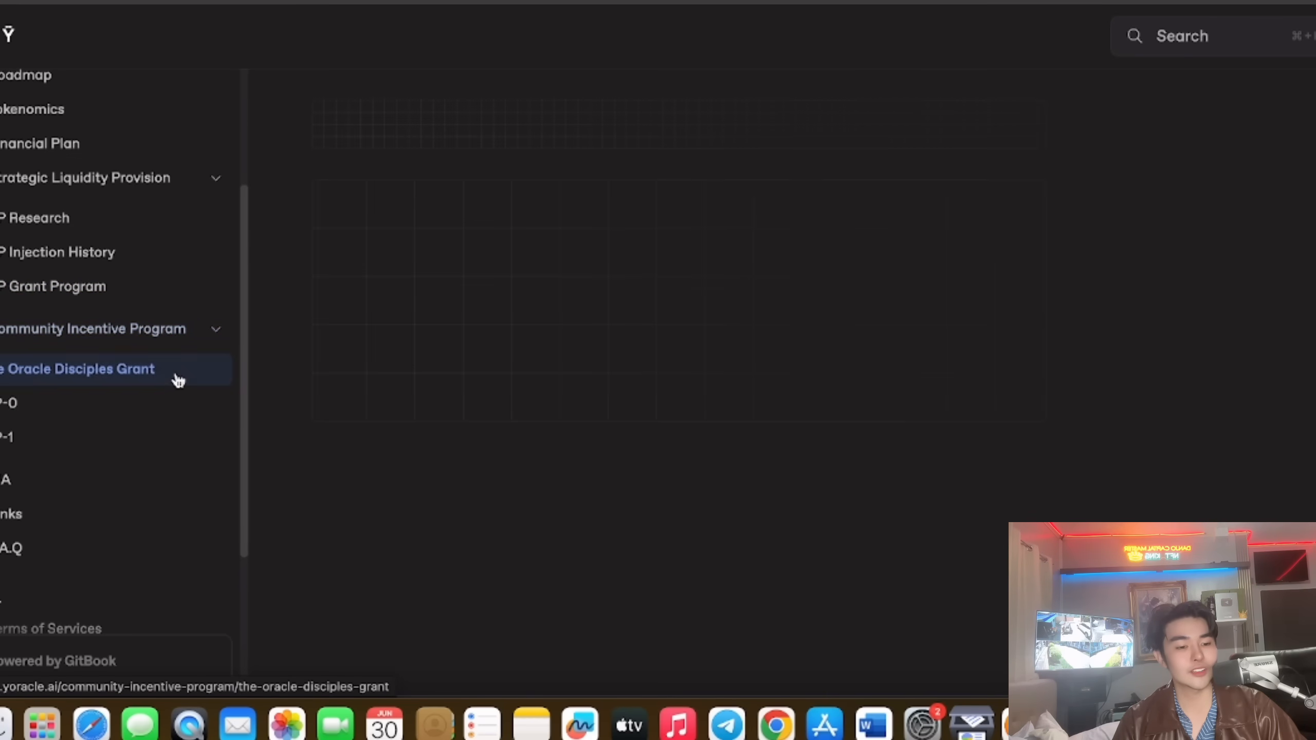
left_click(10, 437)
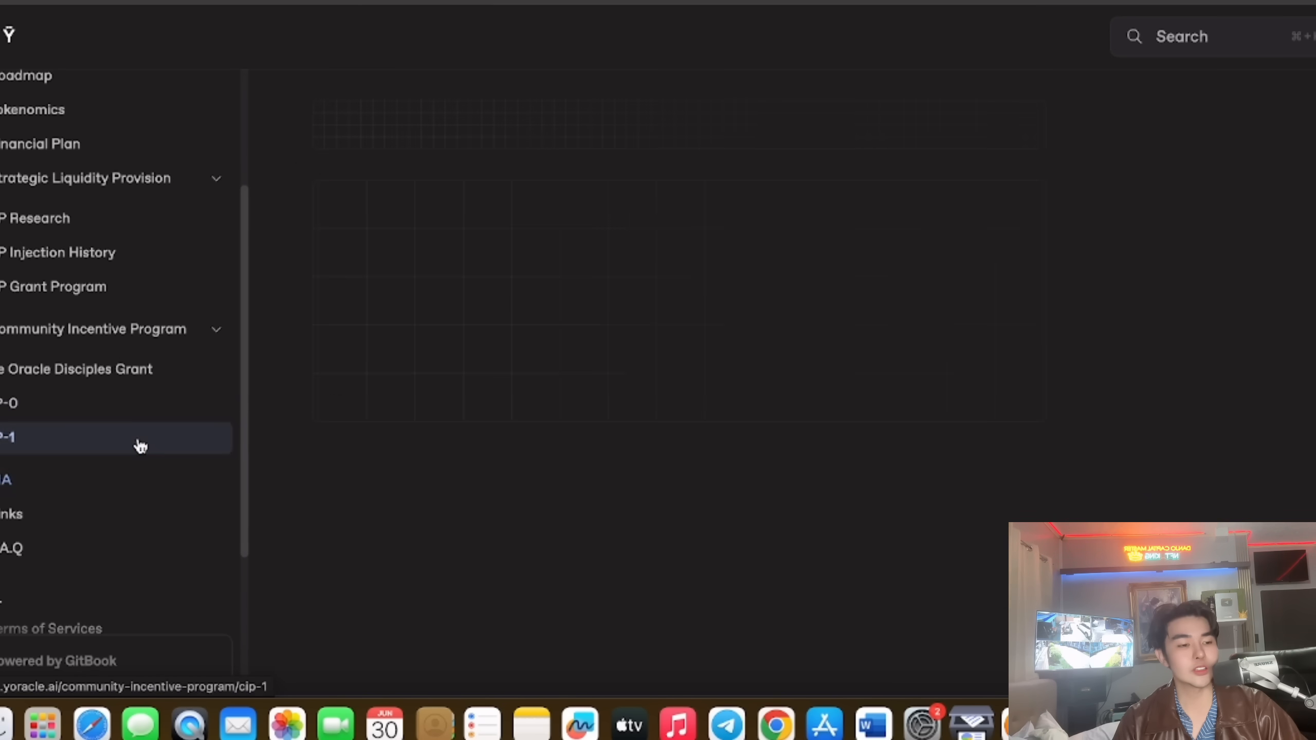
left_click(12, 514)
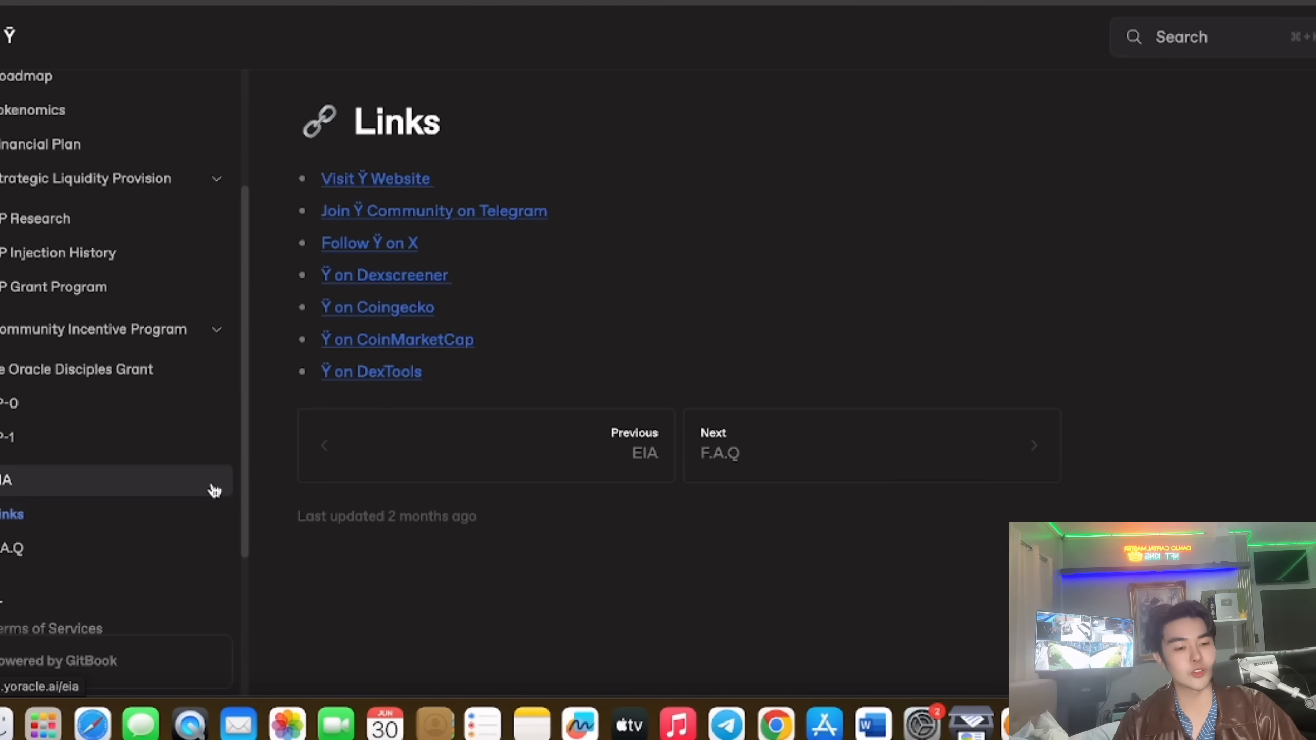
left_click(8, 479)
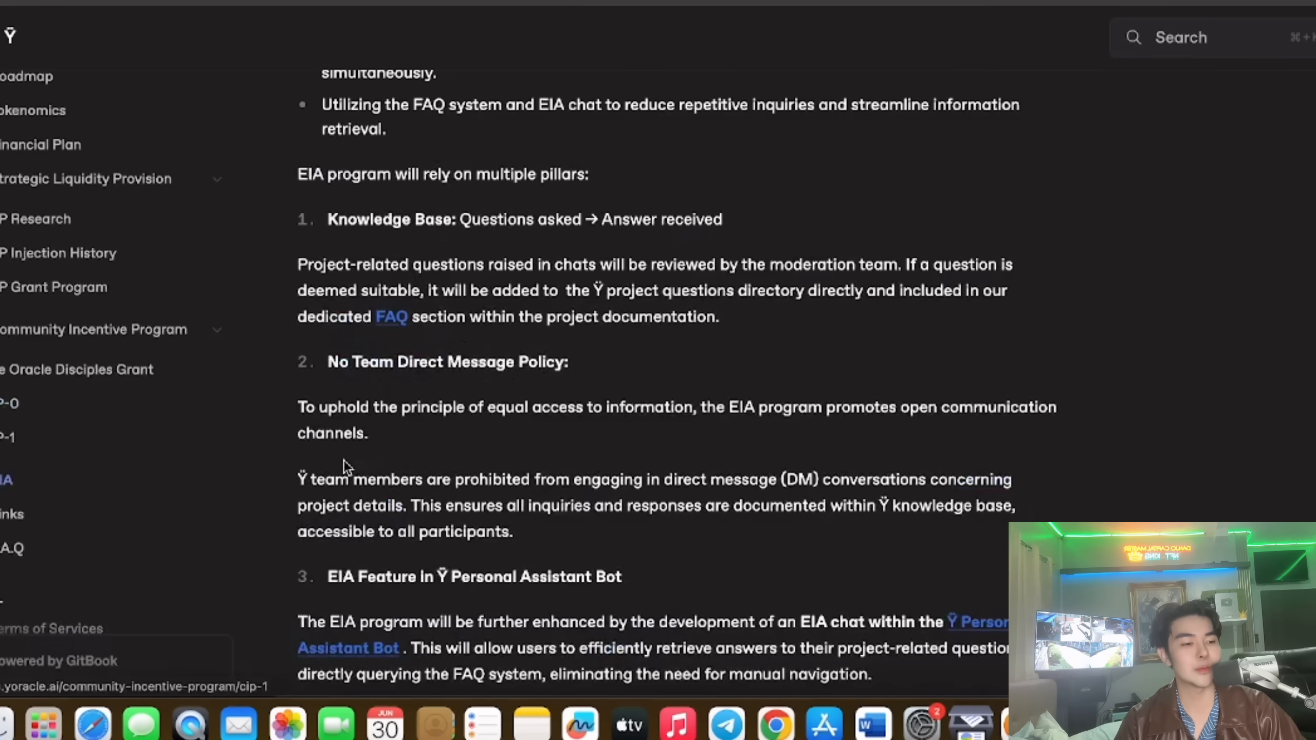
left_click(78, 369)
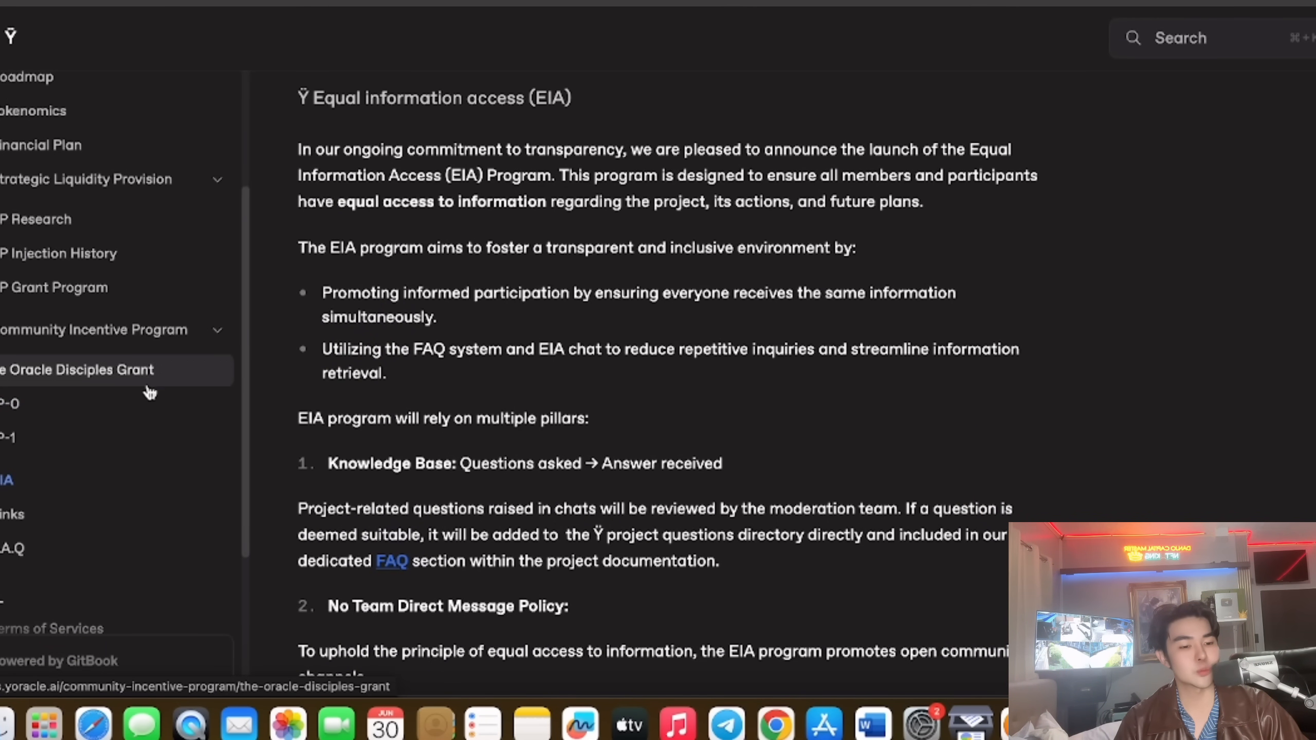
left_click(13, 547)
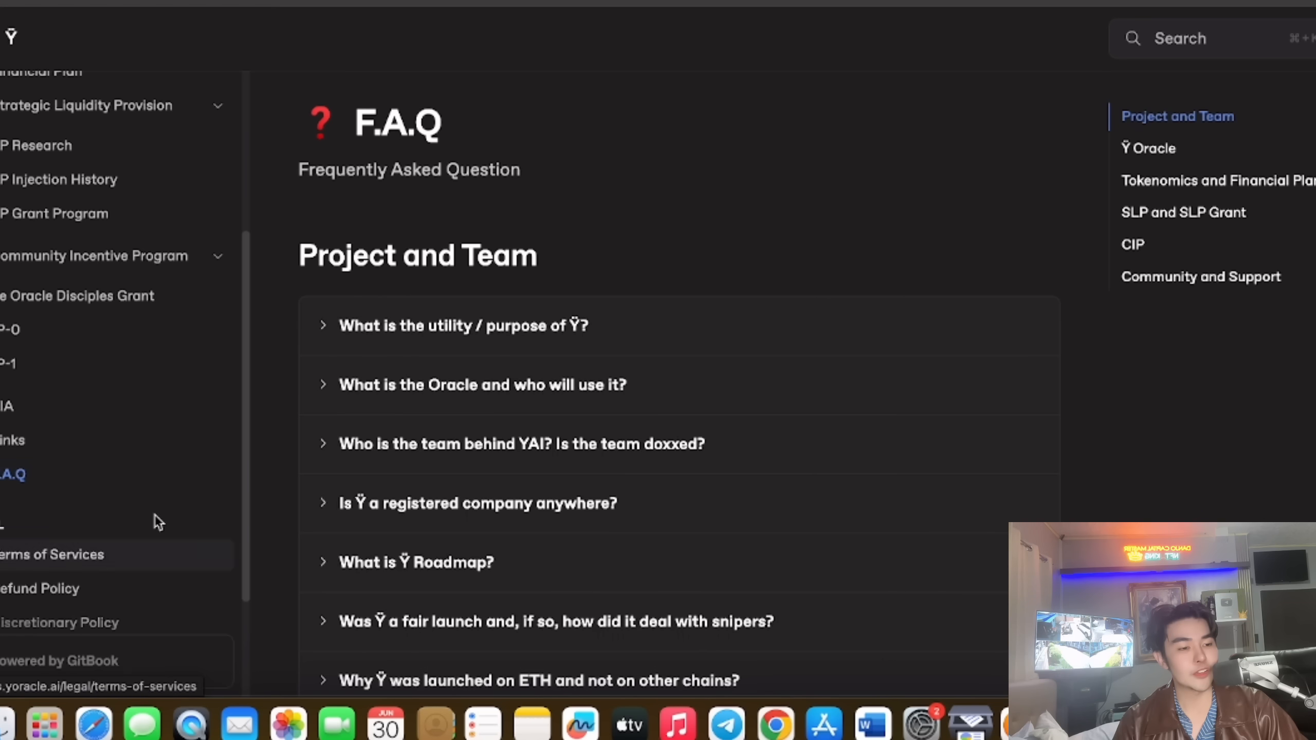
Expand 'What is Ÿ Roadmap?' and scroll down to 'What are the Tokenomics of YAI?'
left_click(463, 325)
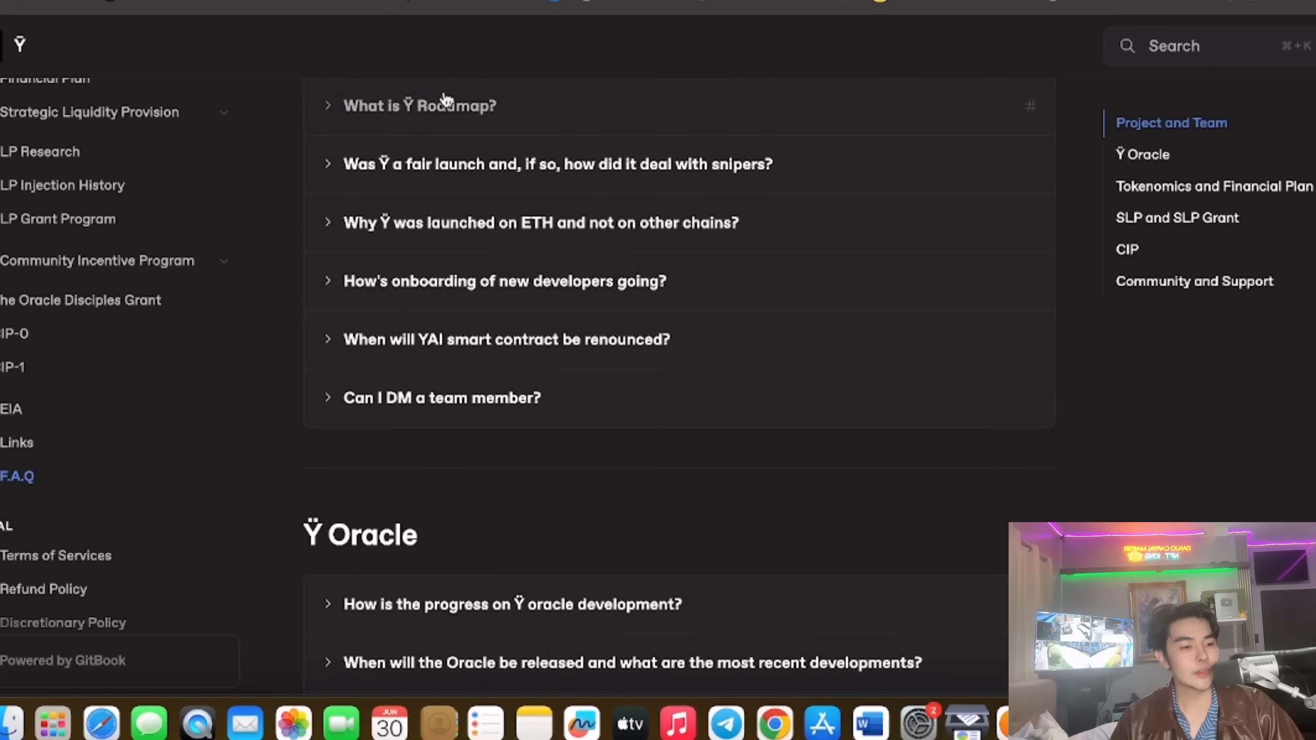
left_click(420, 105)
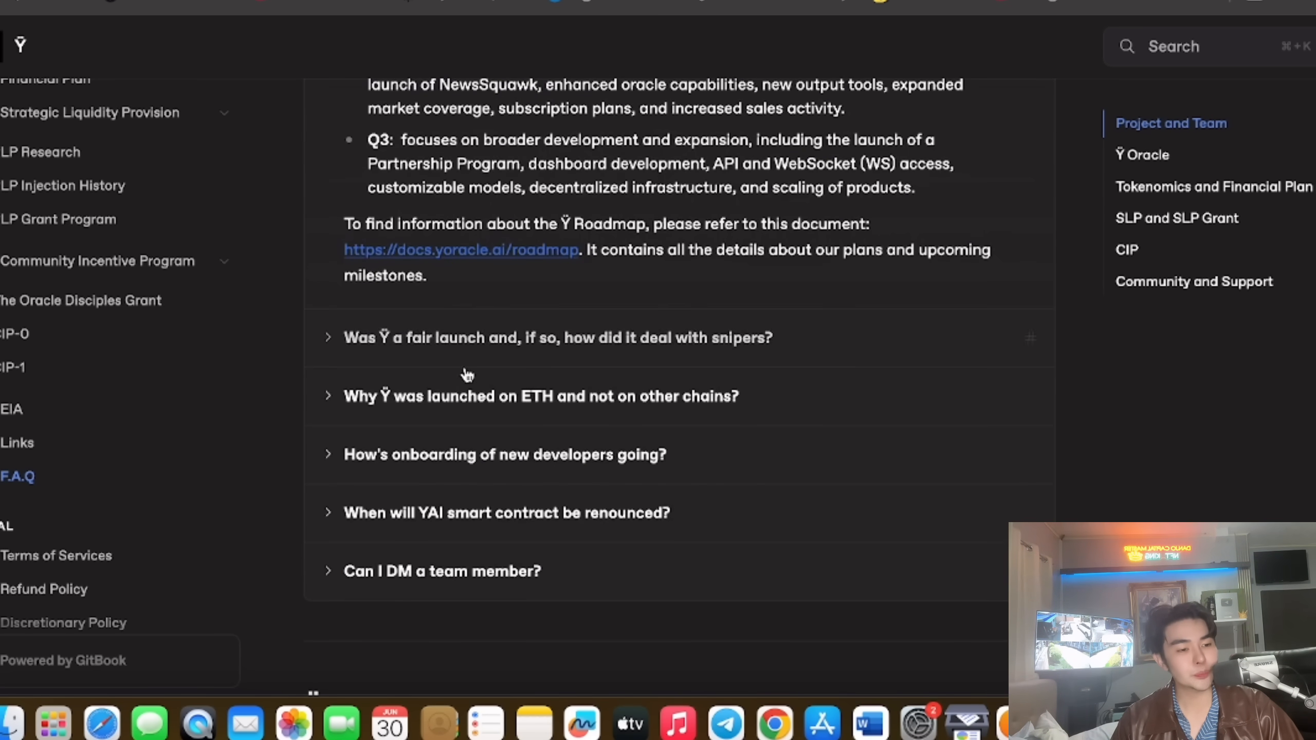
scroll("down", 3)
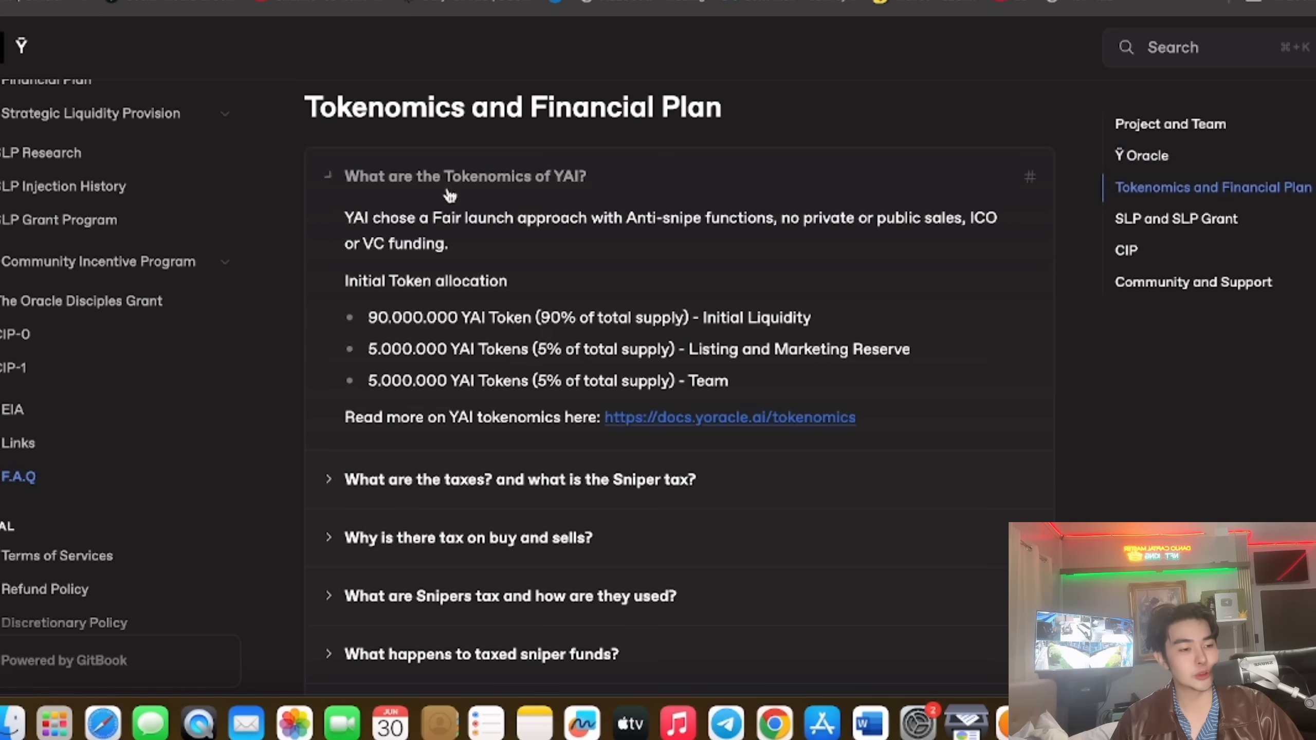
scroll("down", 3)
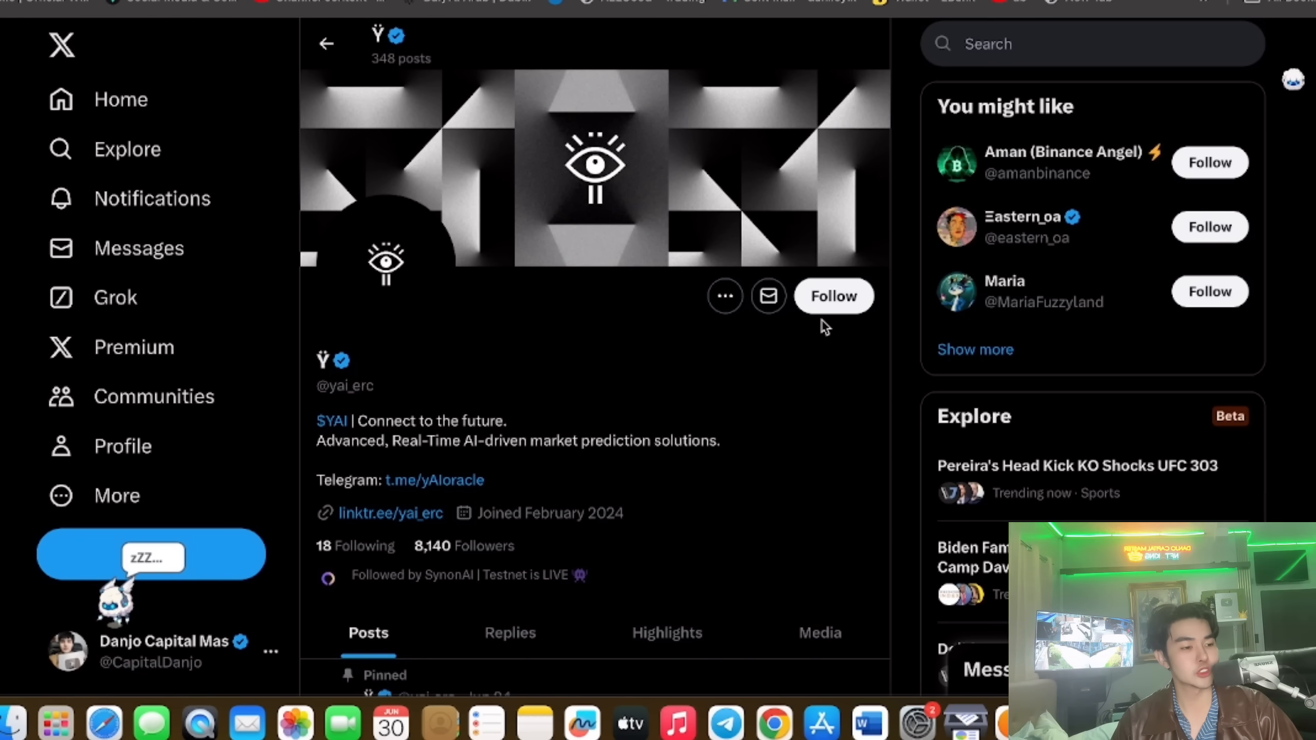
Follow the t.me link in the Ÿ profile bio to the ŸAI Portal channel preview
left_click(833, 296)
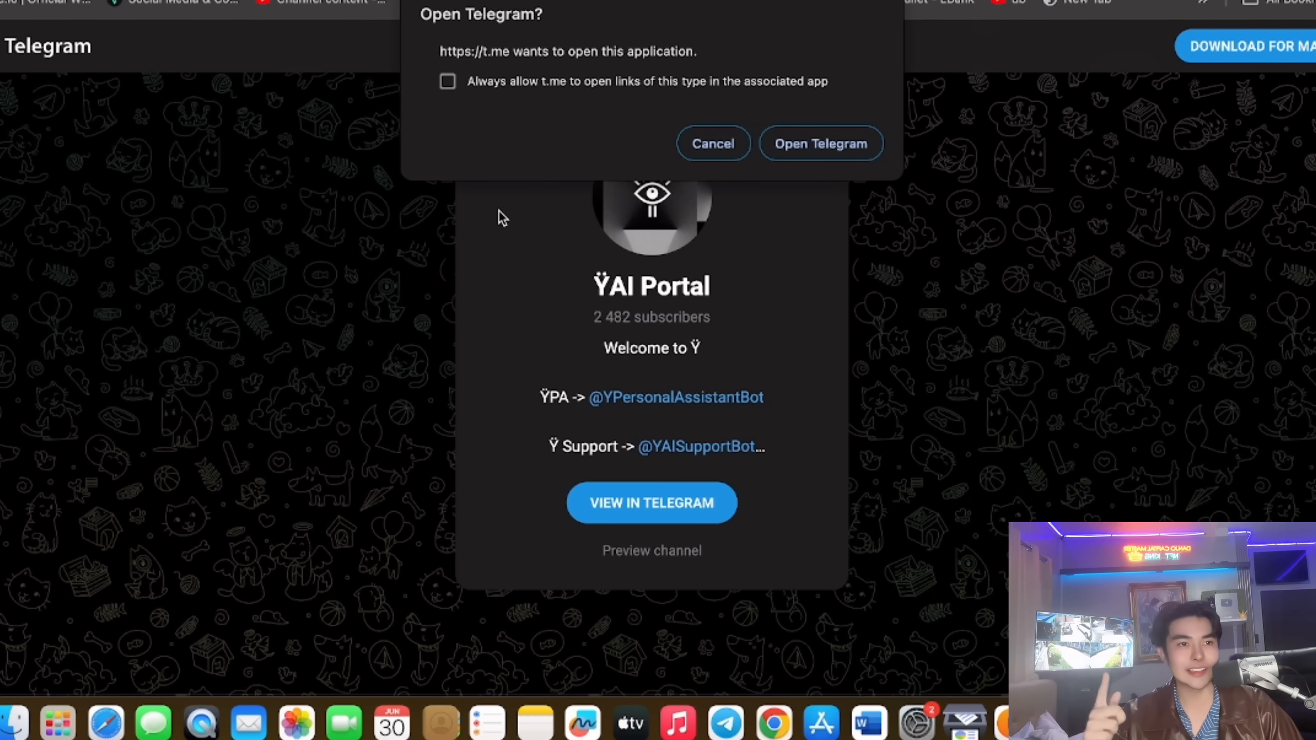
Dismiss the 'Open Telegram?' prompt to move on to the YAI–WETH LP staking page
left_click(820, 143)
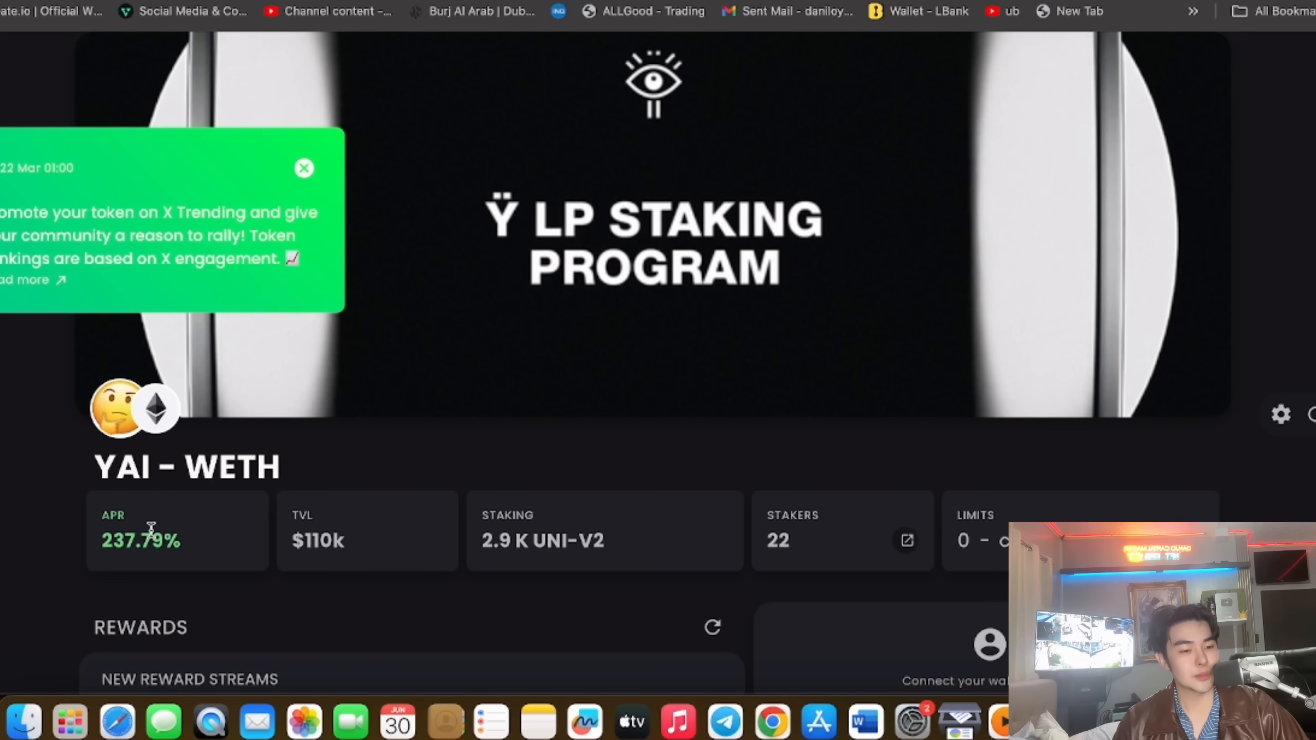
Open the project's linktr.ee page and follow its Dexscreener button
double_click(141, 540)
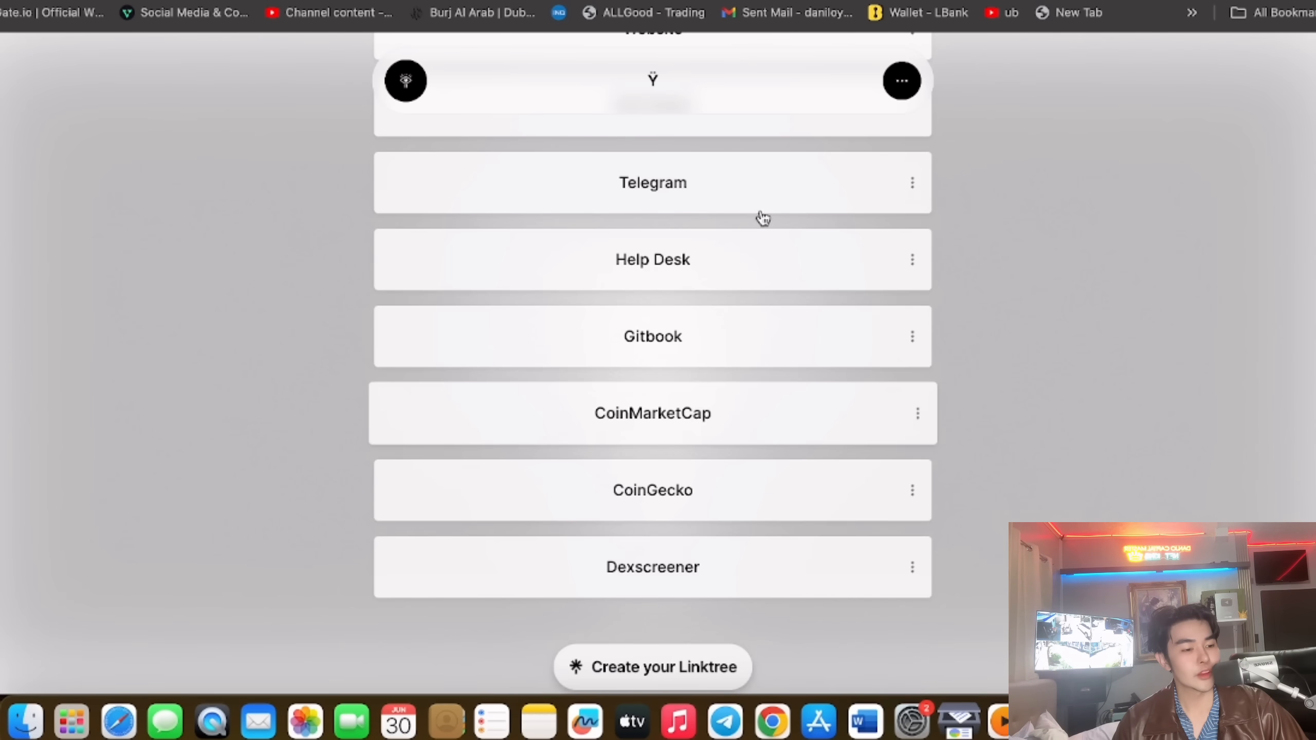
left_click(653, 413)
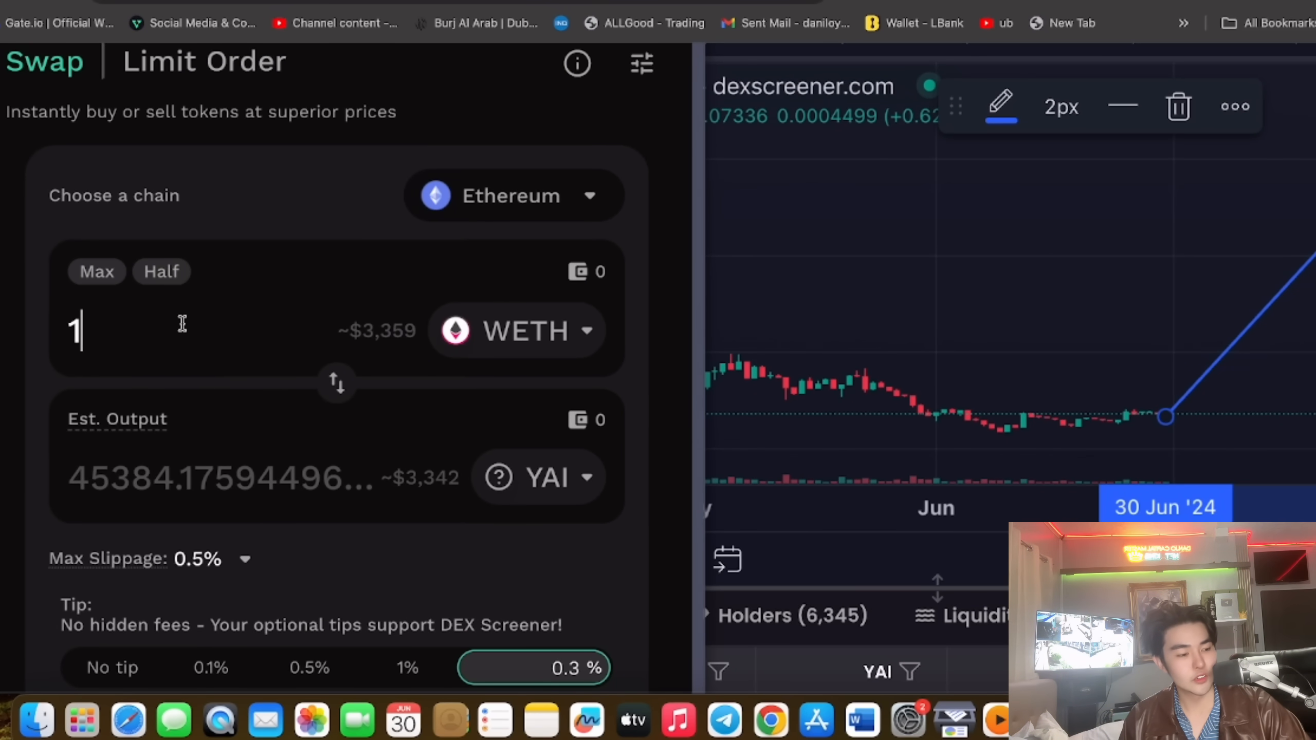
Enter 0.1 as the WETH swap amount to get roughly 4,556 YAI estimated
type("0.1")
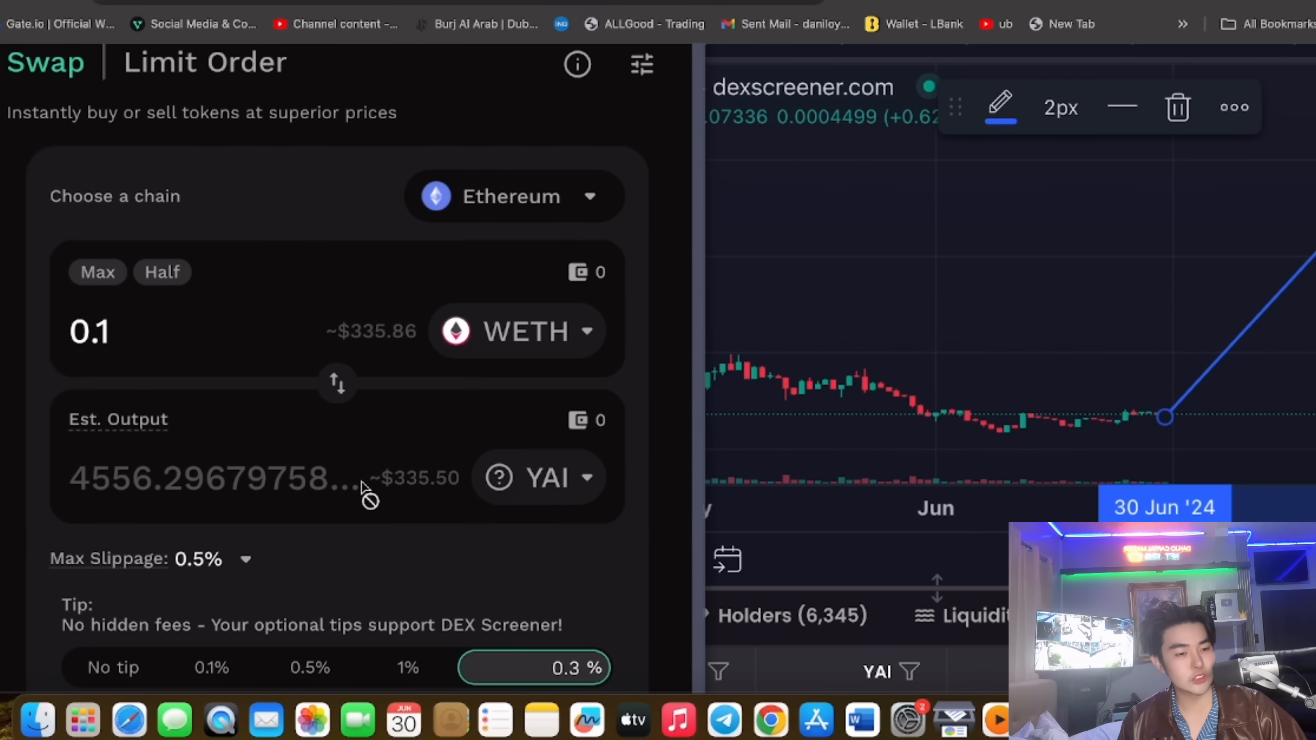
mouse_move(361, 487)
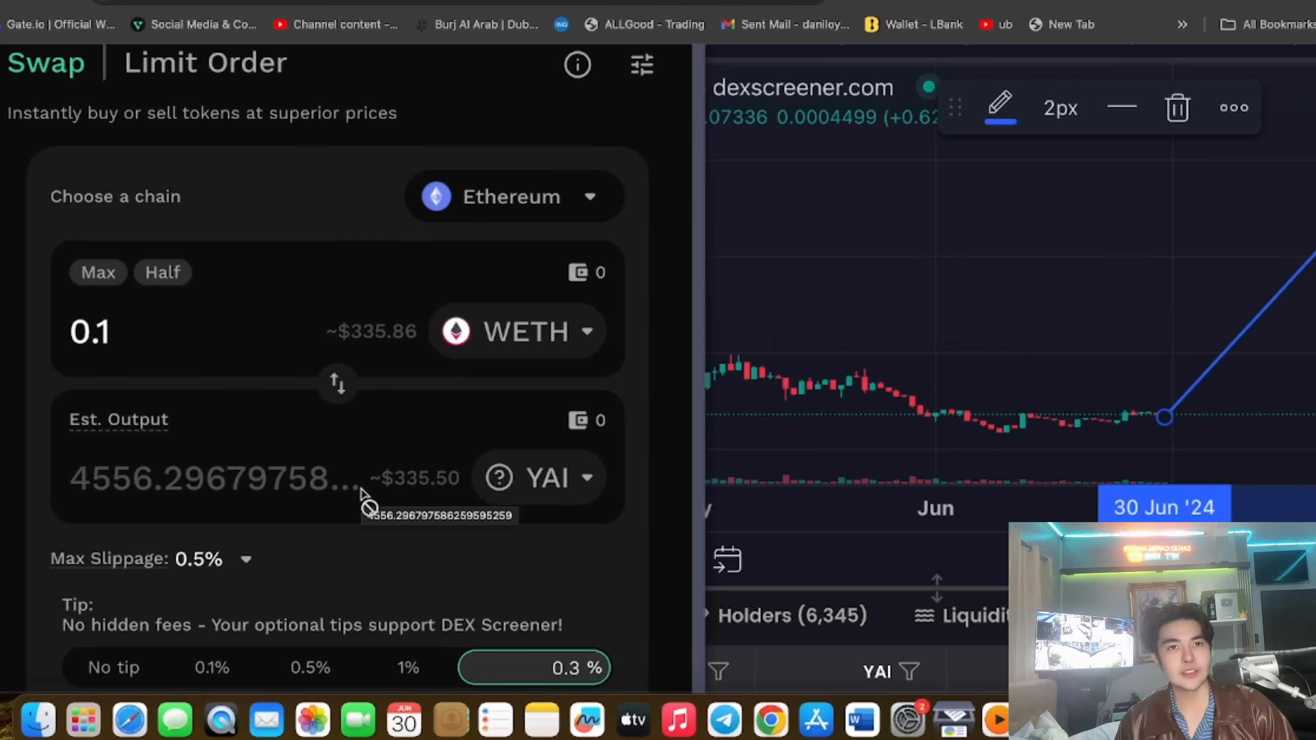